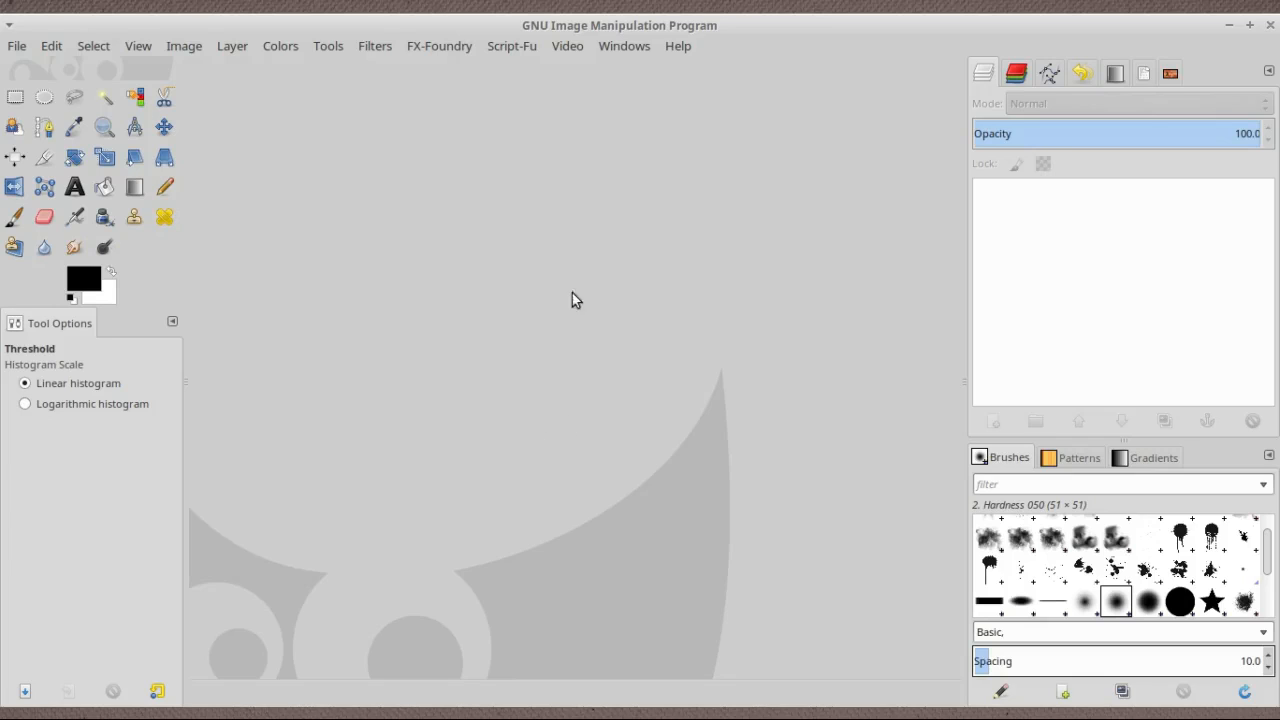
{"action": "mouse_move", "coordinate": [540, 328]}
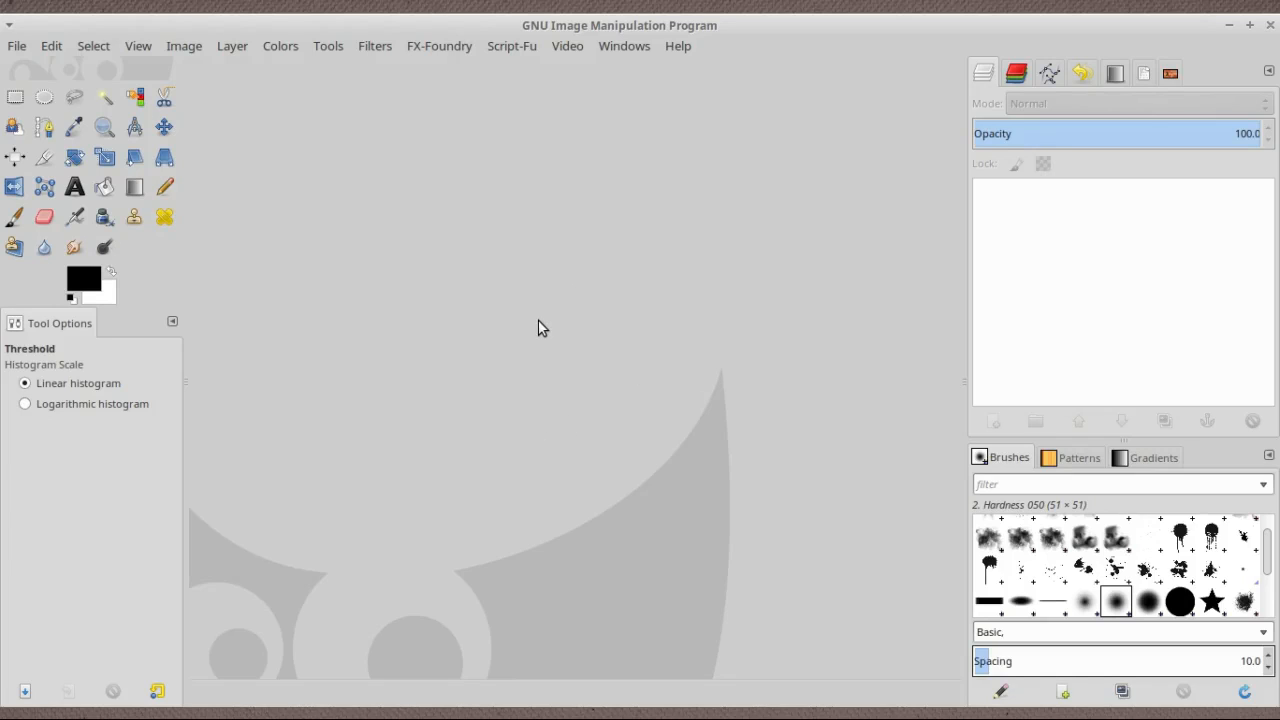
{"action": "mouse_move", "coordinate": [426, 275]}
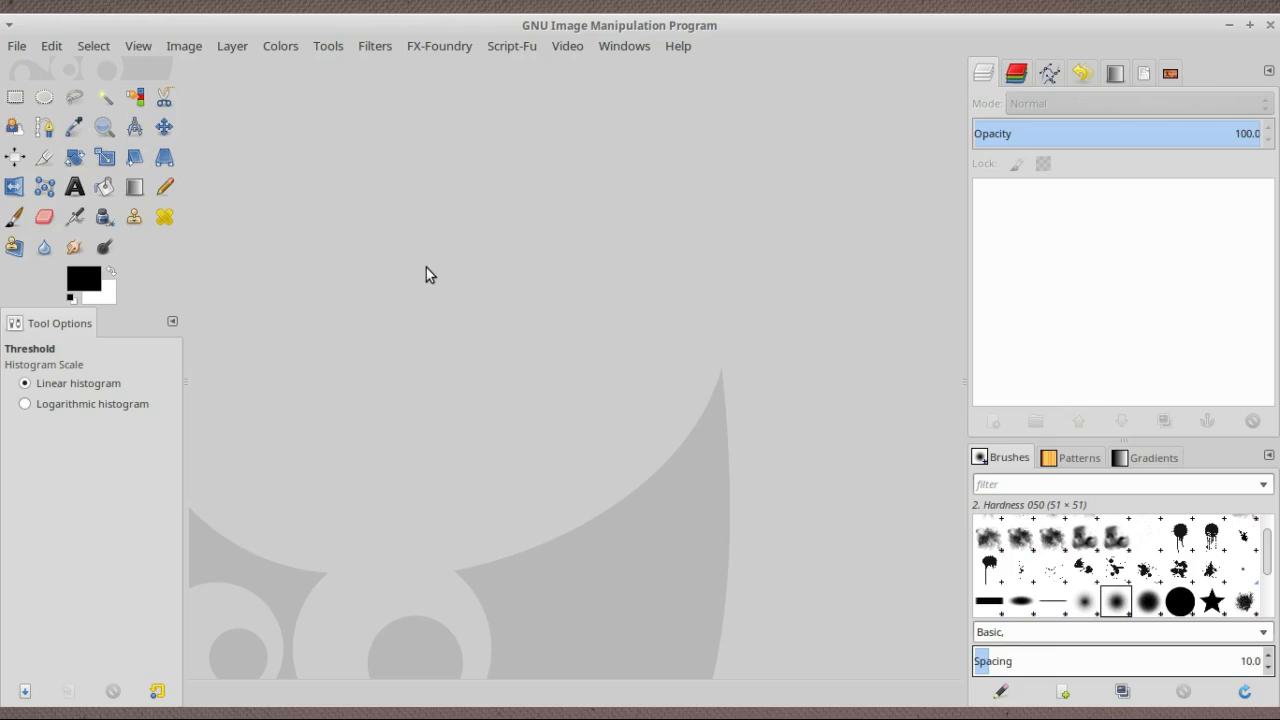
{"action": "mouse_move", "coordinate": [430, 221]}
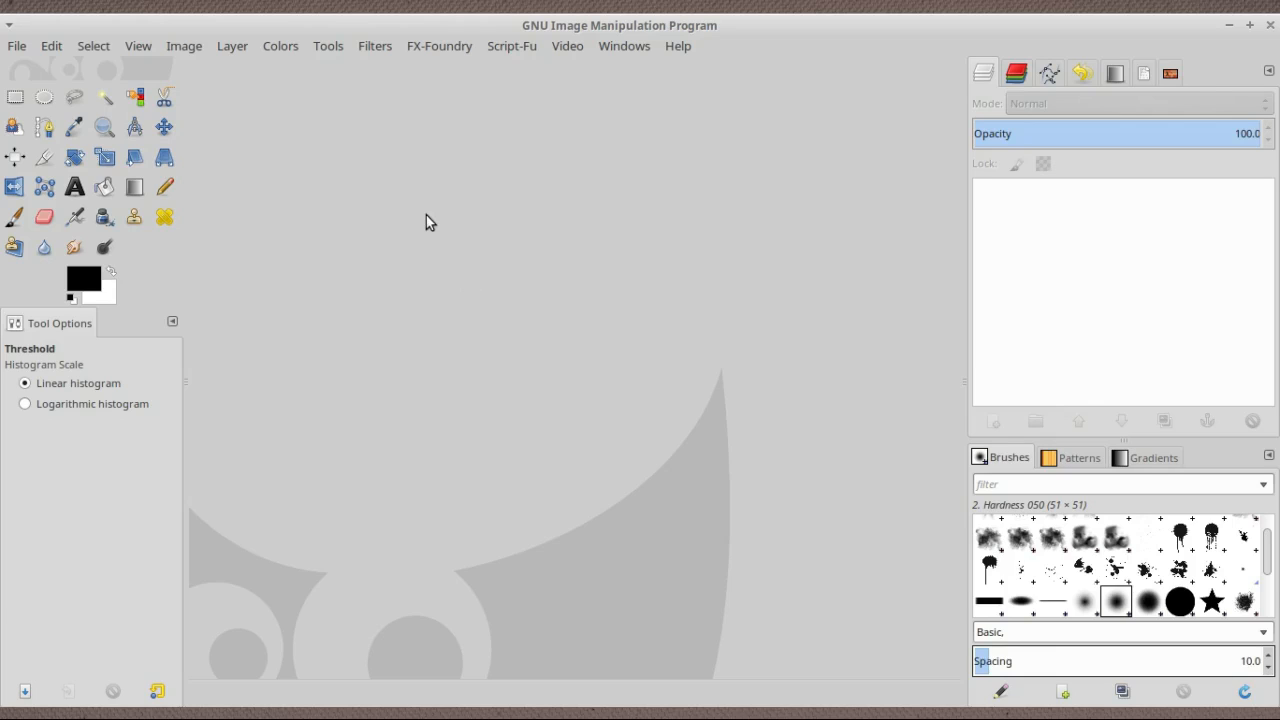
{"action": "mouse_move", "coordinate": [503, 285]}
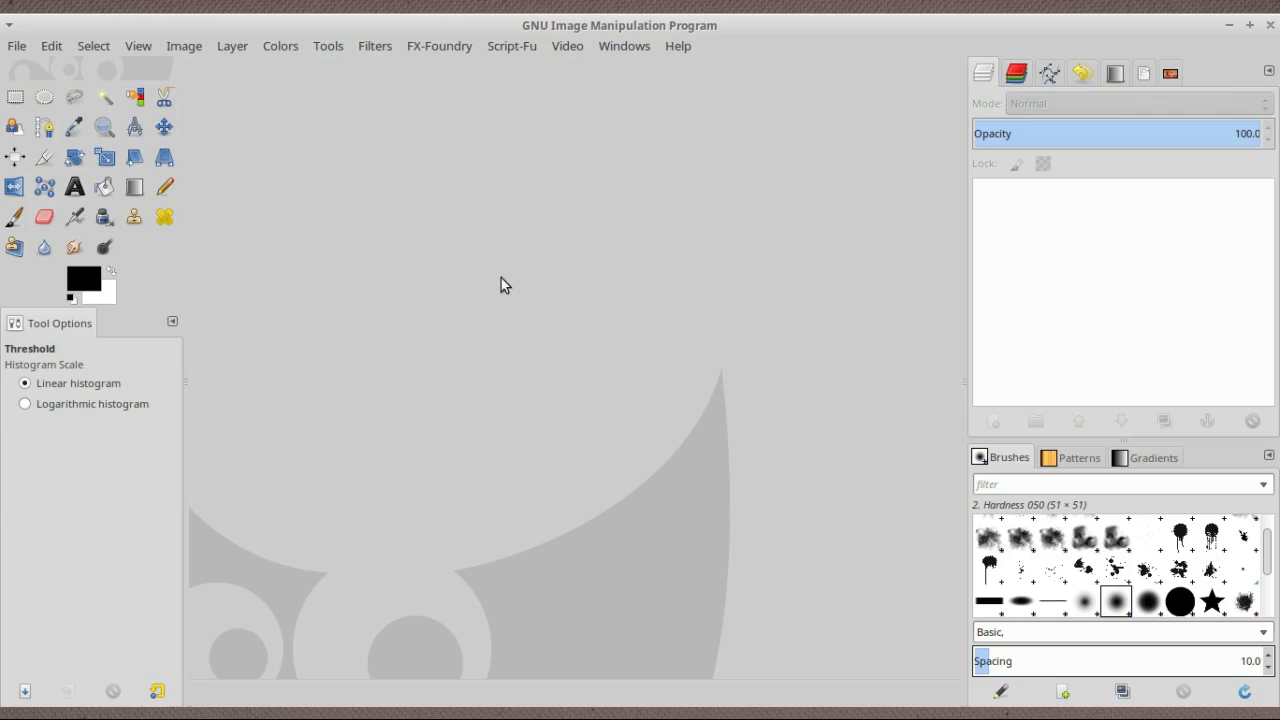
{"action": "mouse_move", "coordinate": [565, 557]}
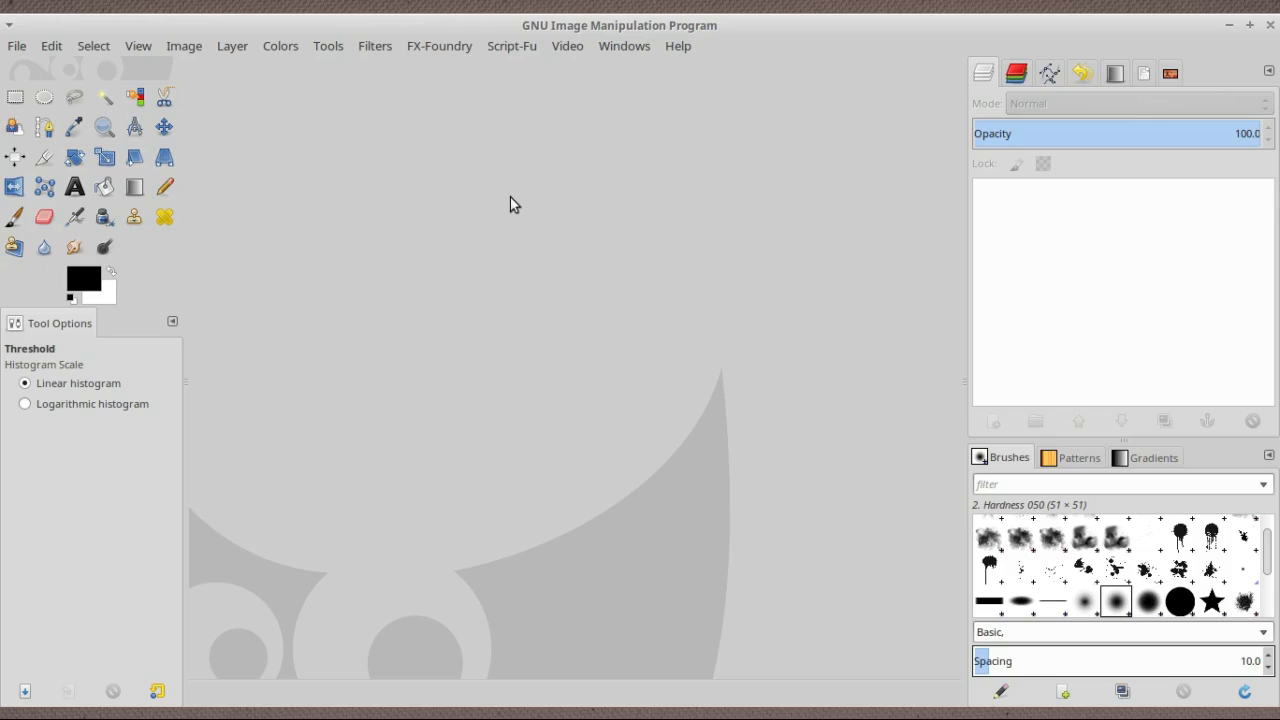
{"action": "mouse_move", "coordinate": [558, 376]}
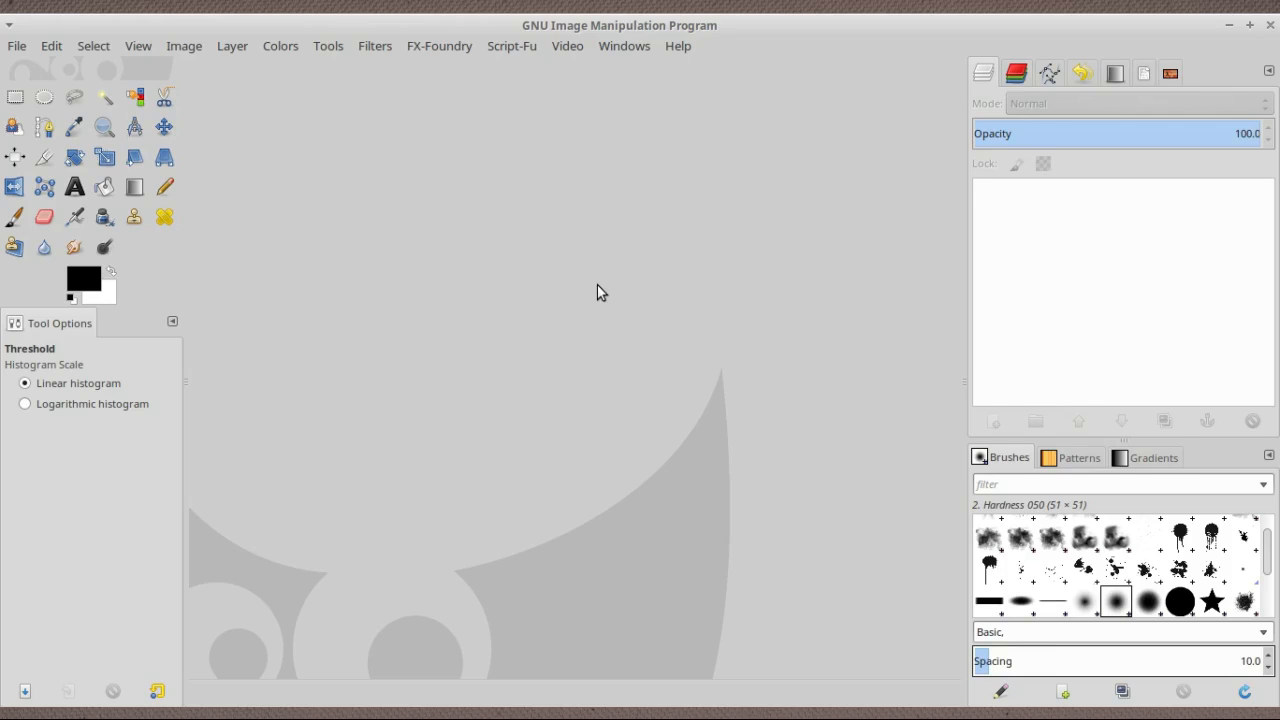
{"action": "mouse_move", "coordinate": [627, 321]}
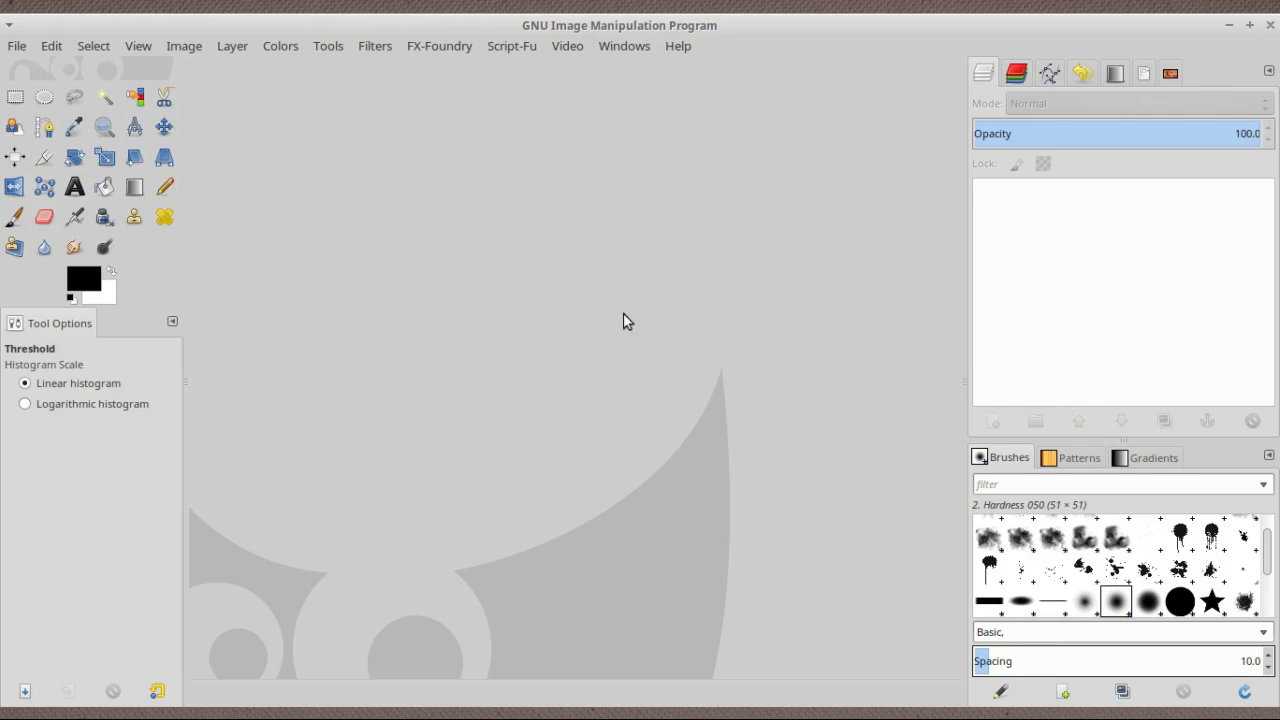
{"action": "mouse_move", "coordinate": [200, 523]}
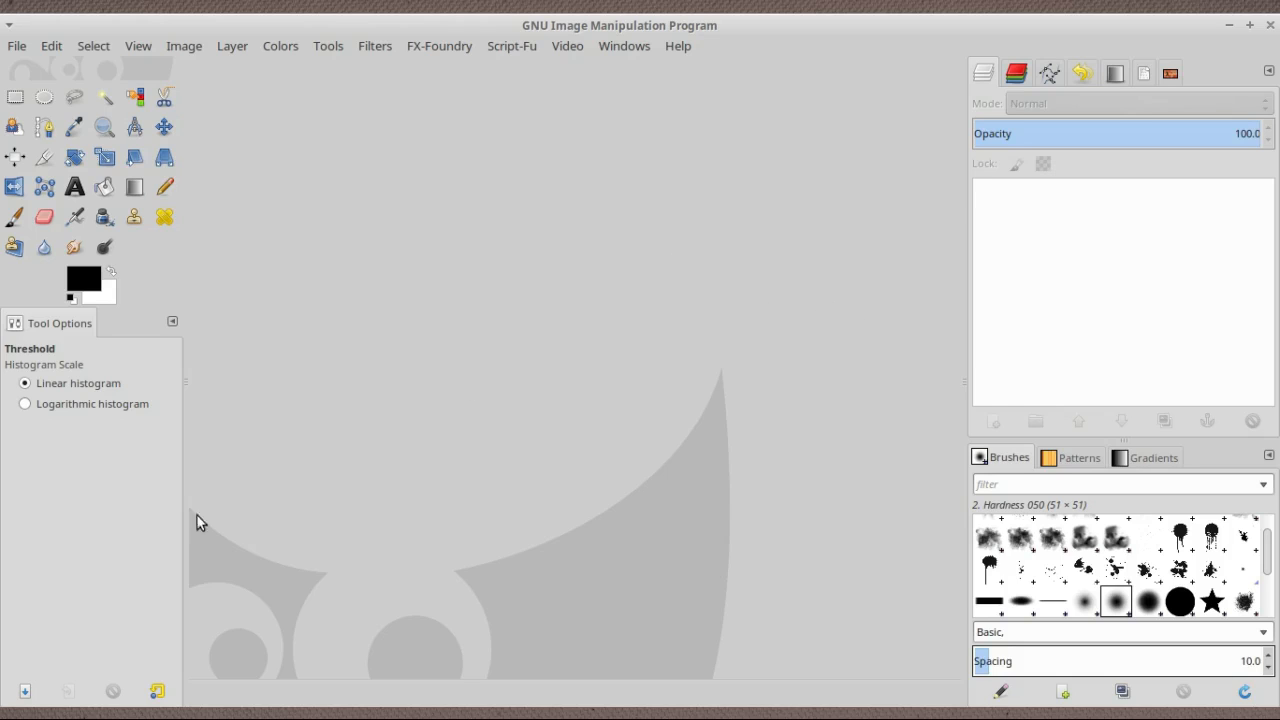
{"action": "mouse_move", "coordinate": [405, 558]}
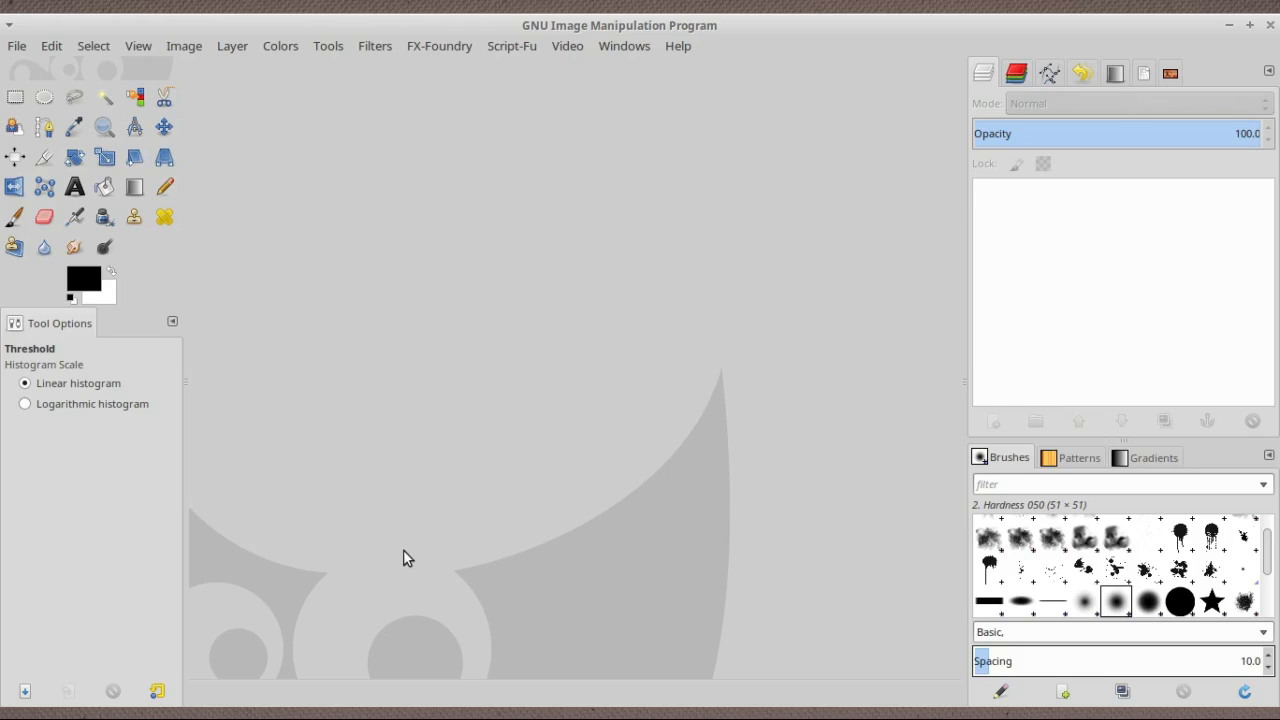
{"action": "mouse_move", "coordinate": [545, 381]}
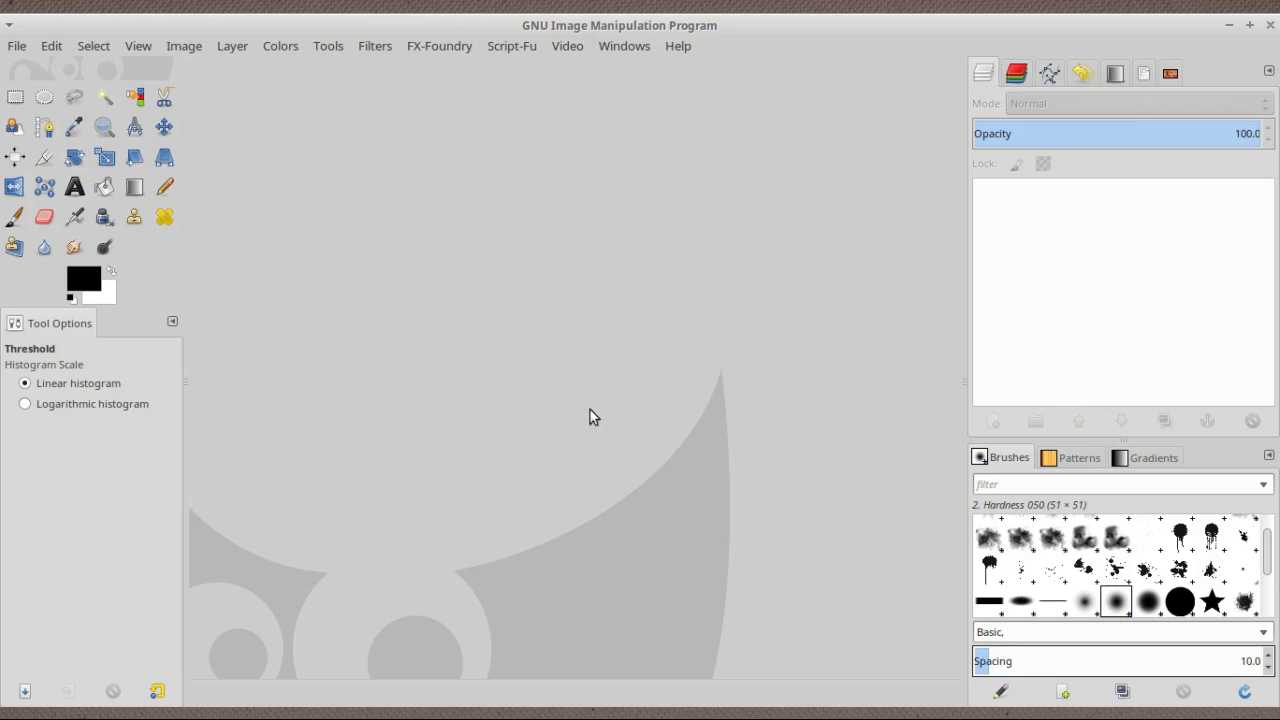
{"action": "mouse_move", "coordinate": [547, 340]}
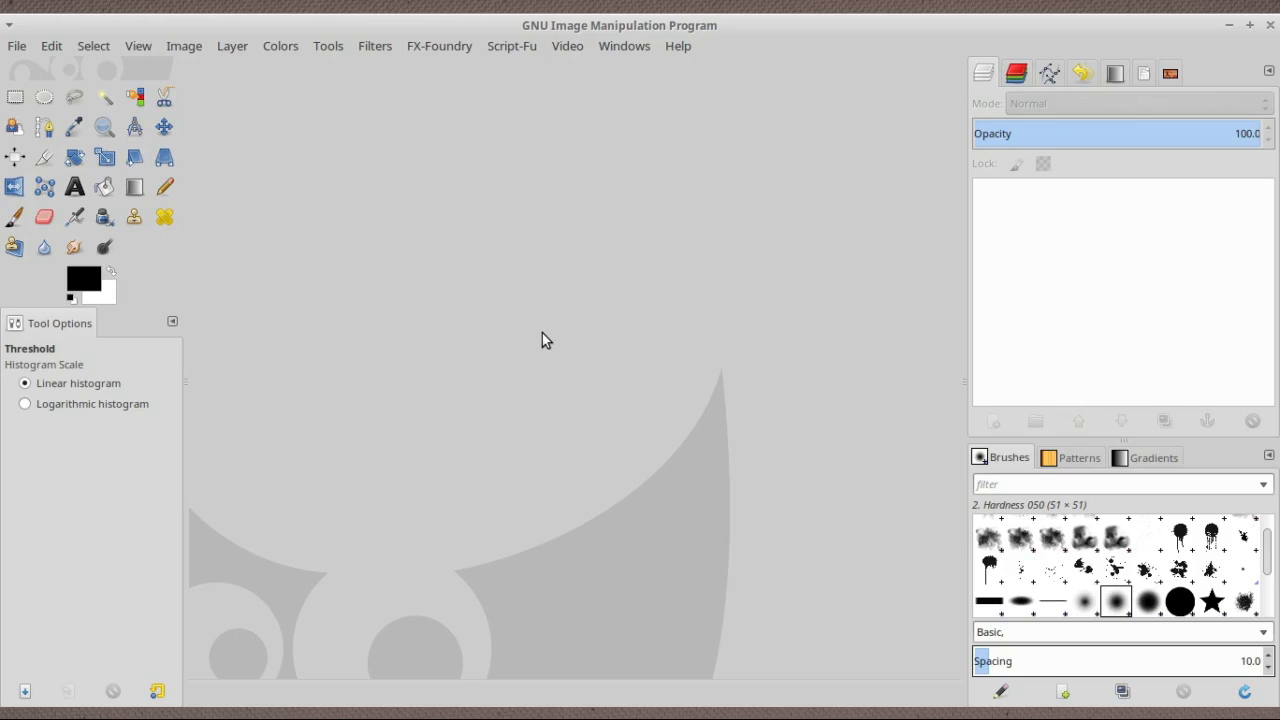
{"action": "mouse_move", "coordinate": [620, 238]}
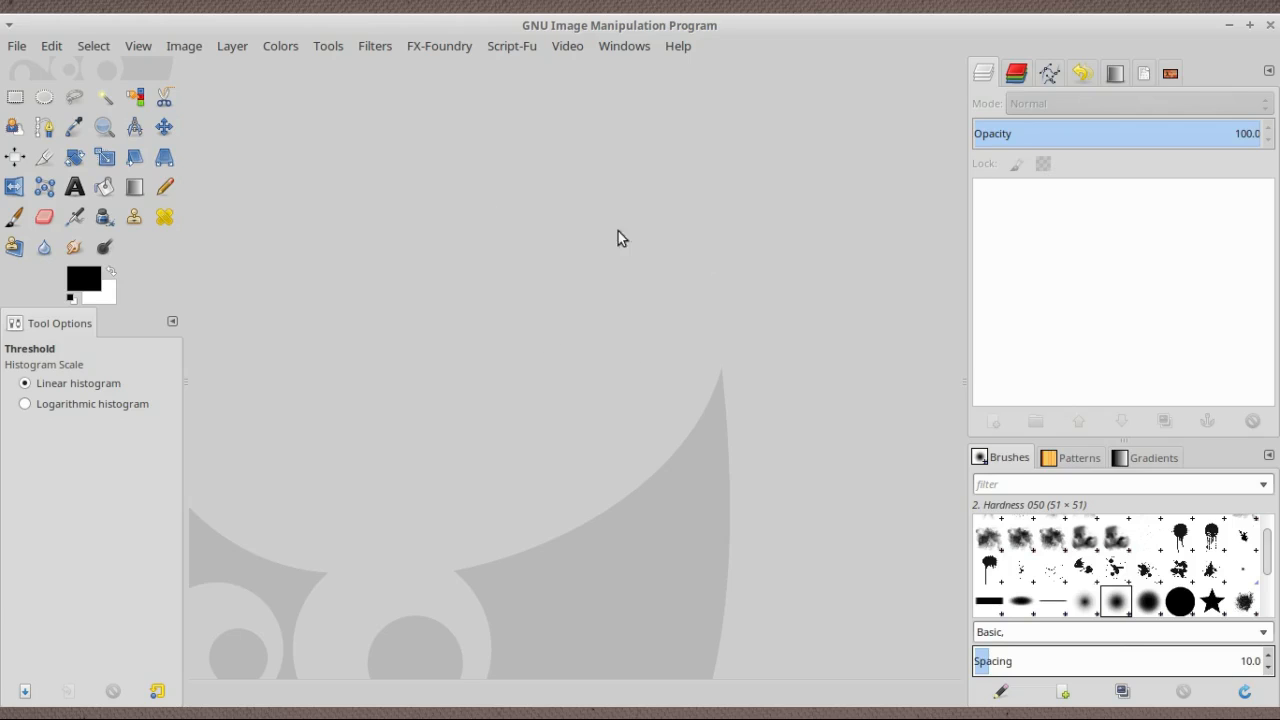
{"action": "mouse_move", "coordinate": [727, 365]}
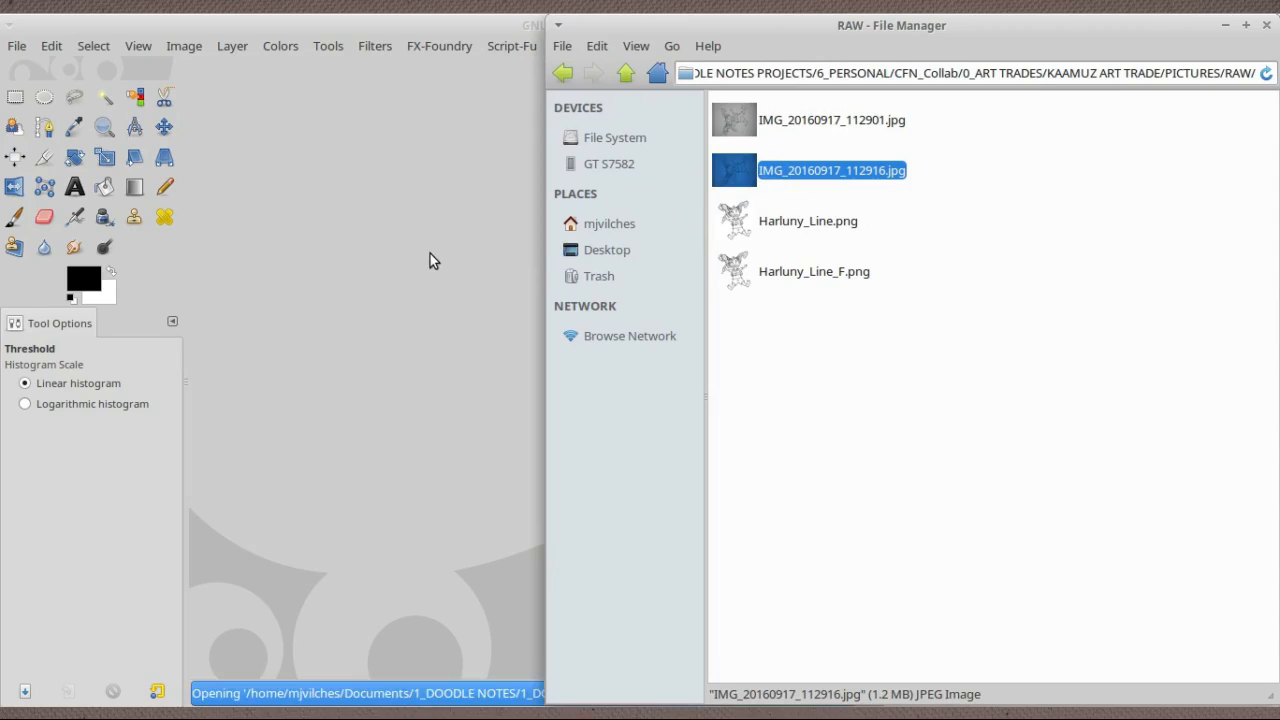
{"action": "double_click", "coordinate": [831, 170]}
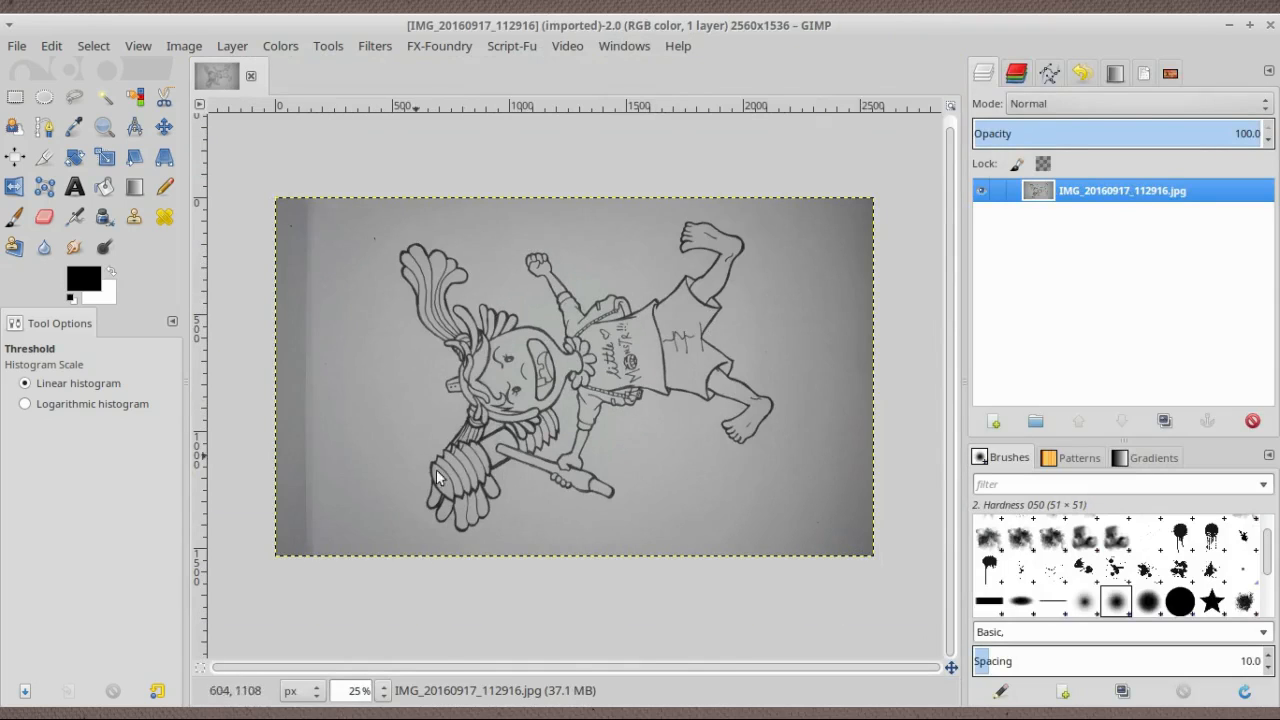
{"action": "mouse_move", "coordinate": [450, 601]}
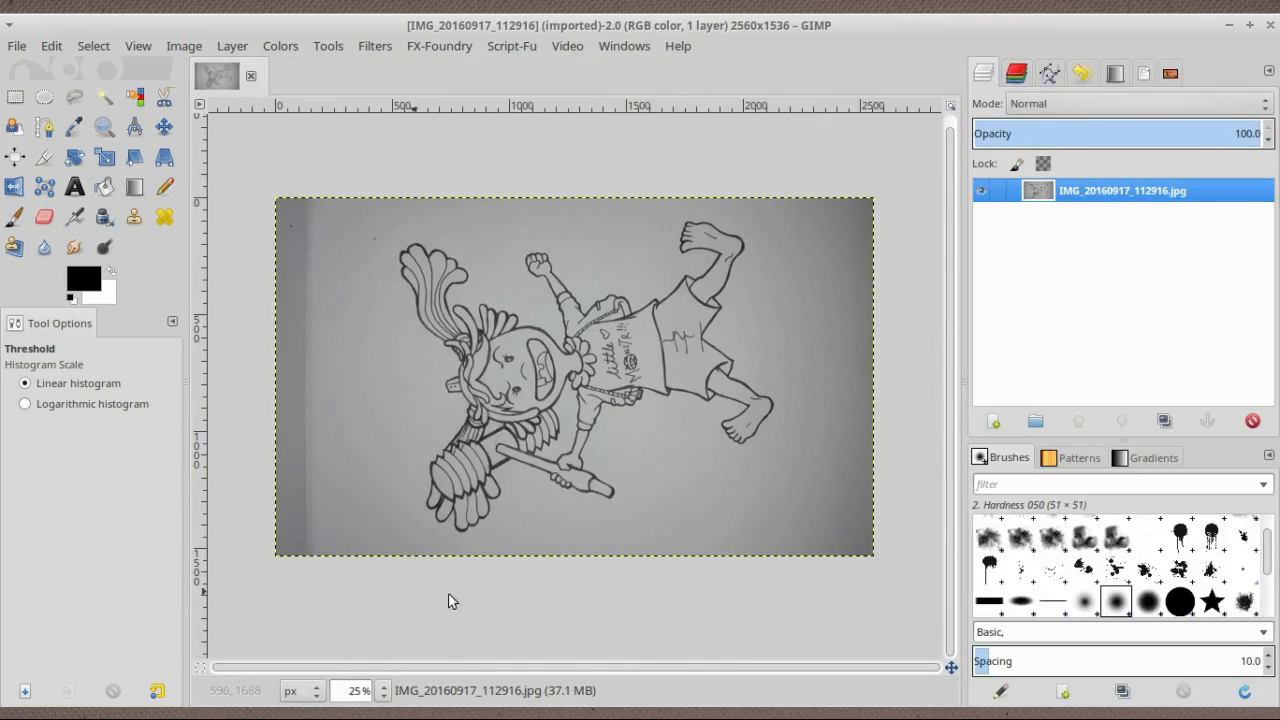
{"action": "mouse_move", "coordinate": [810, 160]}
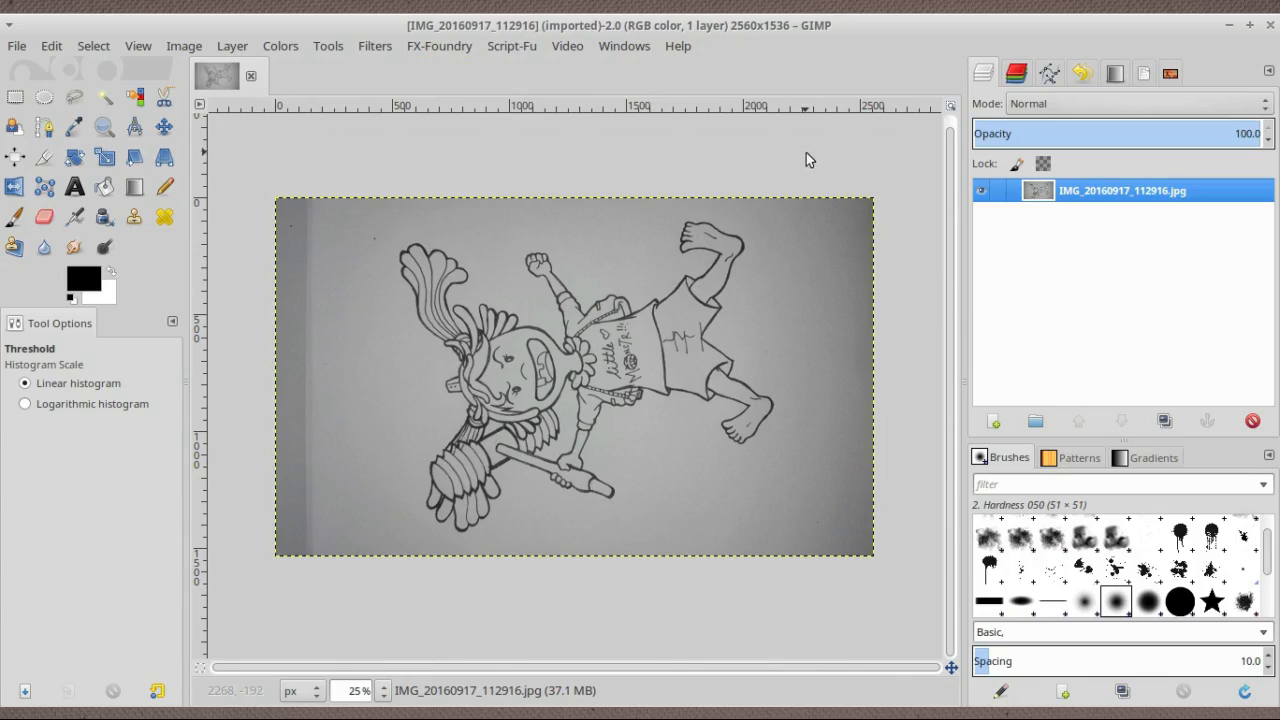
{"action": "mouse_move", "coordinate": [703, 182]}
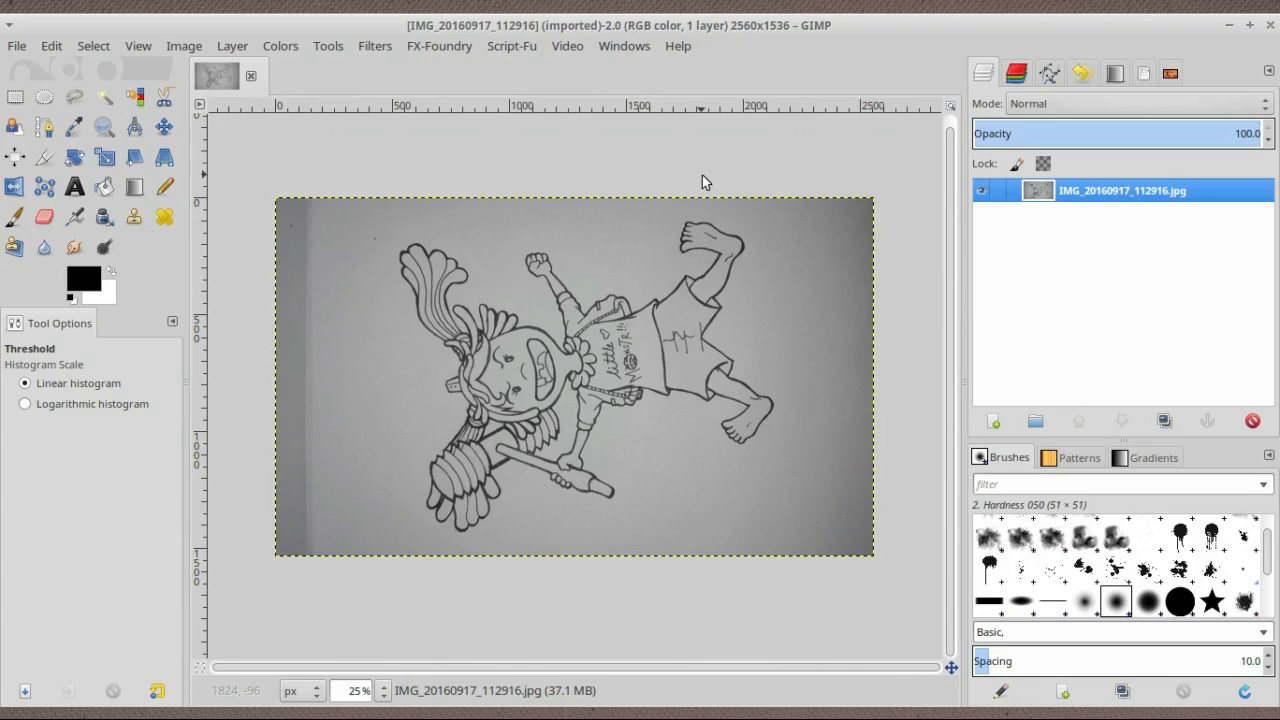
{"action": "mouse_move", "coordinate": [813, 617]}
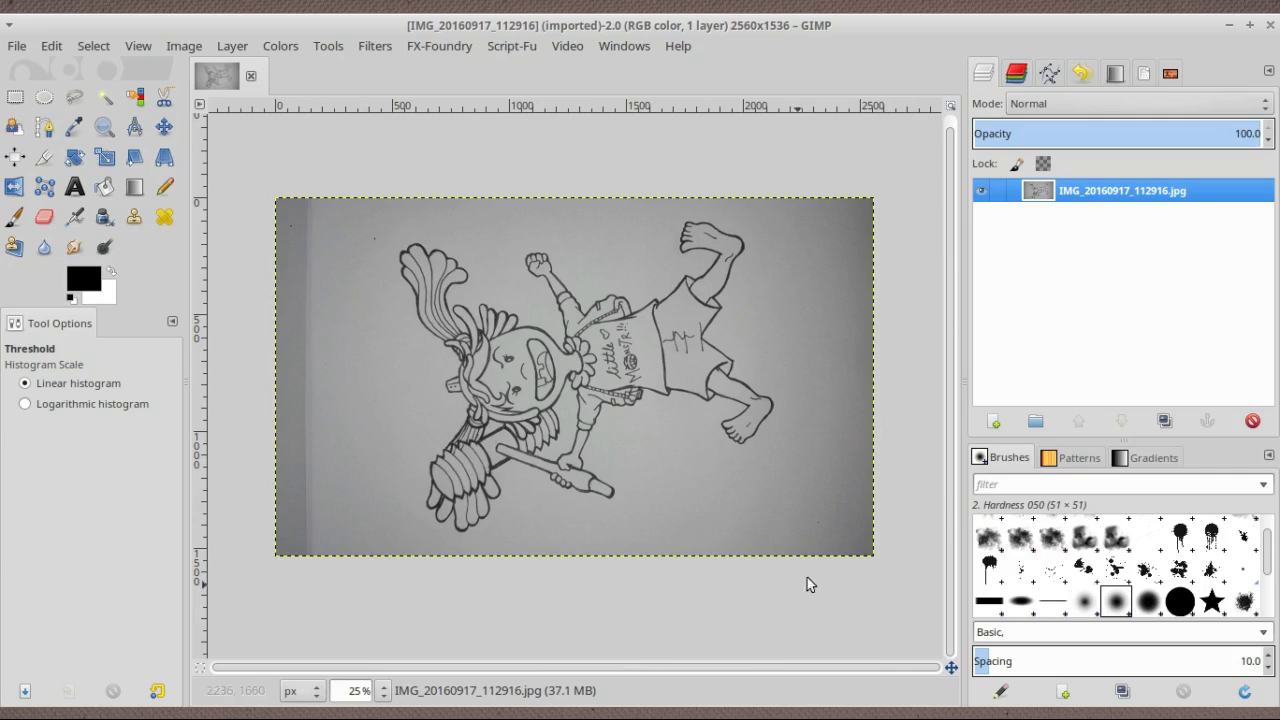
{"action": "mouse_move", "coordinate": [825, 218]}
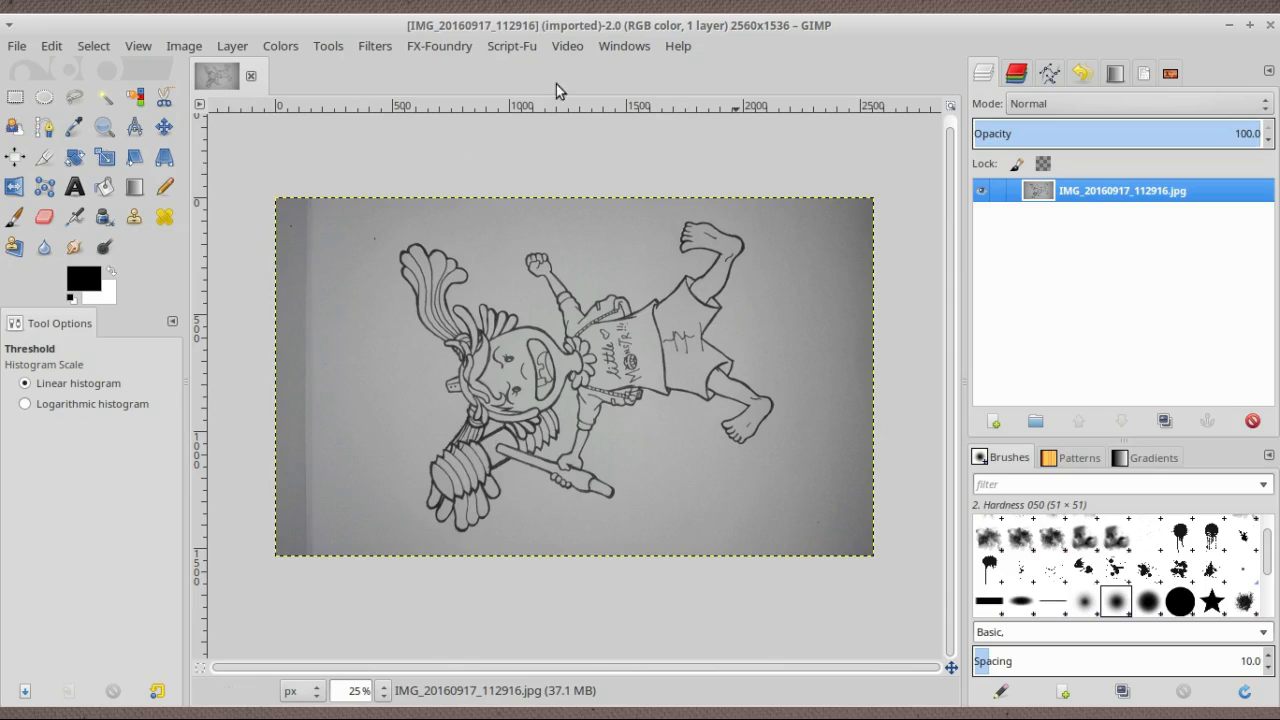
{"action": "mouse_move", "coordinate": [765, 614]}
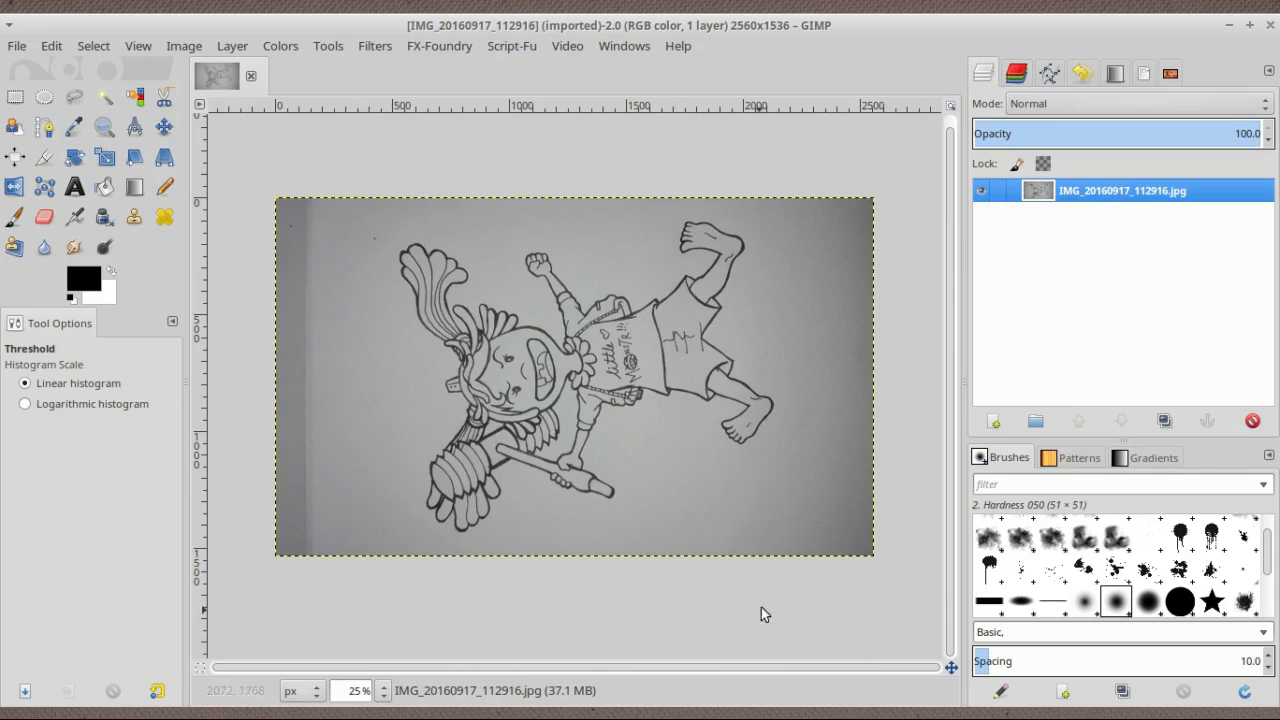
{"action": "mouse_move", "coordinate": [605, 120]}
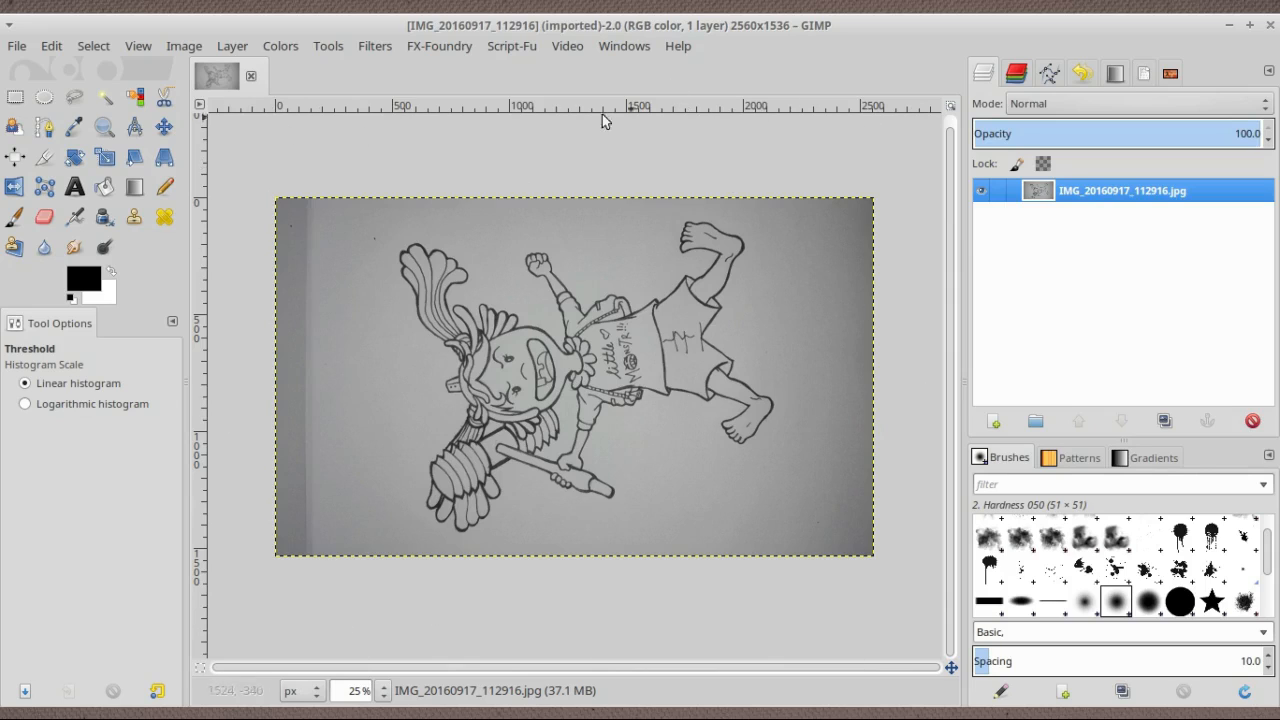
{"action": "mouse_move", "coordinate": [590, 390]}
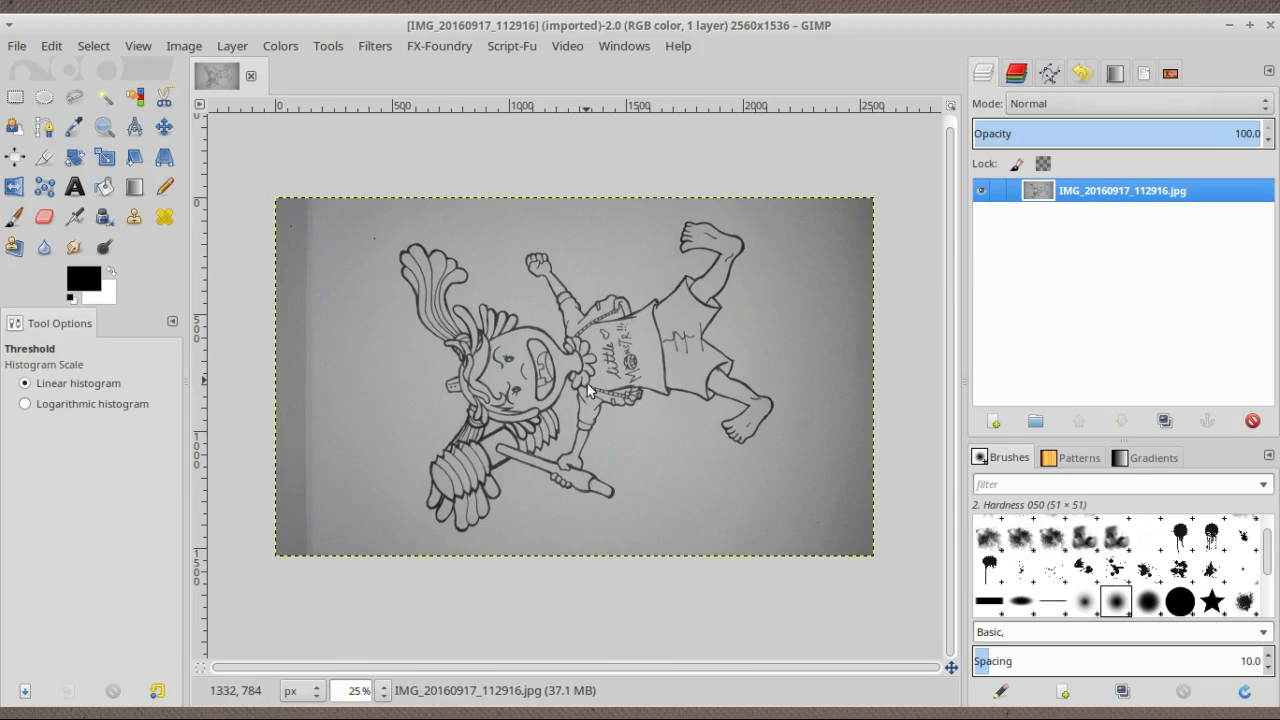
{"action": "mouse_move", "coordinate": [743, 486]}
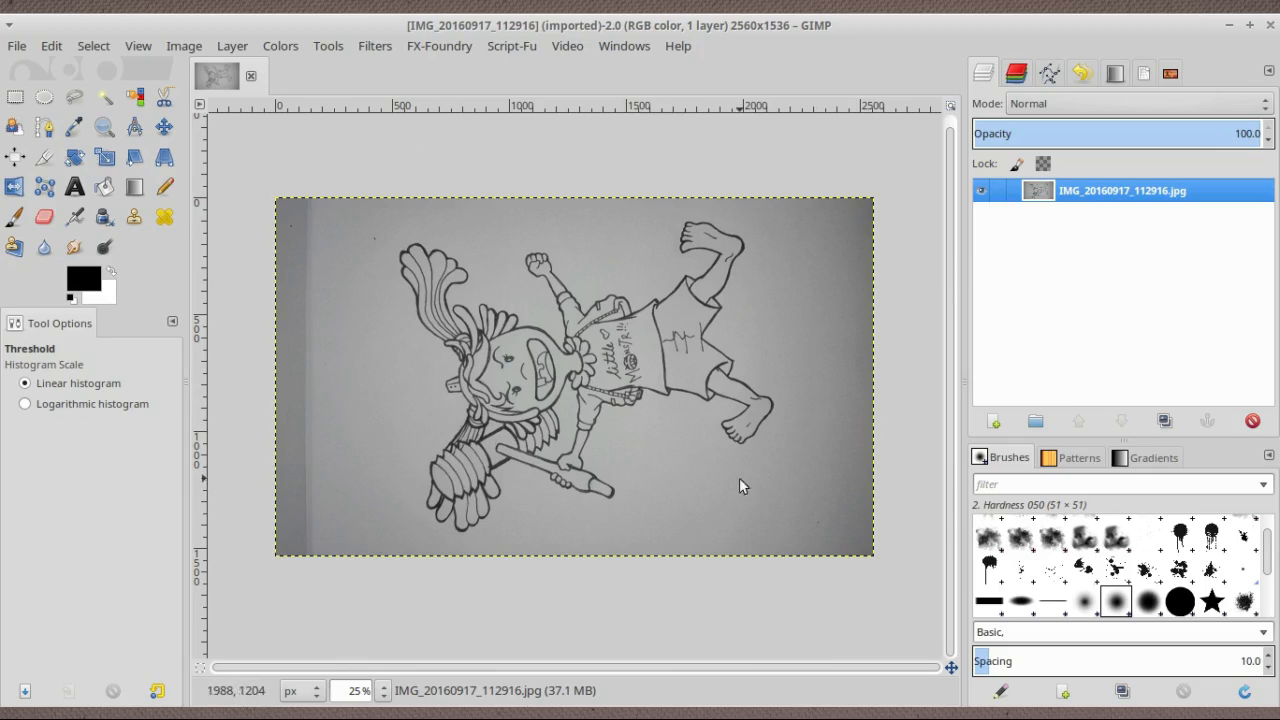
{"action": "mouse_move", "coordinate": [512, 432]}
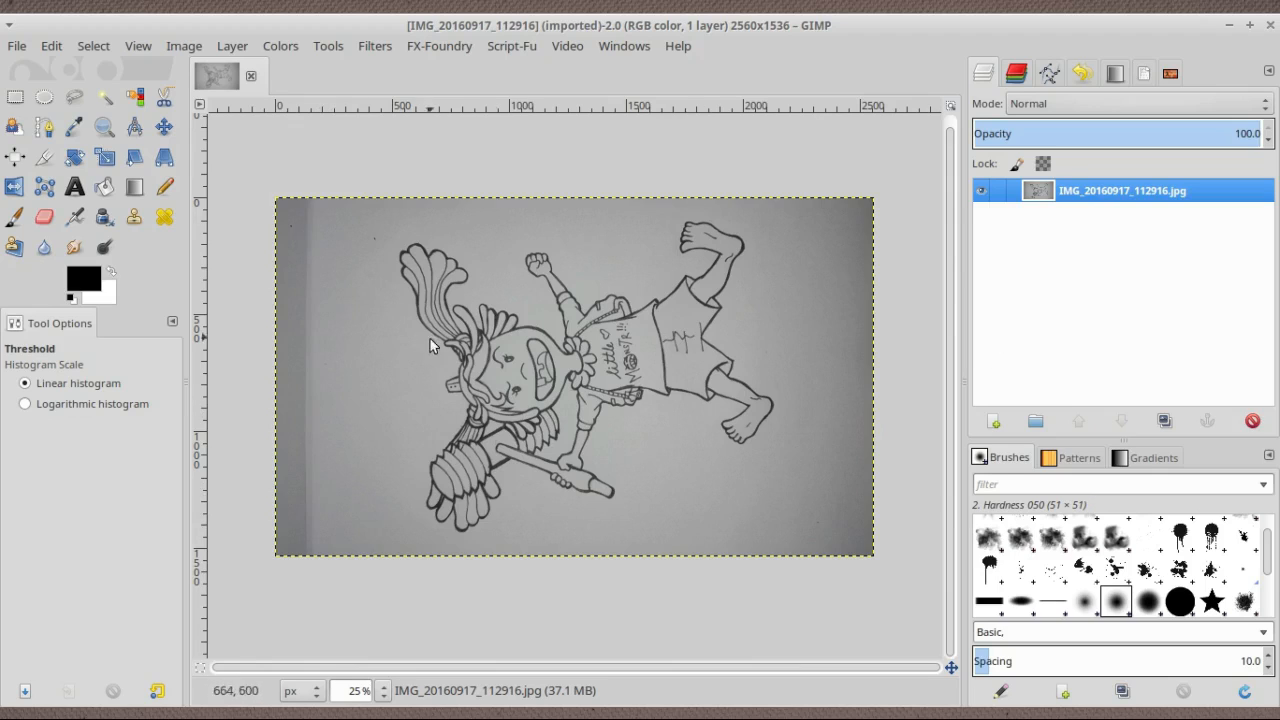
{"action": "mouse_move", "coordinate": [270, 110]}
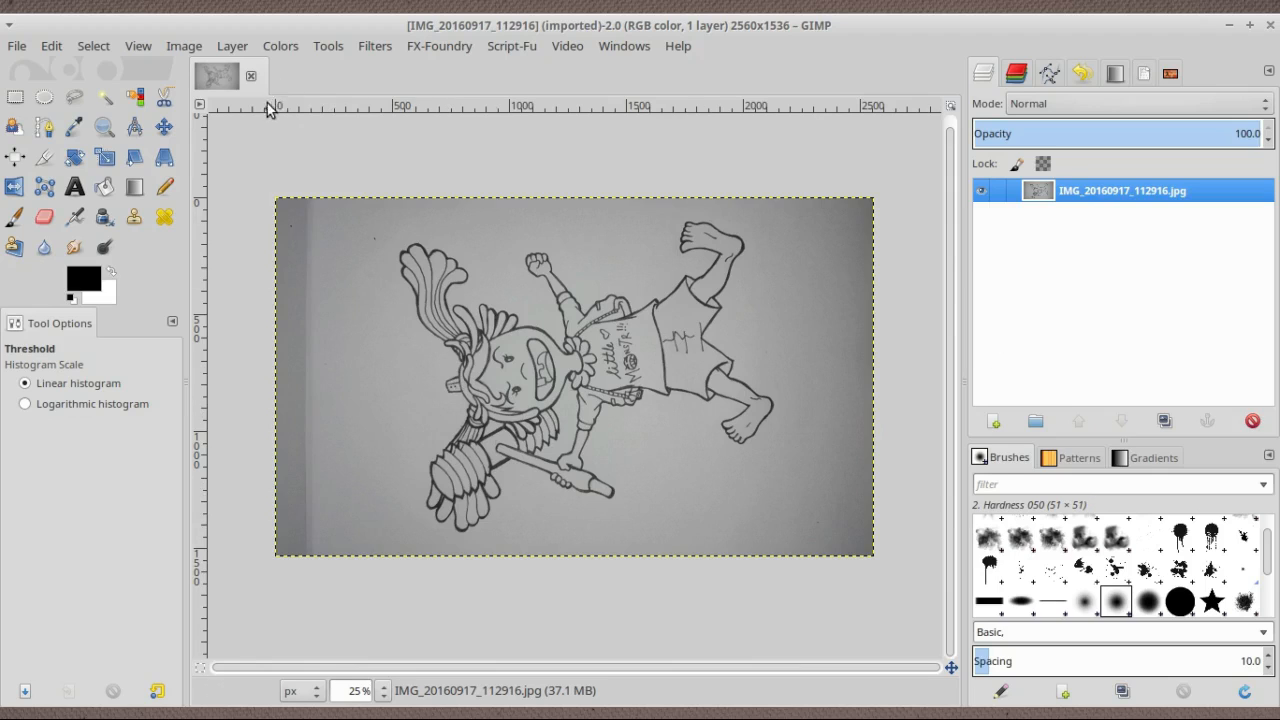
{"action": "mouse_move", "coordinate": [836, 235]}
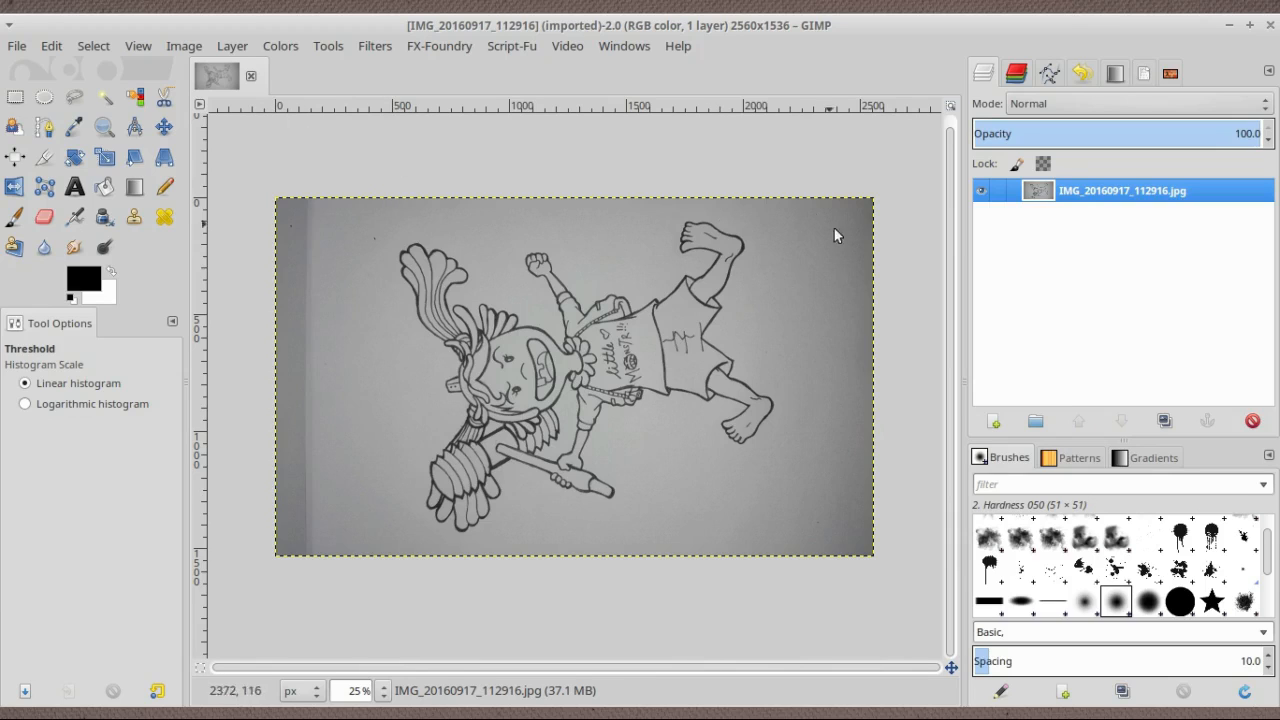
{"action": "mouse_move", "coordinate": [855, 344]}
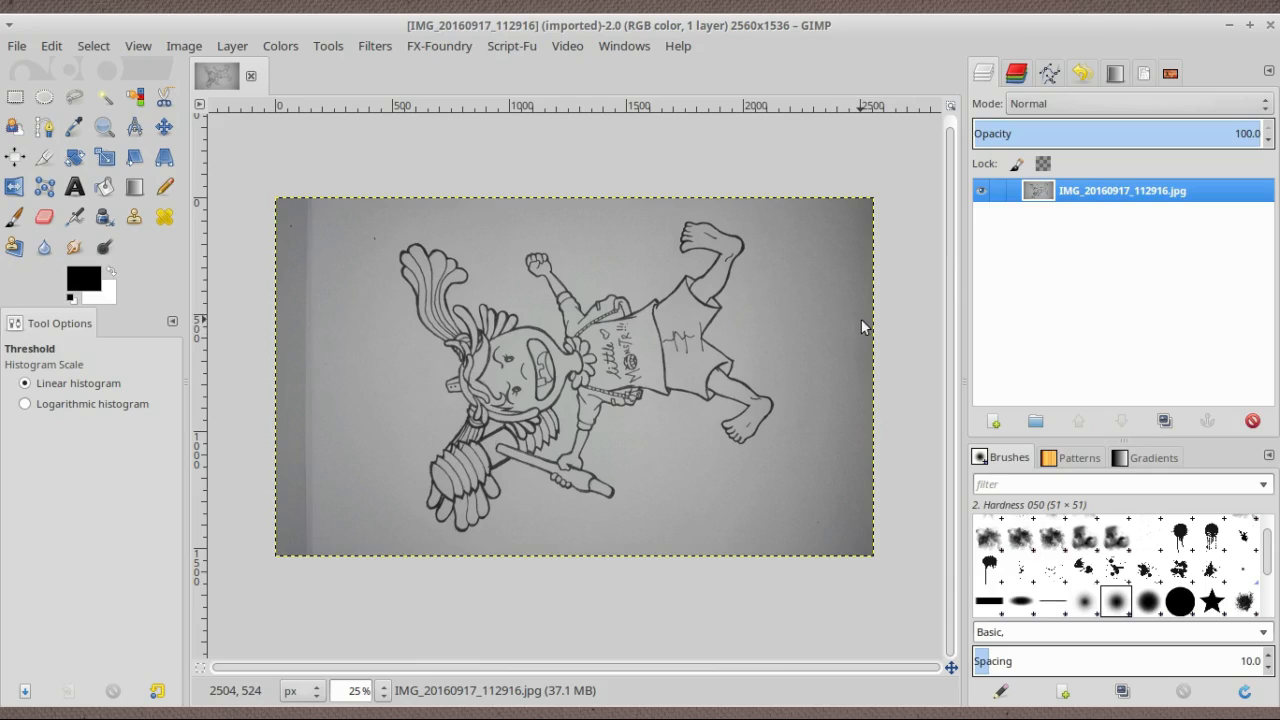
{"action": "mouse_move", "coordinate": [857, 324]}
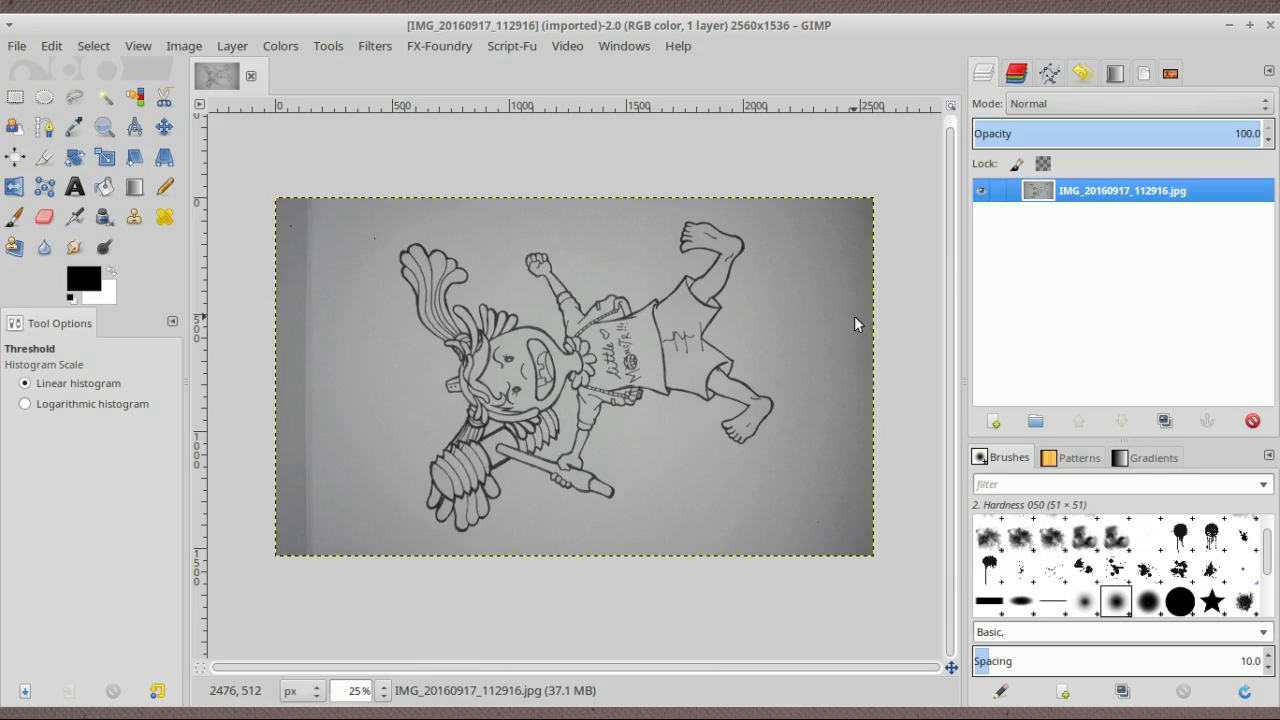
{"action": "mouse_move", "coordinate": [855, 320]}
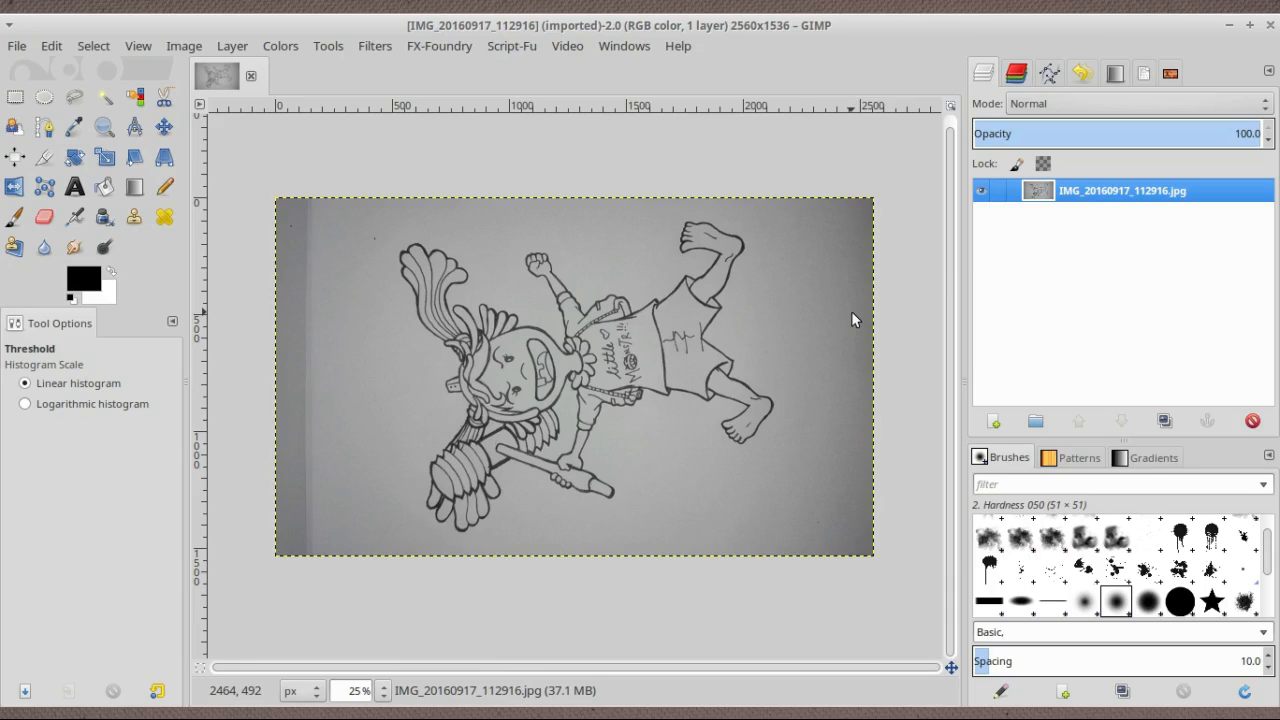
{"action": "mouse_move", "coordinate": [730, 218]}
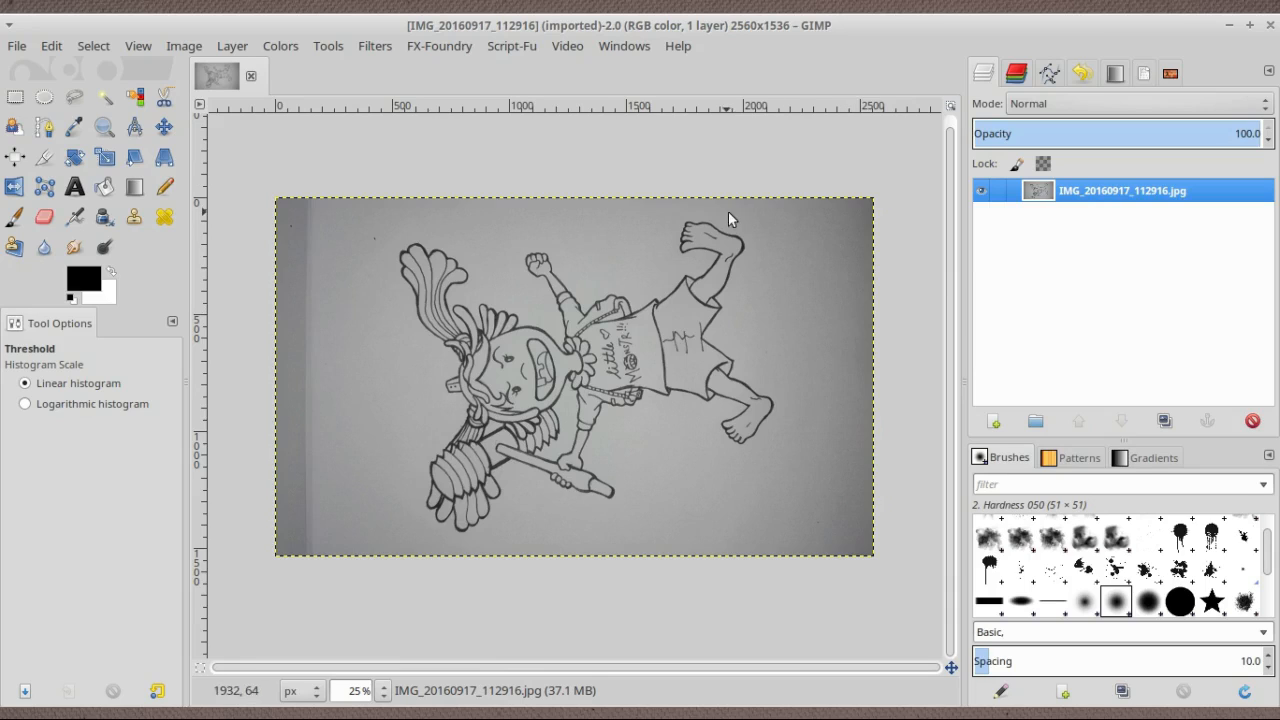
{"action": "mouse_move", "coordinate": [458, 173]}
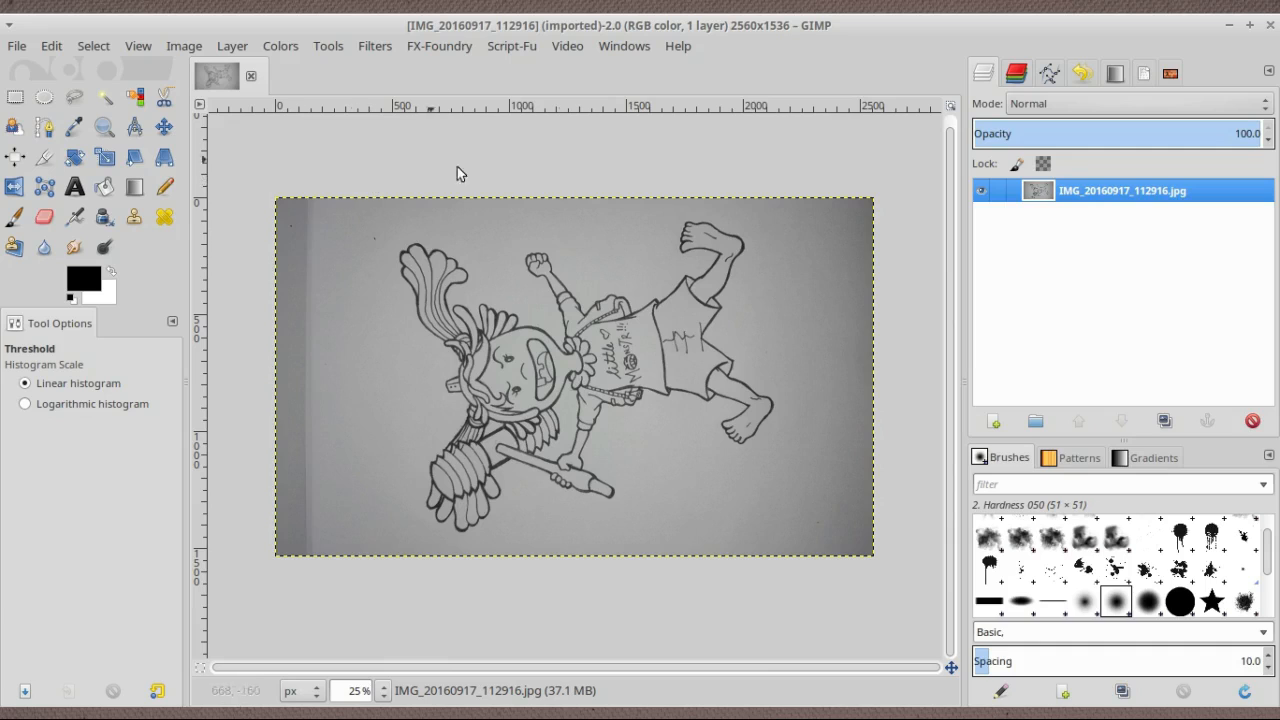
{"action": "mouse_move", "coordinate": [399, 178]}
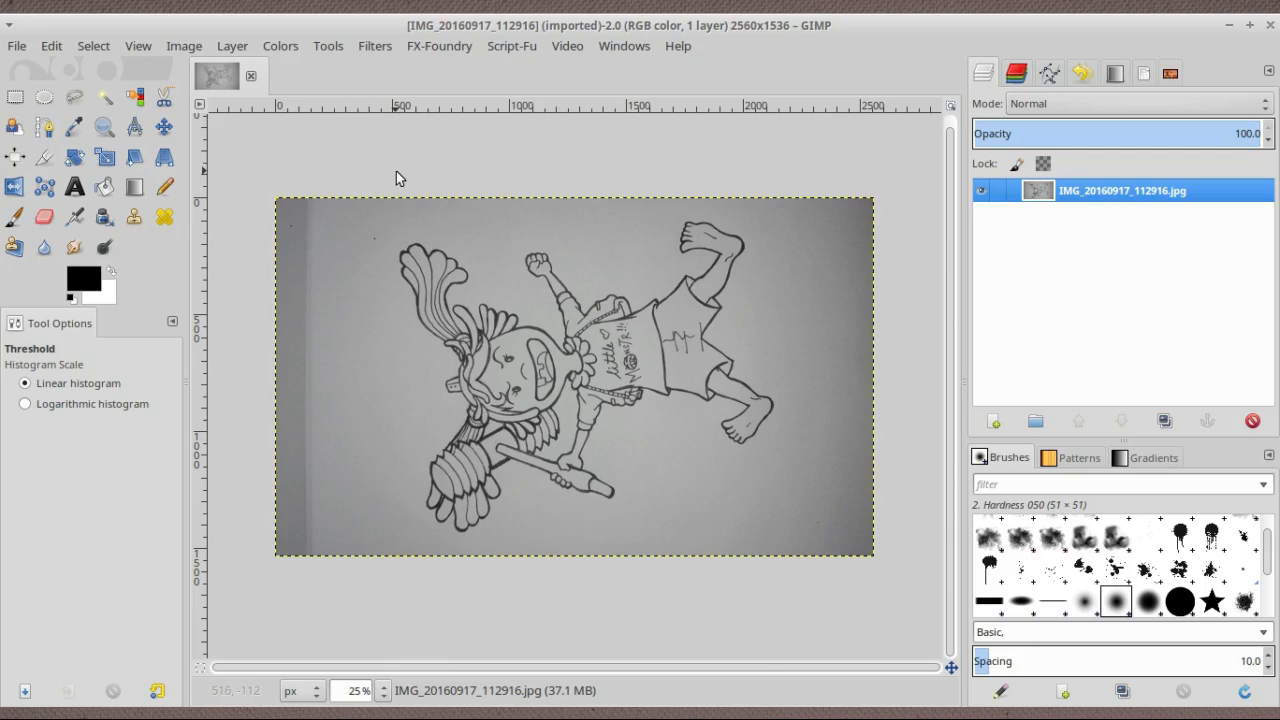
{"action": "mouse_move", "coordinate": [398, 175]}
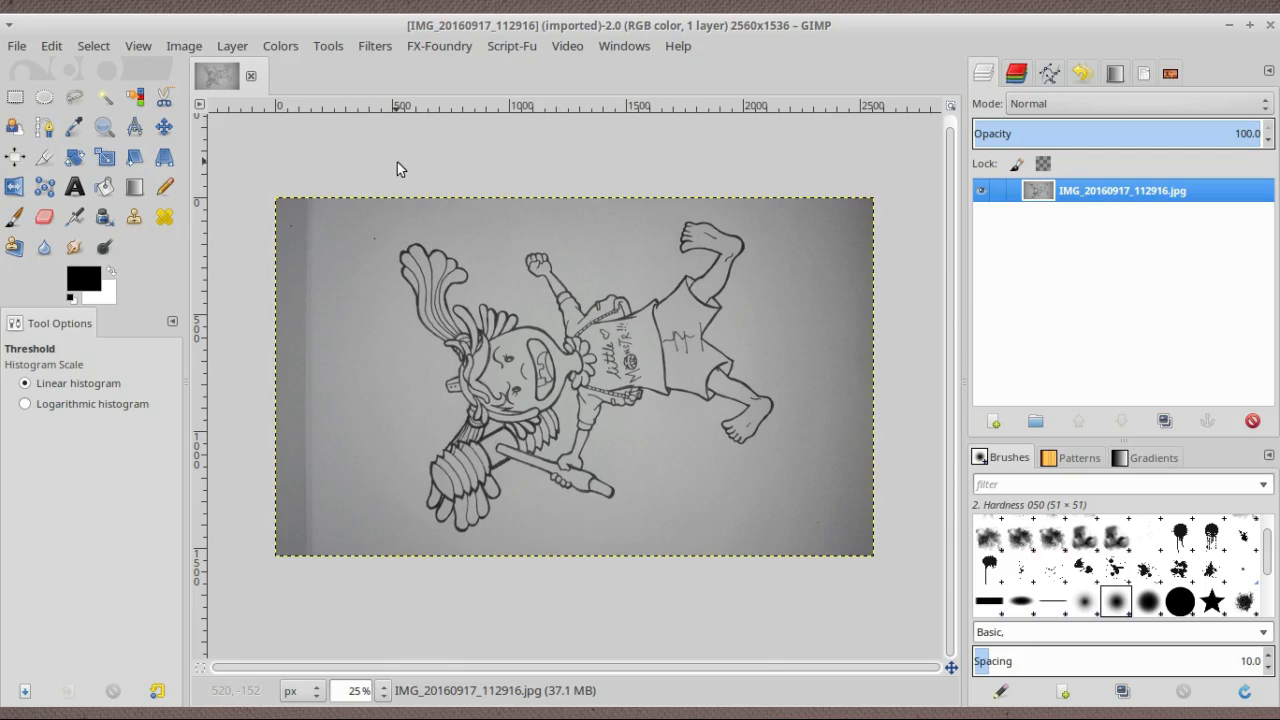
{"action": "mouse_move", "coordinate": [344, 277]}
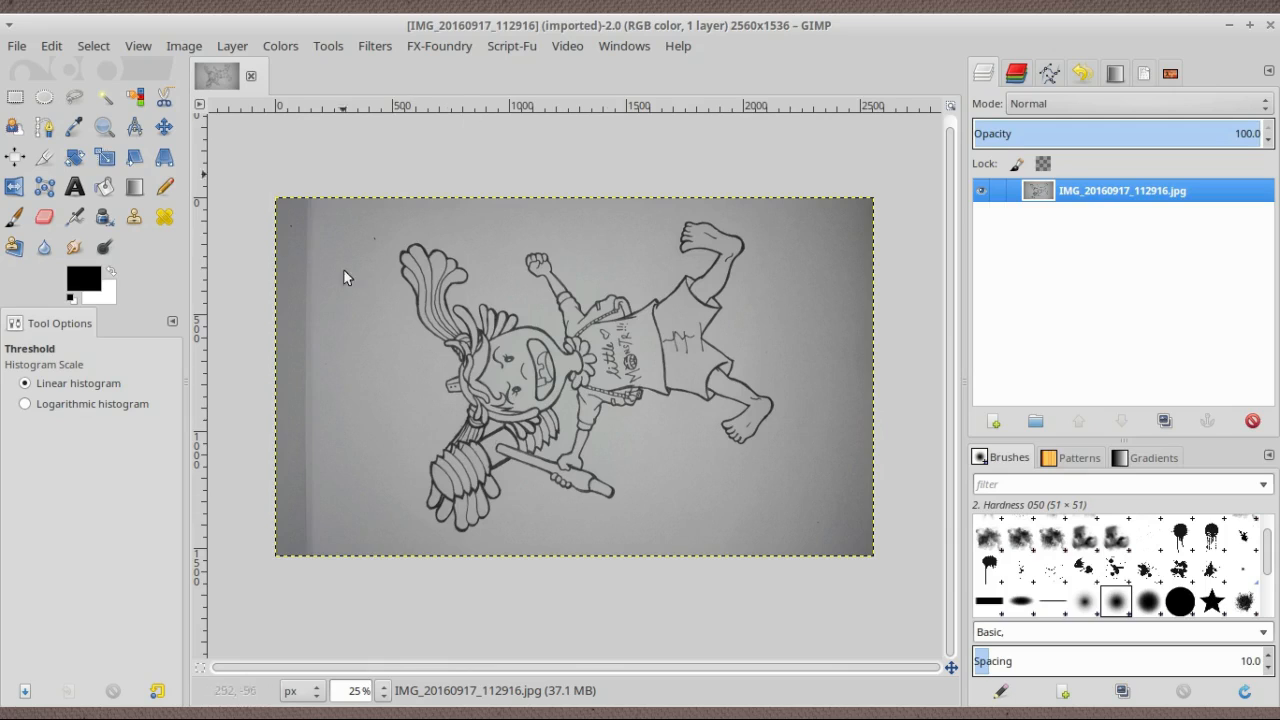
{"action": "mouse_move", "coordinate": [611, 462]}
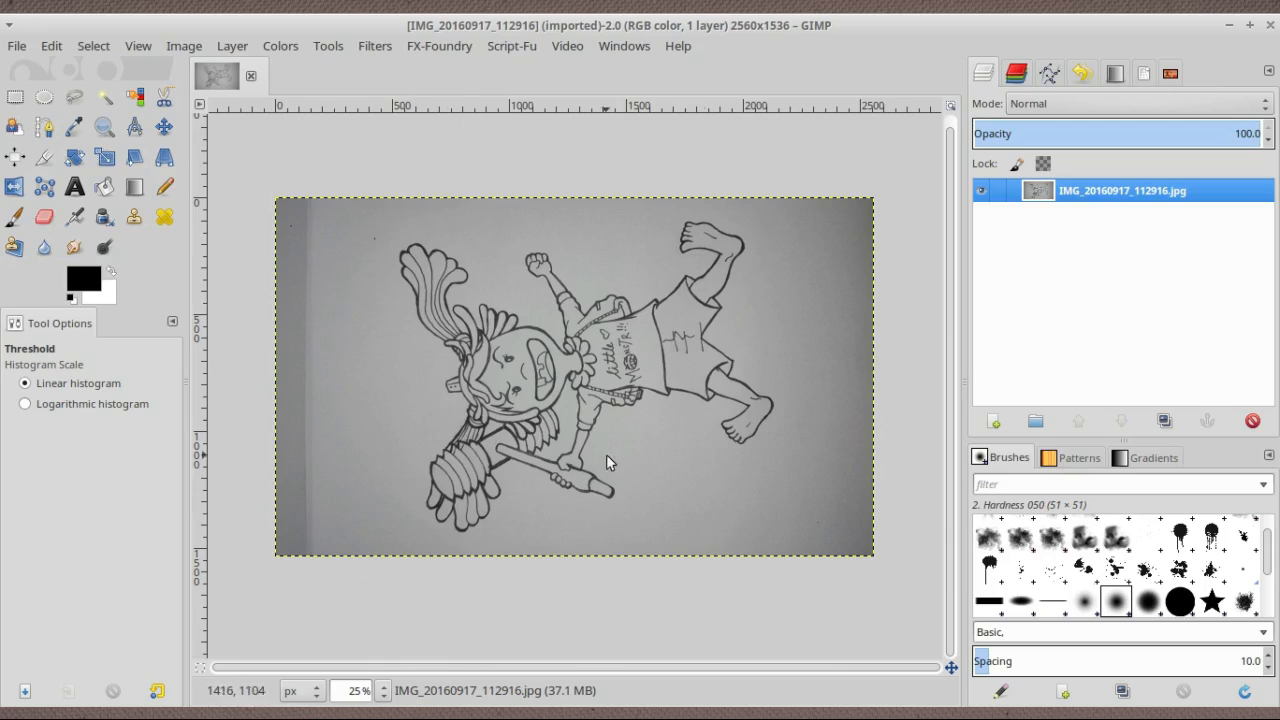
{"action": "mouse_move", "coordinate": [265, 227]}
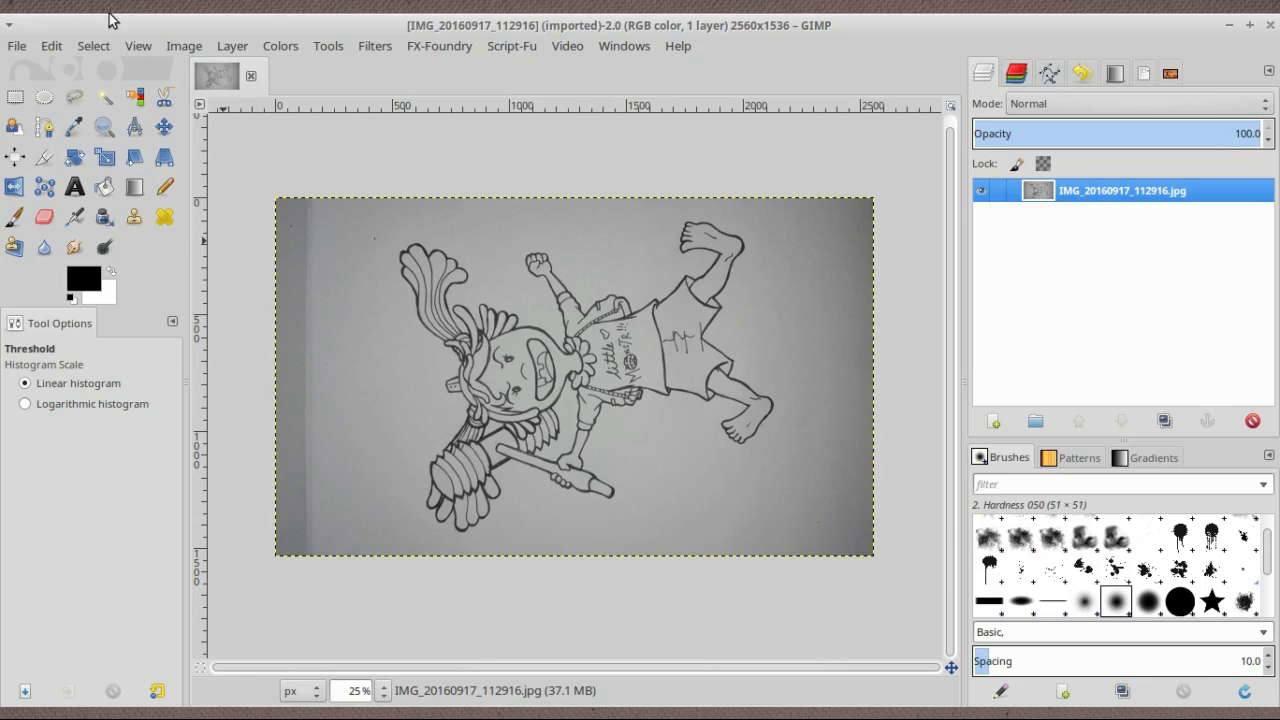
{"action": "mouse_move", "coordinate": [190, 50]}
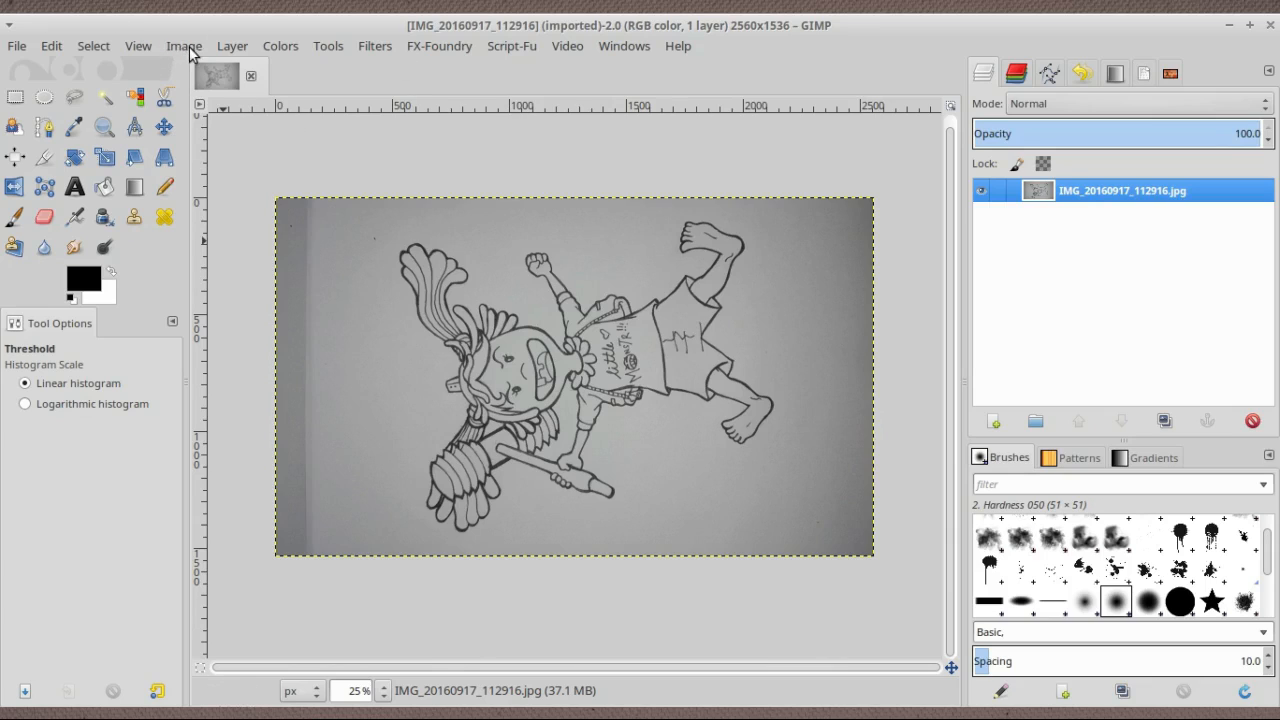
Rotate the photo 90° clockwise via Image > Transform so the character is upright
{"action": "left_click", "coordinate": [183, 46]}
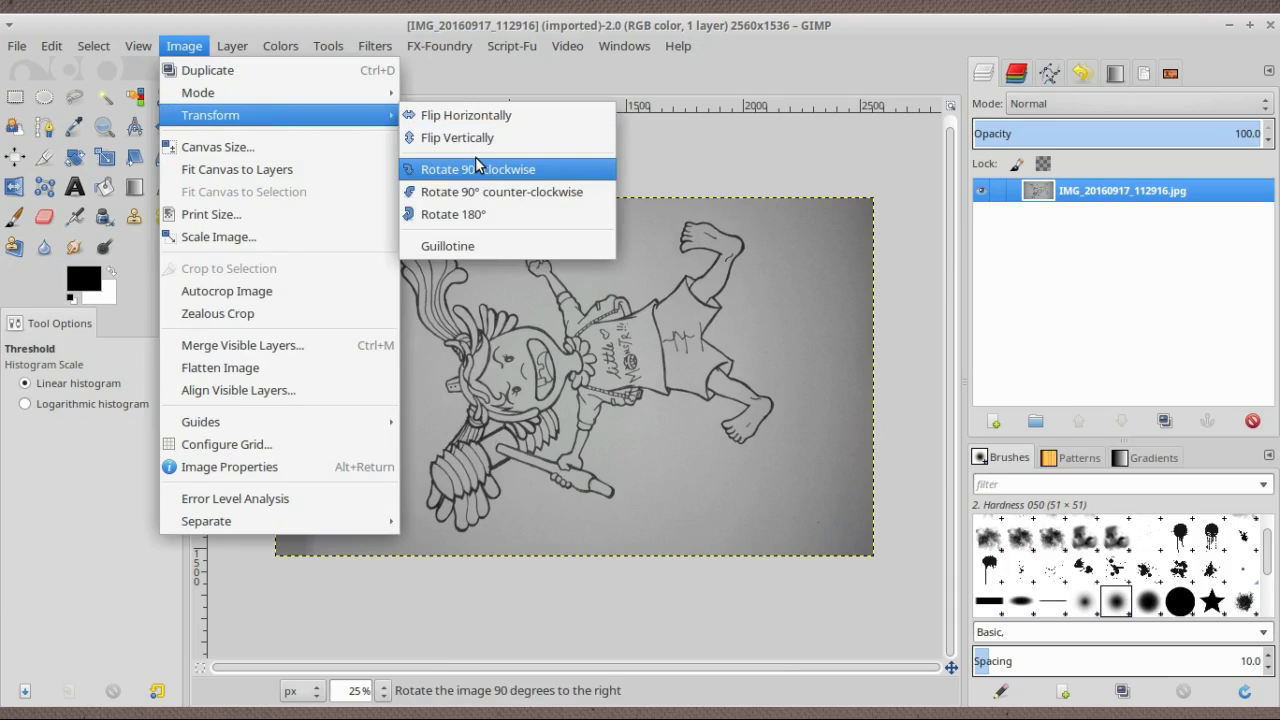
{"action": "left_click", "coordinate": [477, 169]}
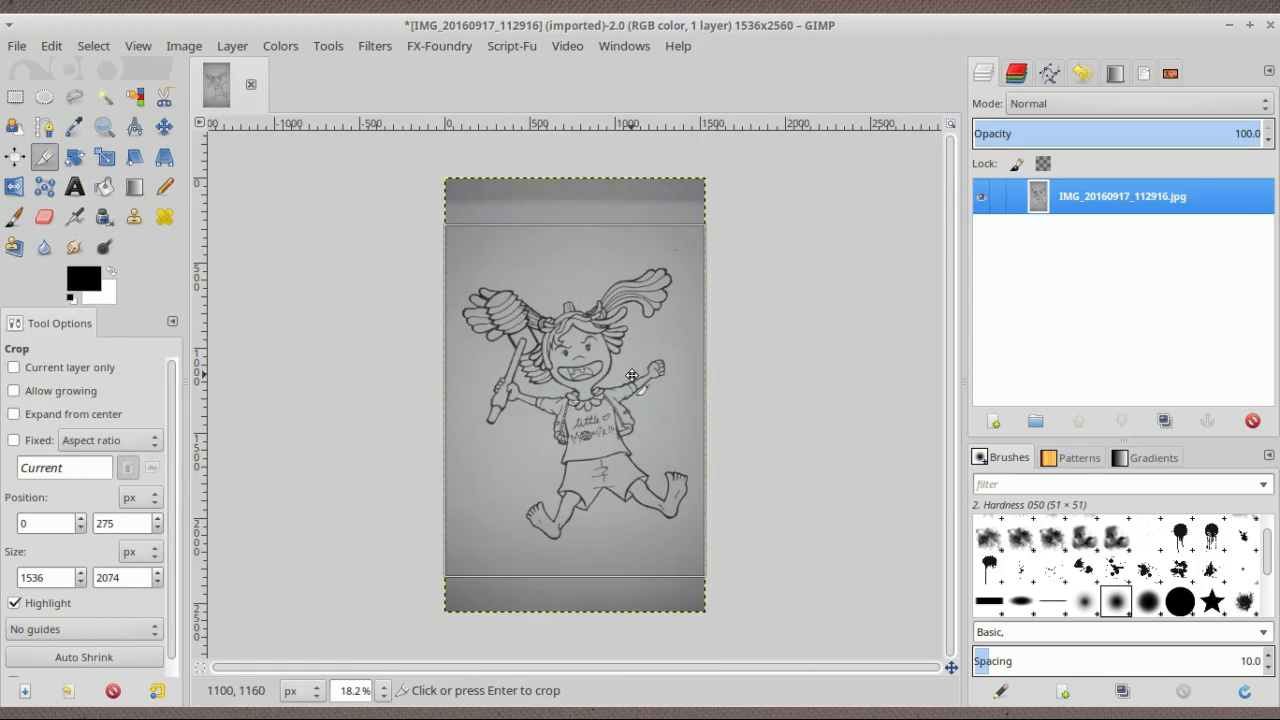
Apply Colors > Threshold at a low value near 106 to make the pencil lines pure black on white
{"action": "left_click", "coordinate": [280, 46]}
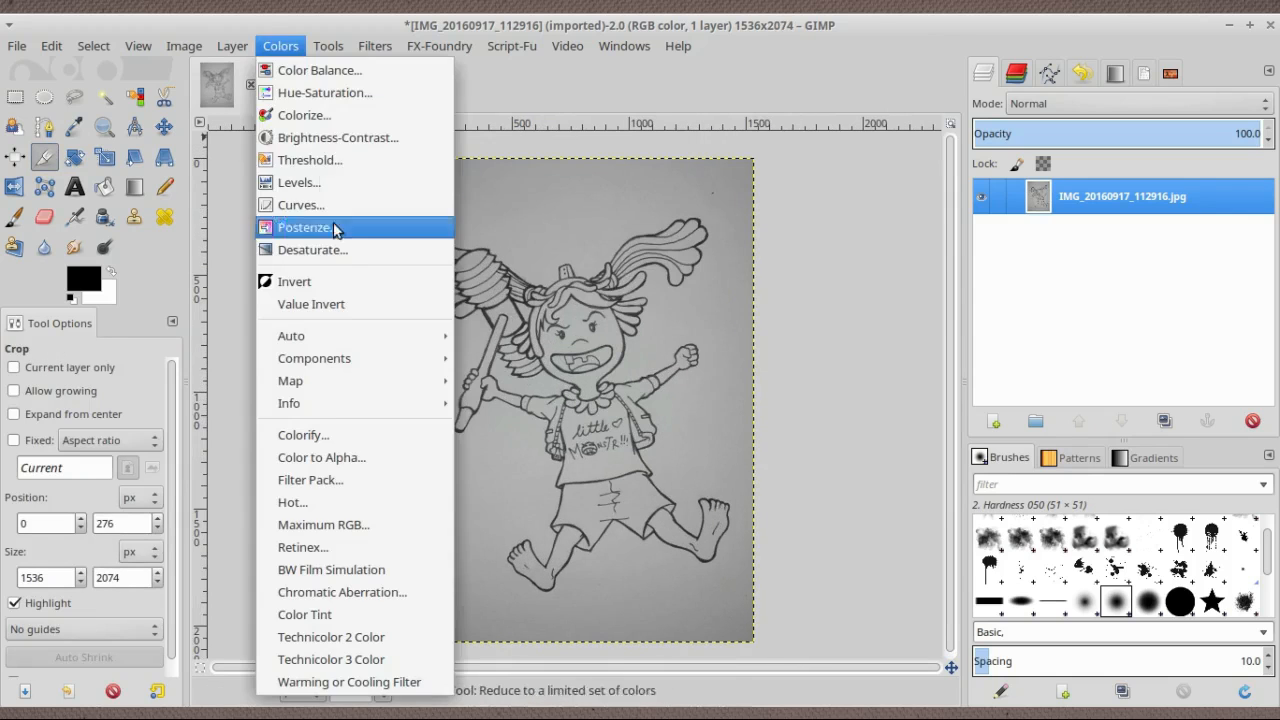
{"action": "left_click", "coordinate": [310, 159]}
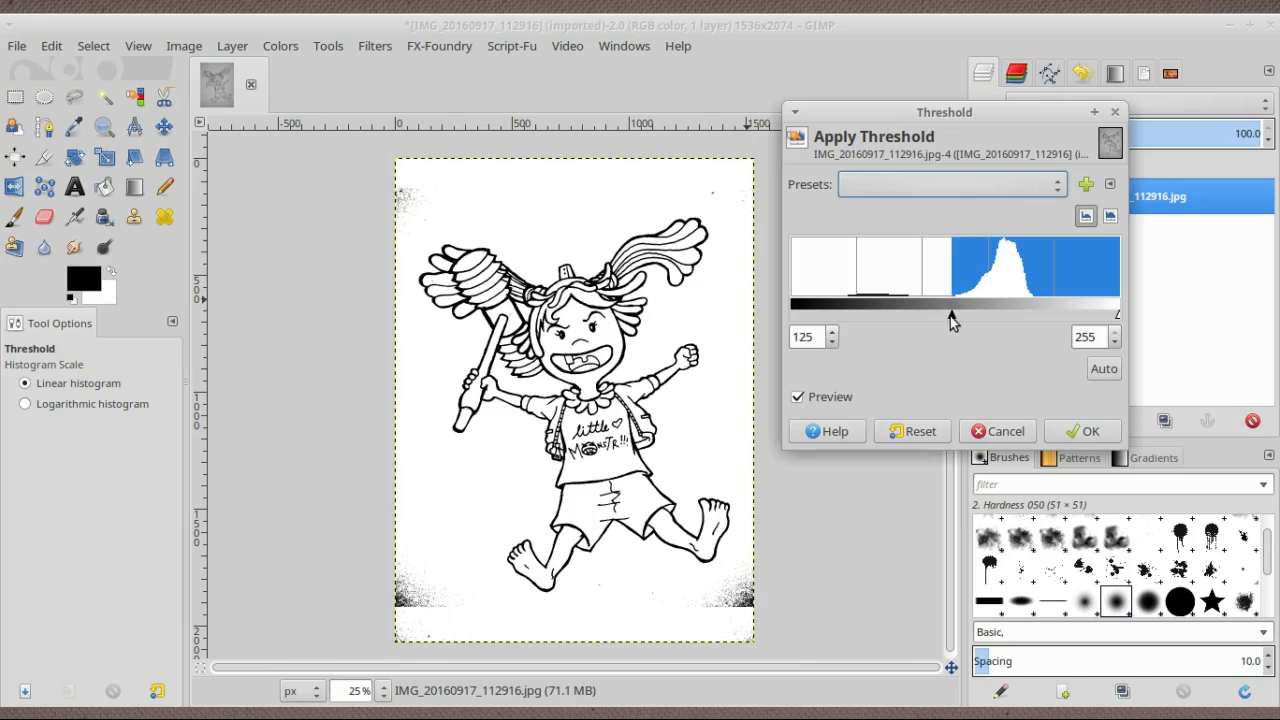
{"action": "left_click_drag", "start_coordinate": [948, 320], "coordinate": [928, 320]}
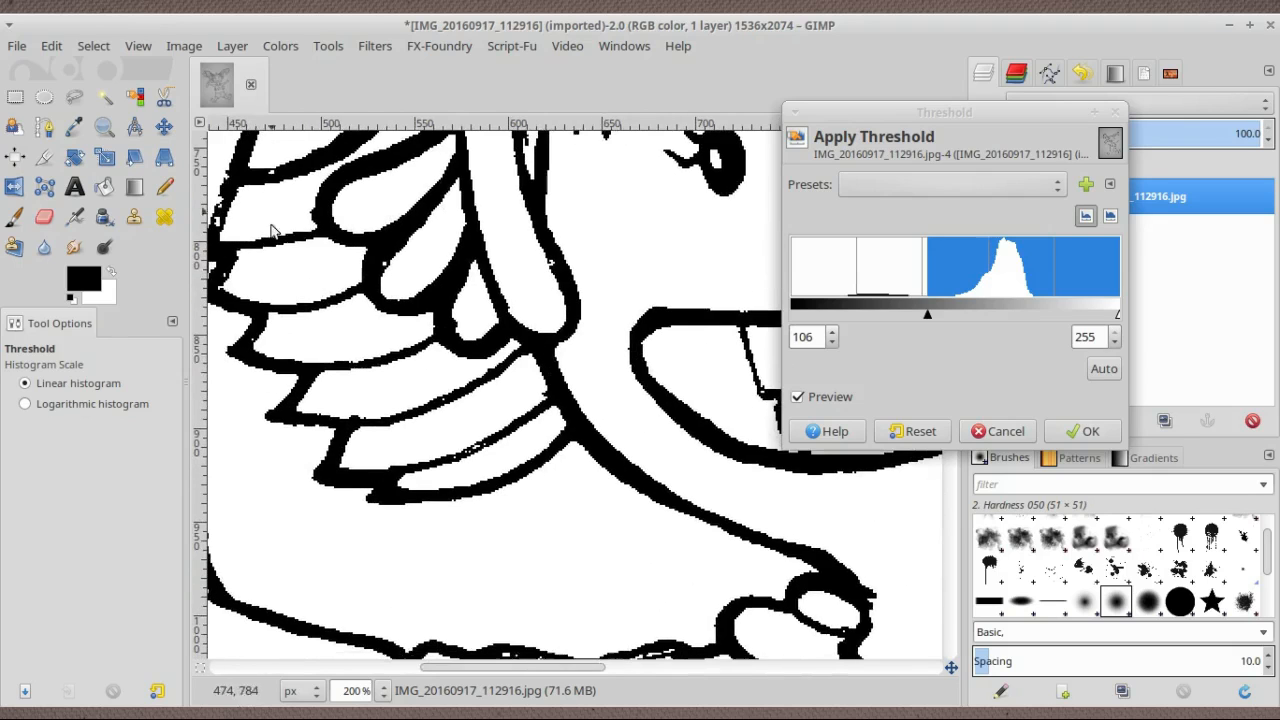
{"action": "left_click", "coordinate": [1090, 431]}
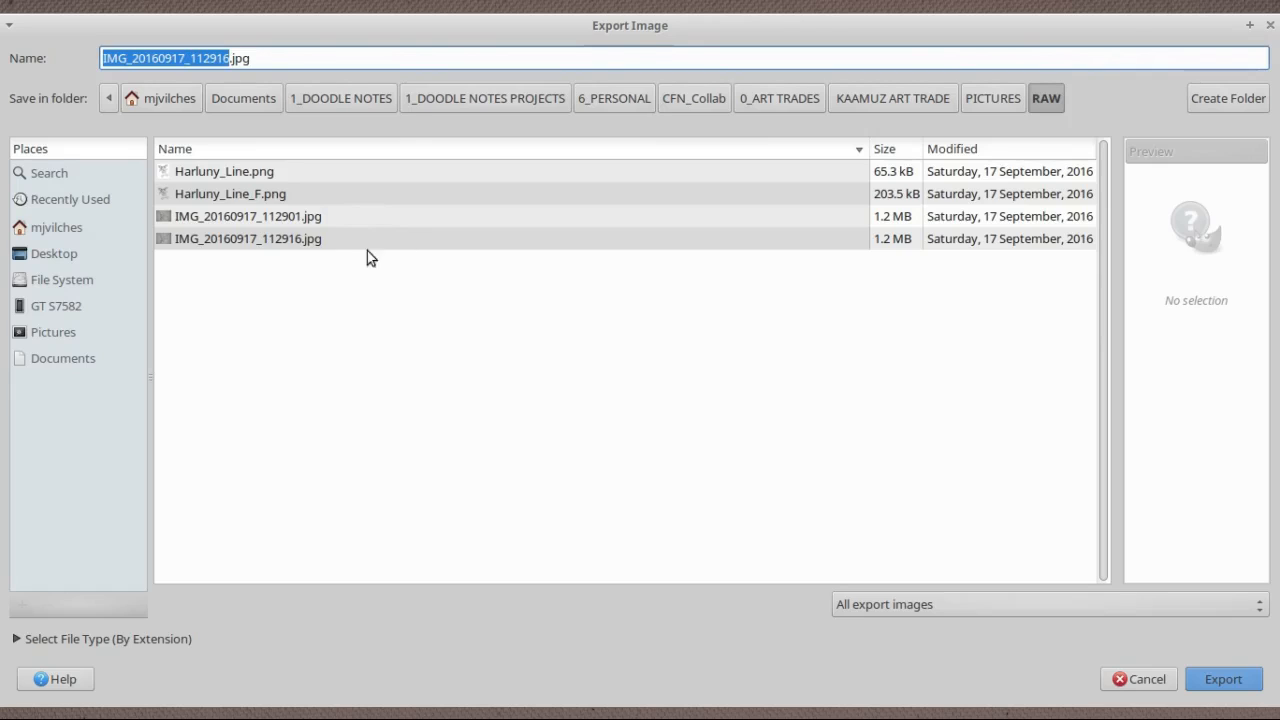
{"action": "mouse_move", "coordinate": [418, 194]}
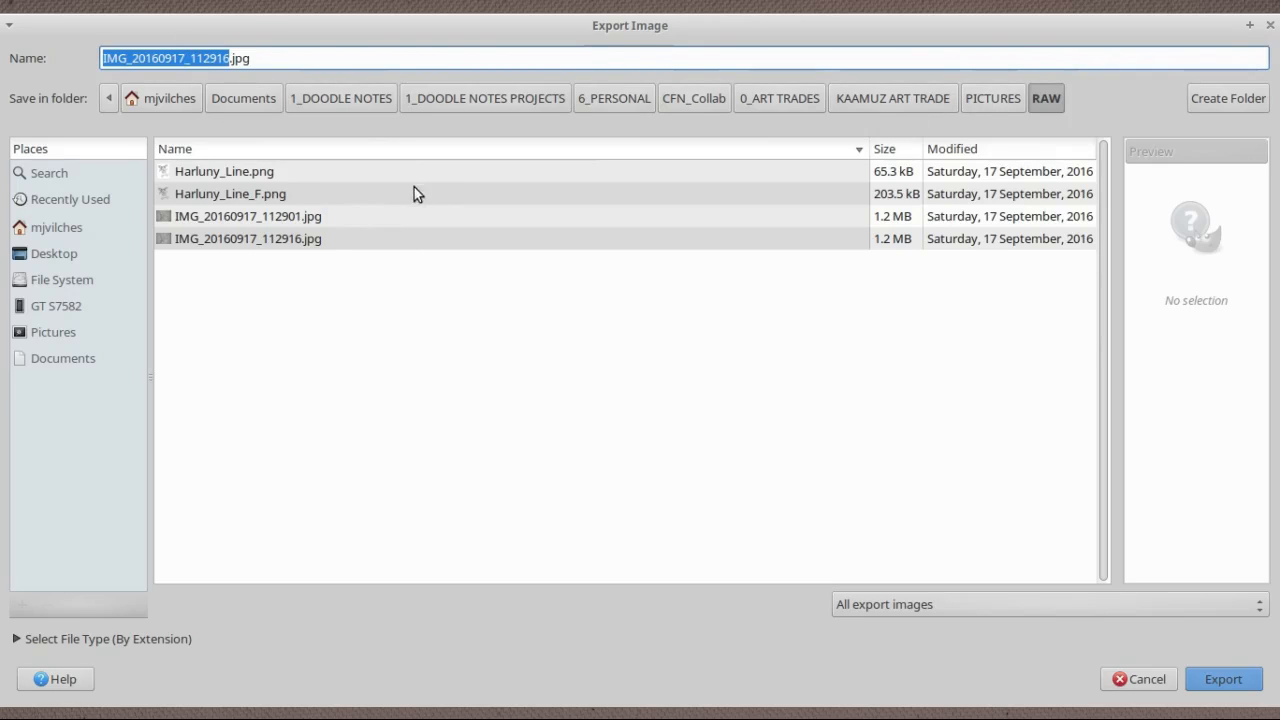
Export the line art as Raw_Line1.png, based on the existing Raw_Line.png name
{"action": "left_click", "coordinate": [230, 193]}
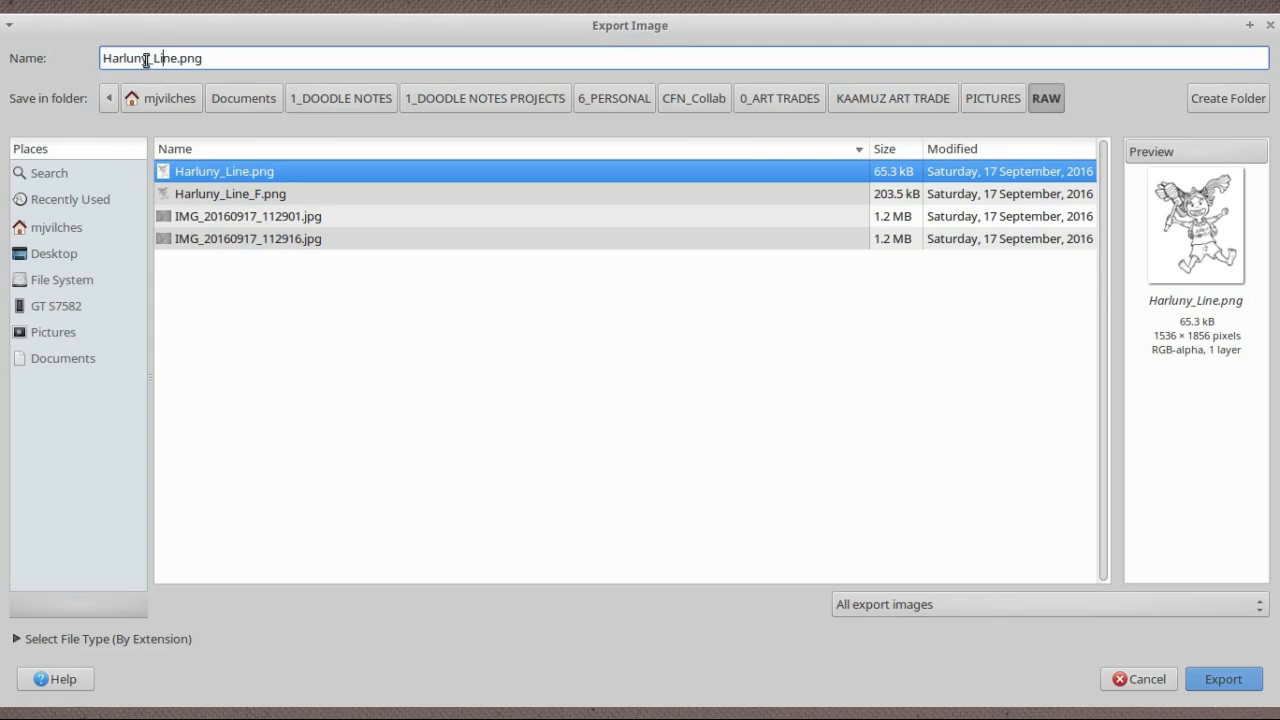
{"action": "type", "text": "Raw_Line.png"}
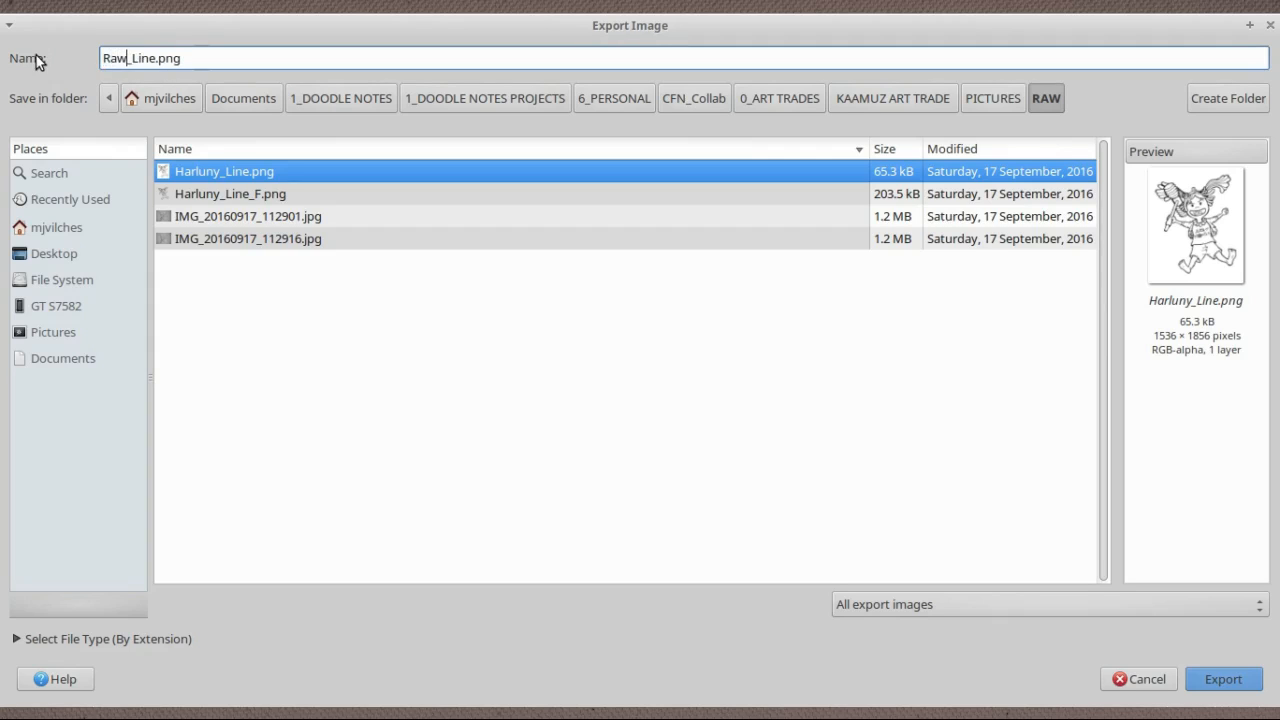
{"action": "left_click", "coordinate": [140, 58]}
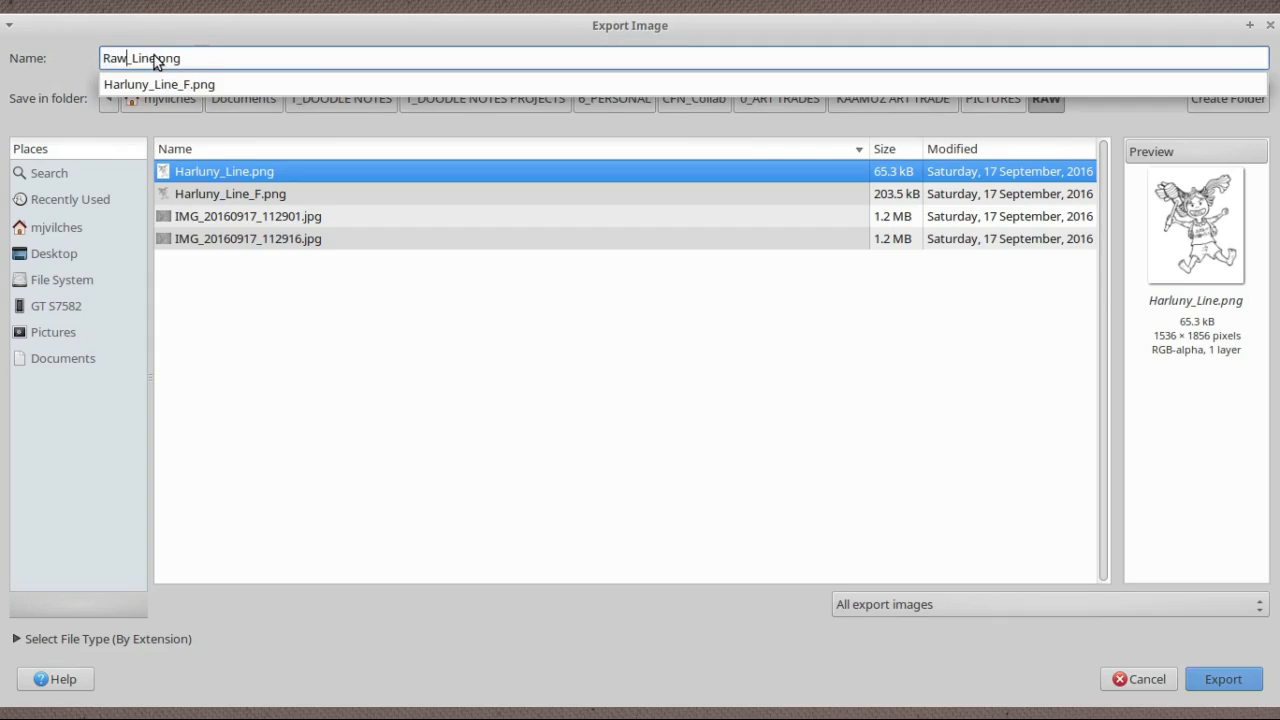
{"action": "type", "text": "1"}
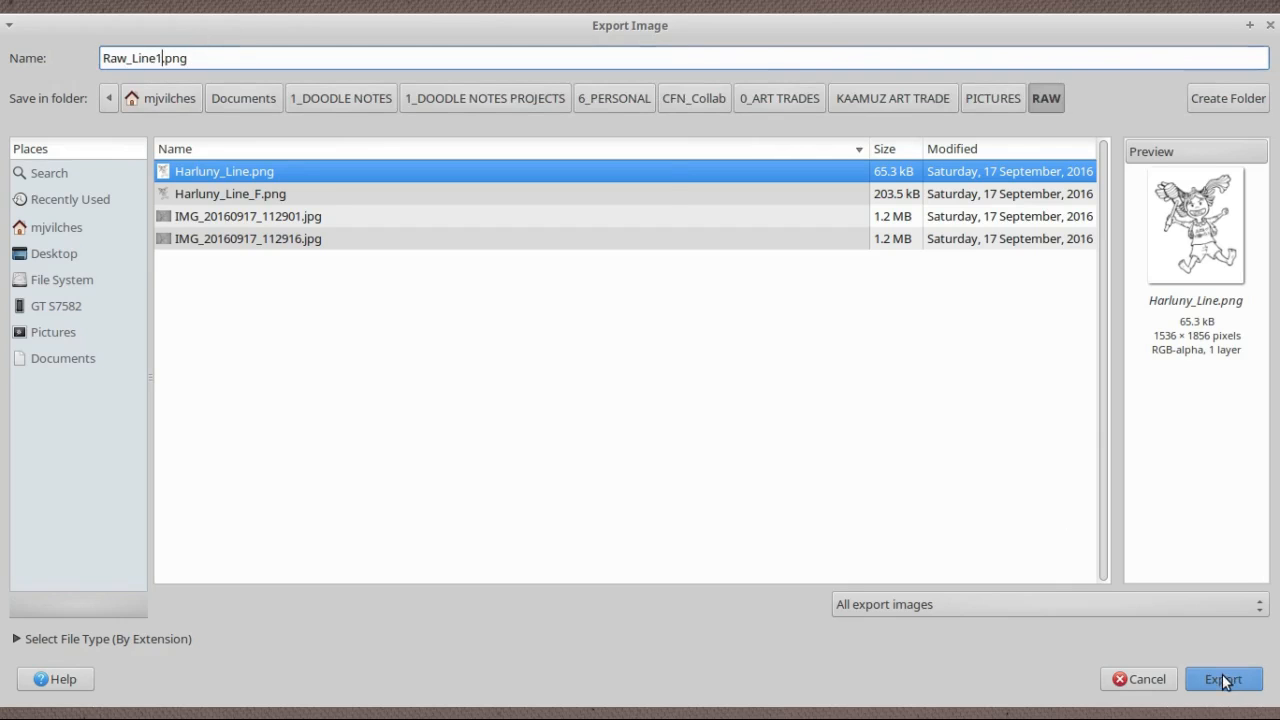
{"action": "left_click", "coordinate": [1223, 679]}
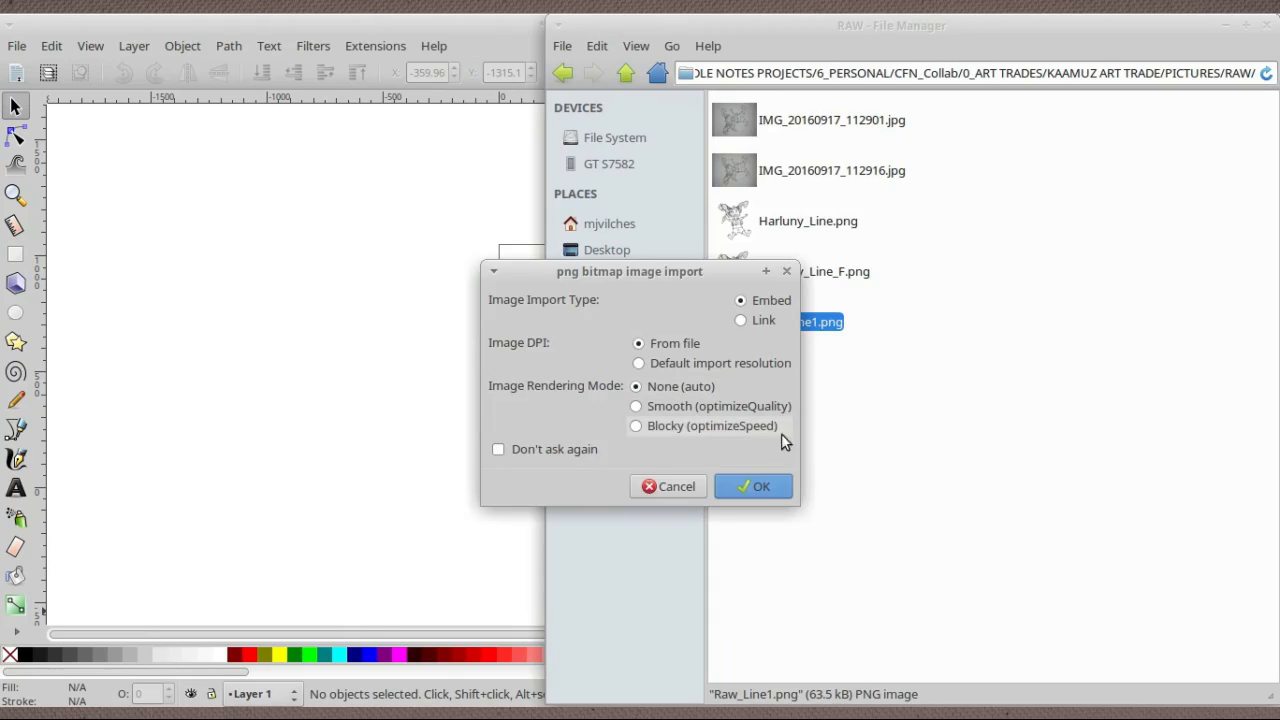
Confirm embedding Raw_Line1.png as a bitmap in the Inkscape document
{"action": "left_click", "coordinate": [753, 486]}
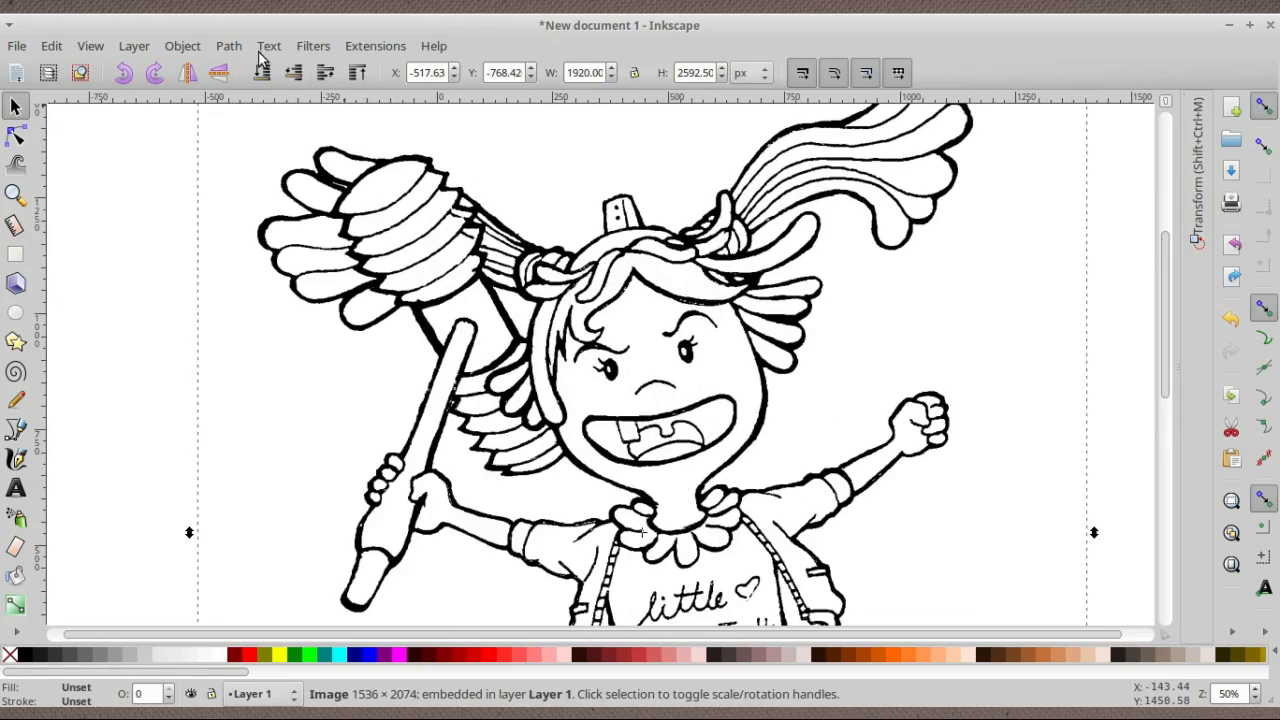
Trace the embedded bitmap with Brightness cutoff into a black vector path of about 4,300 nodes
{"action": "left_click", "coordinate": [182, 46]}
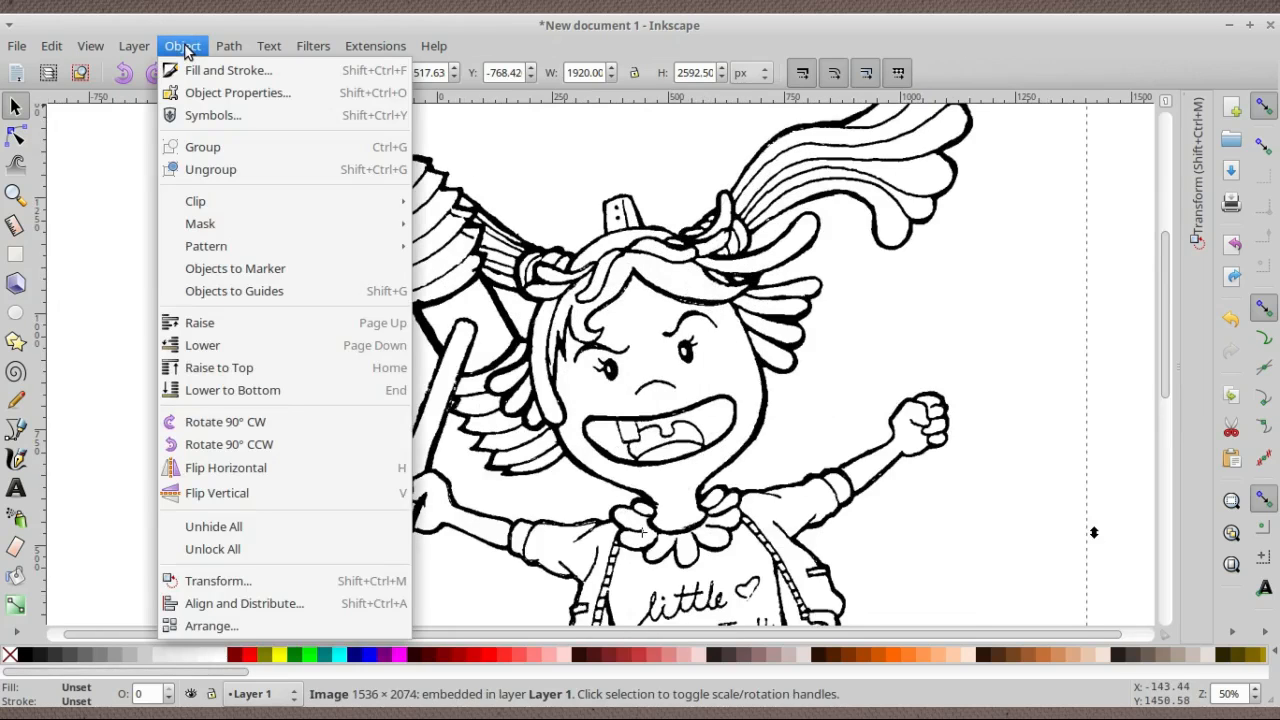
{"action": "left_click", "coordinate": [228, 46]}
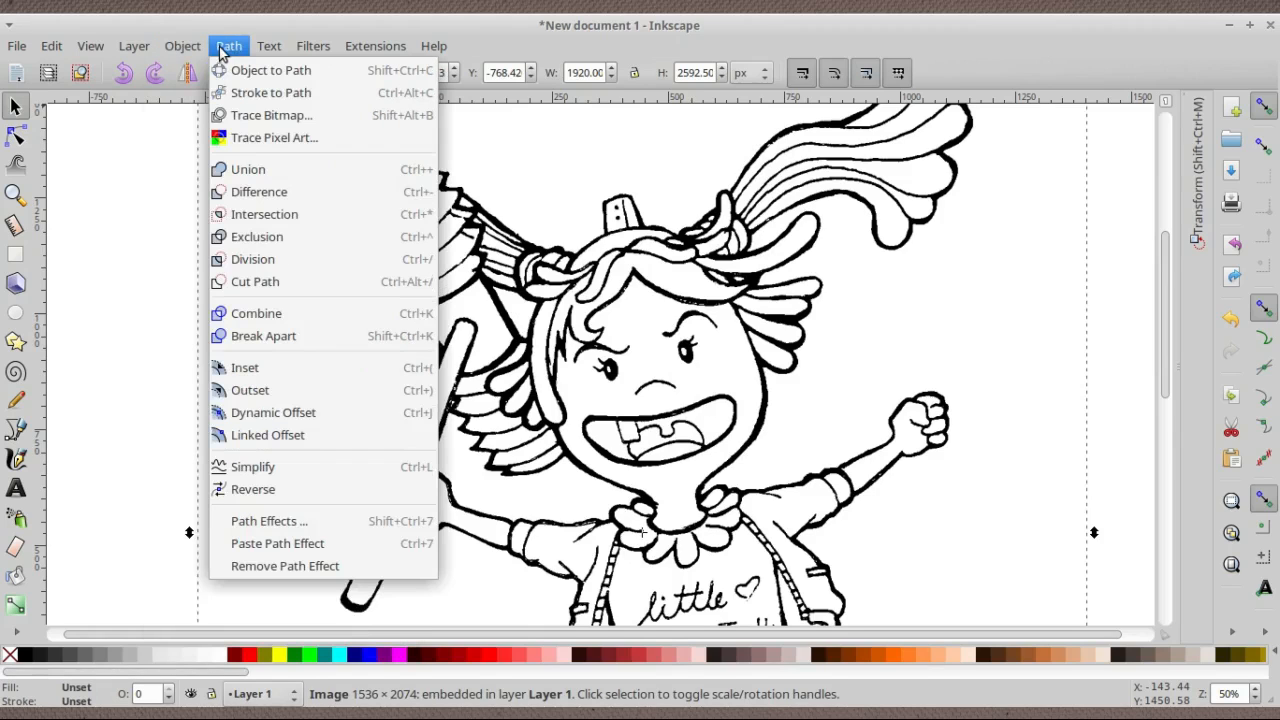
{"action": "mouse_move", "coordinate": [230, 58]}
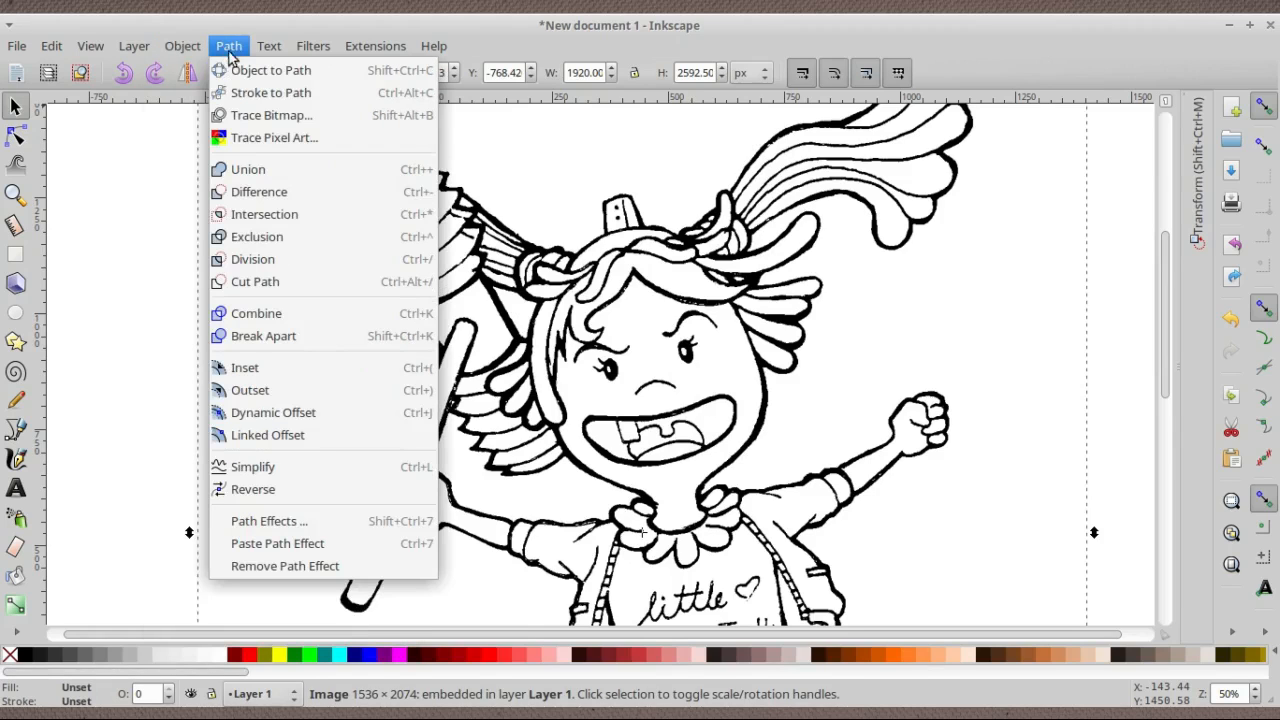
{"action": "mouse_move", "coordinate": [271, 115]}
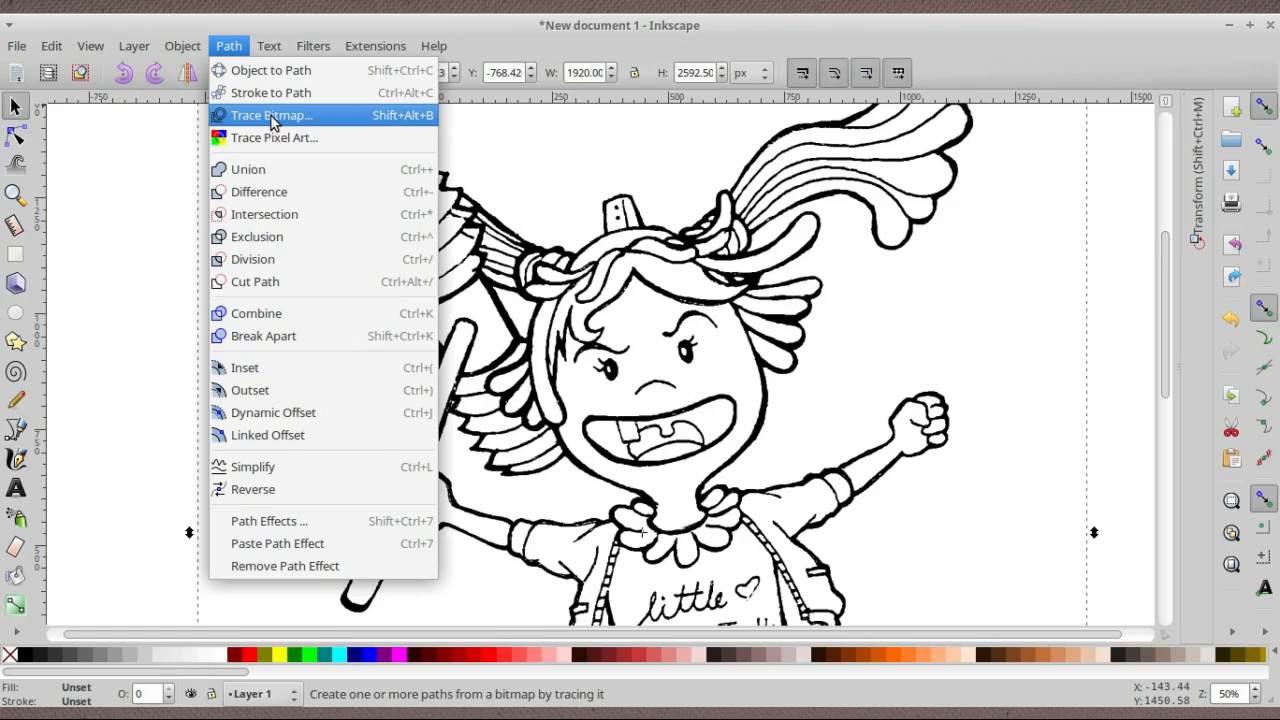
{"action": "mouse_move", "coordinate": [410, 125]}
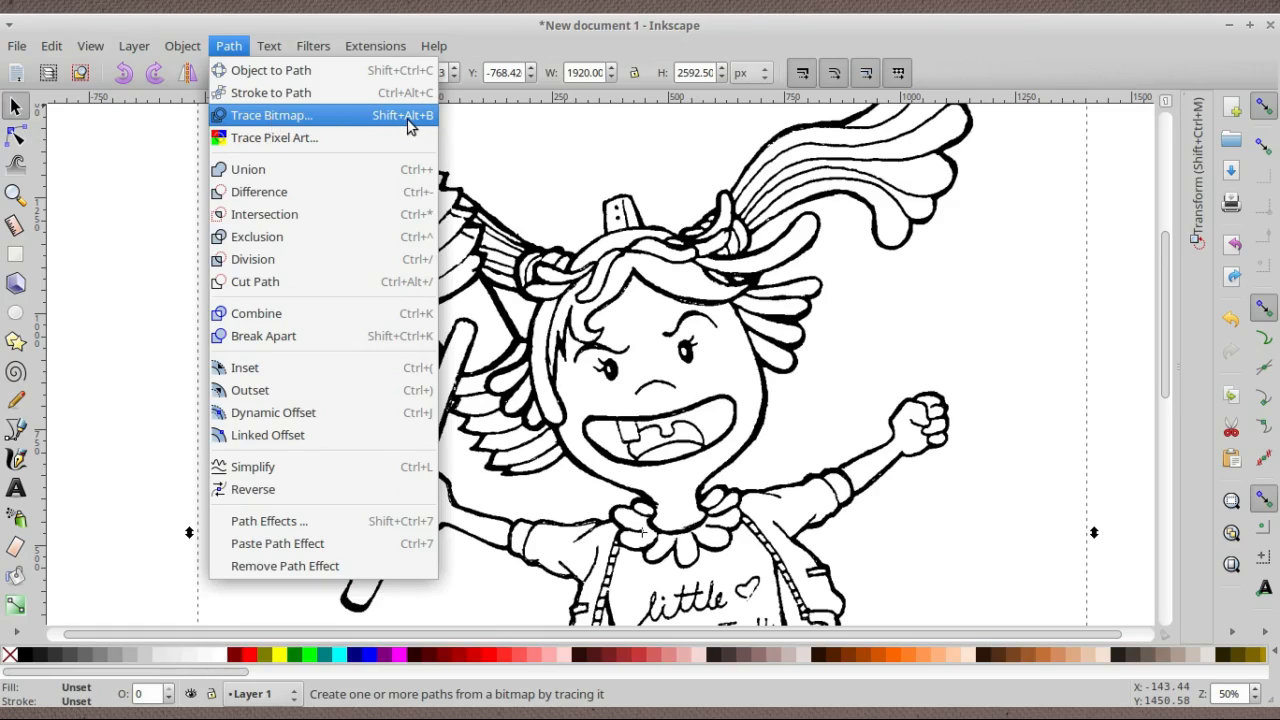
{"action": "mouse_move", "coordinate": [270, 70]}
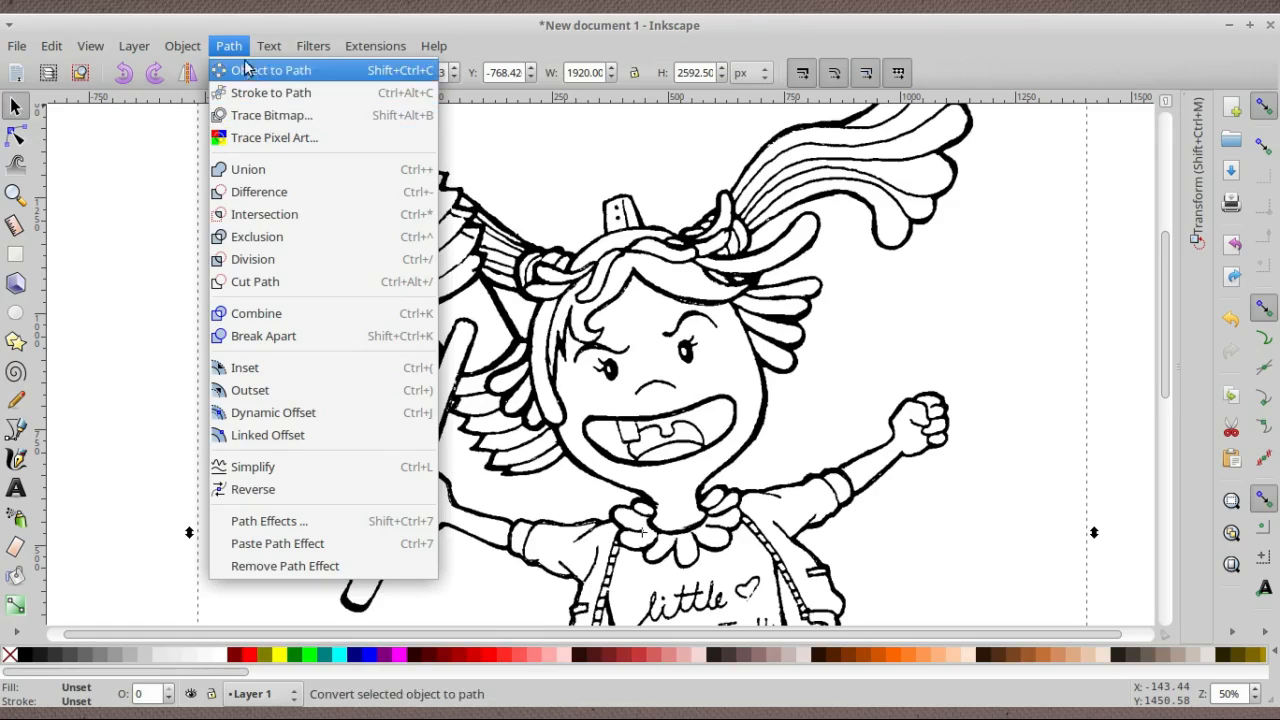
{"action": "left_click", "coordinate": [271, 115]}
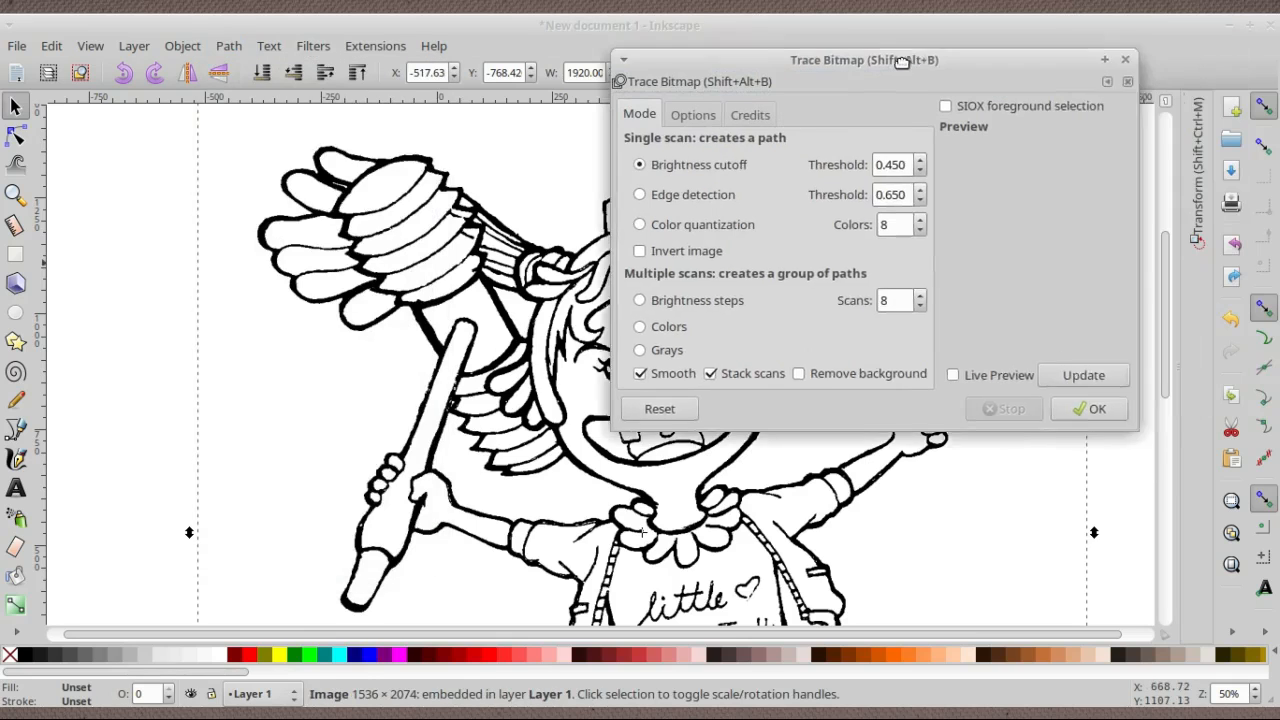
{"action": "left_click_drag", "start_coordinate": [864, 60], "coordinate": [567, 68]}
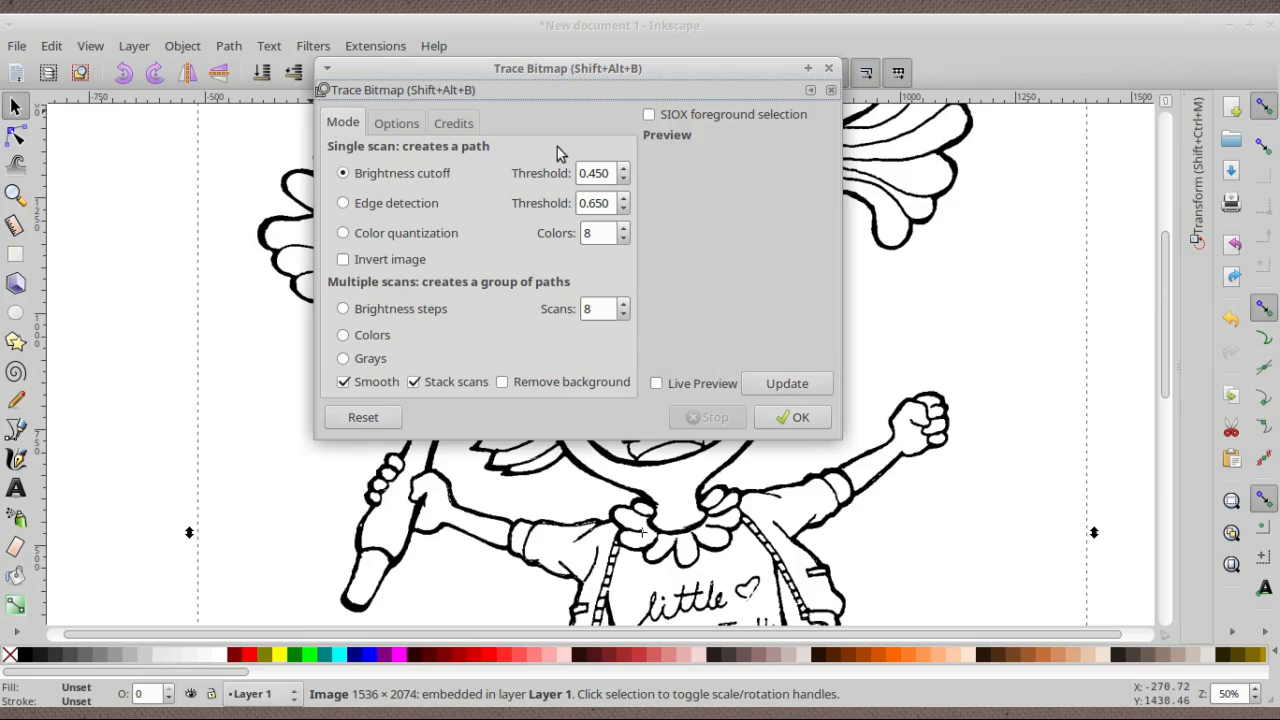
{"action": "mouse_move", "coordinate": [695, 580]}
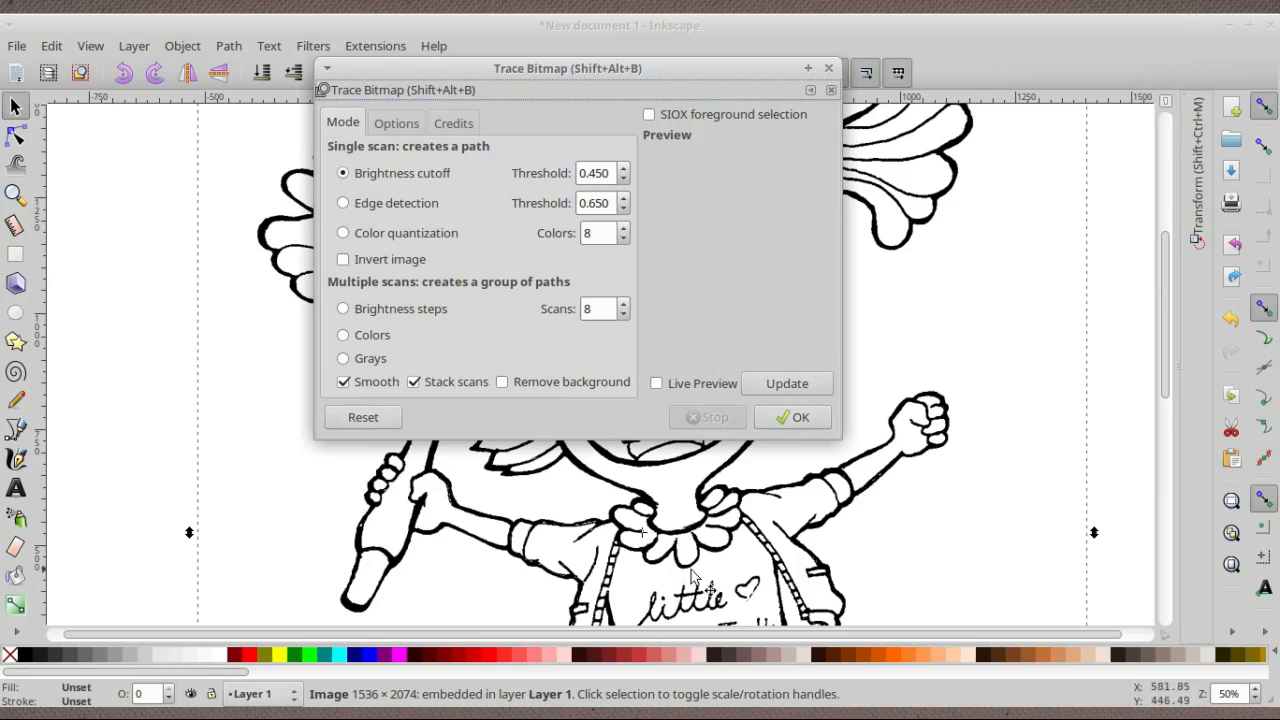
{"action": "mouse_move", "coordinate": [495, 202]}
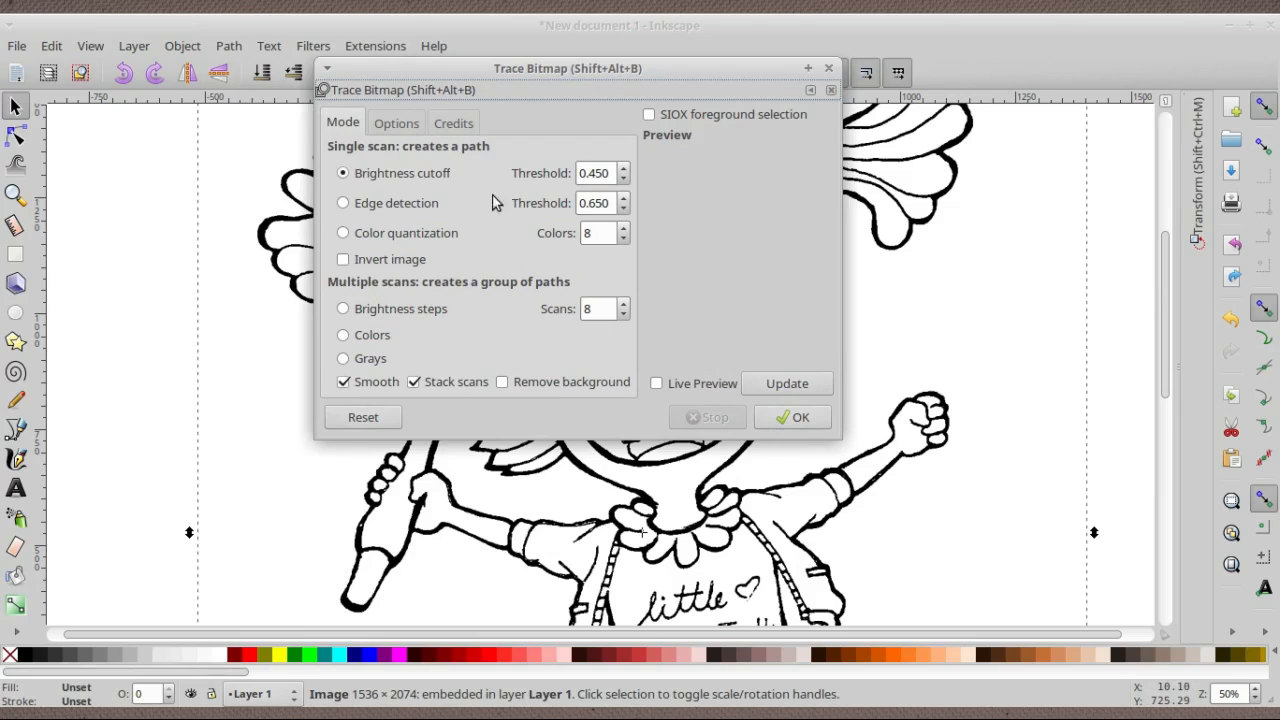
{"action": "left_click", "coordinate": [786, 383]}
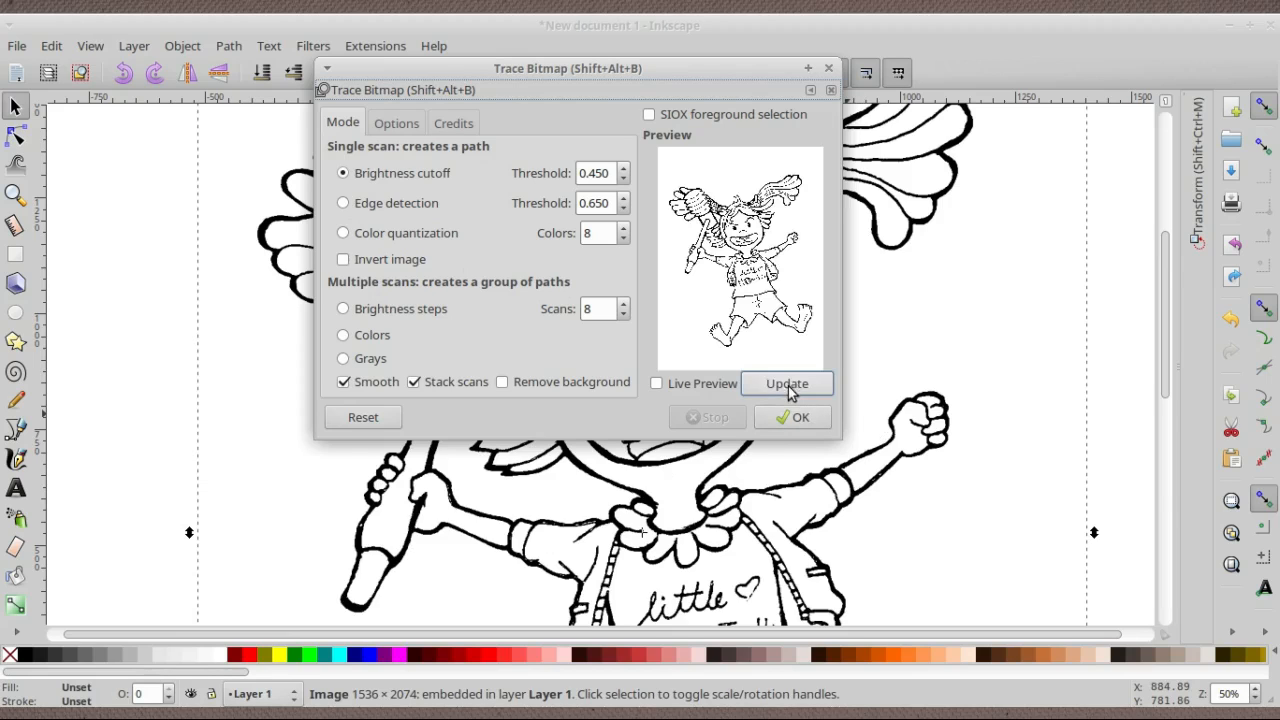
{"action": "mouse_move", "coordinate": [790, 418]}
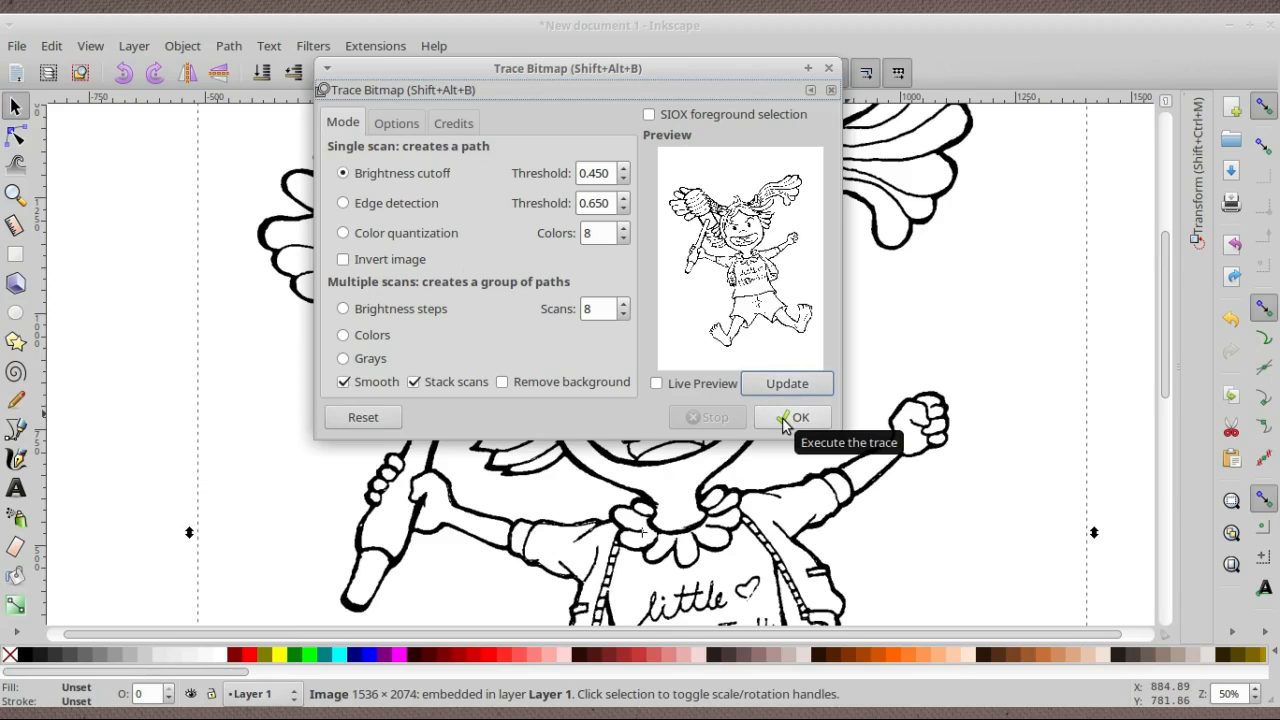
{"action": "left_click", "coordinate": [799, 417]}
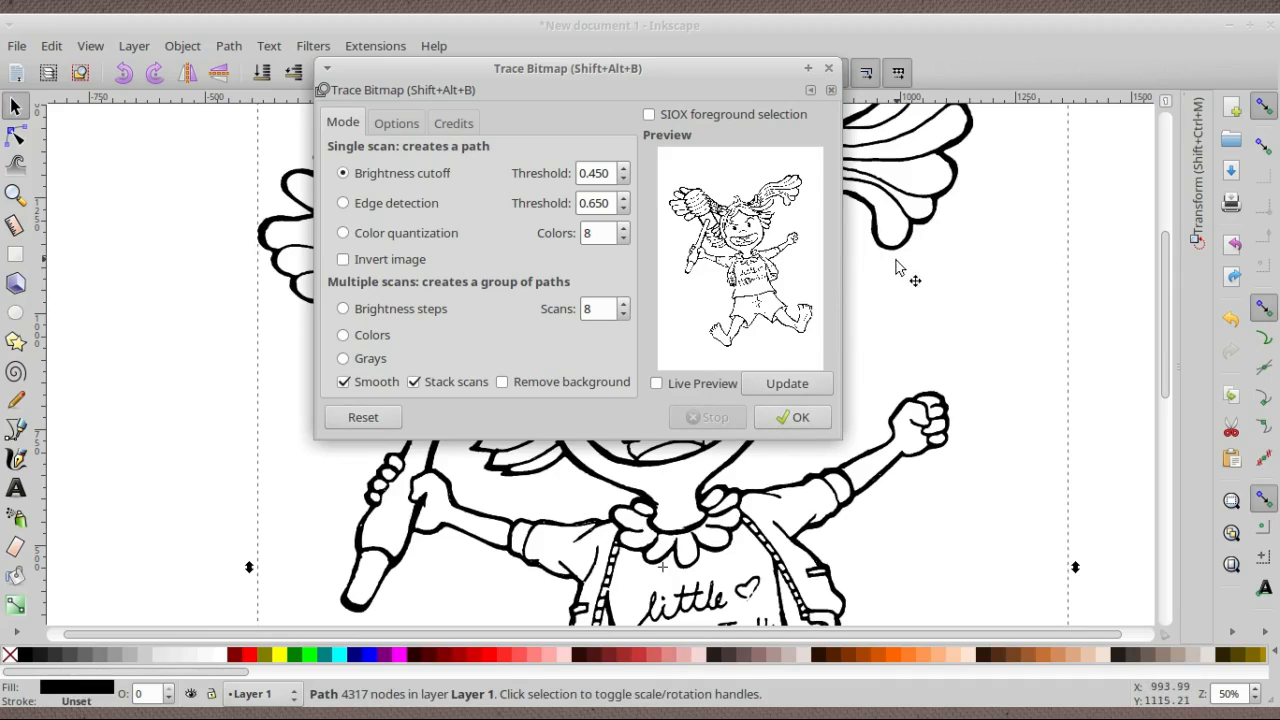
{"action": "mouse_move", "coordinate": [855, 230]}
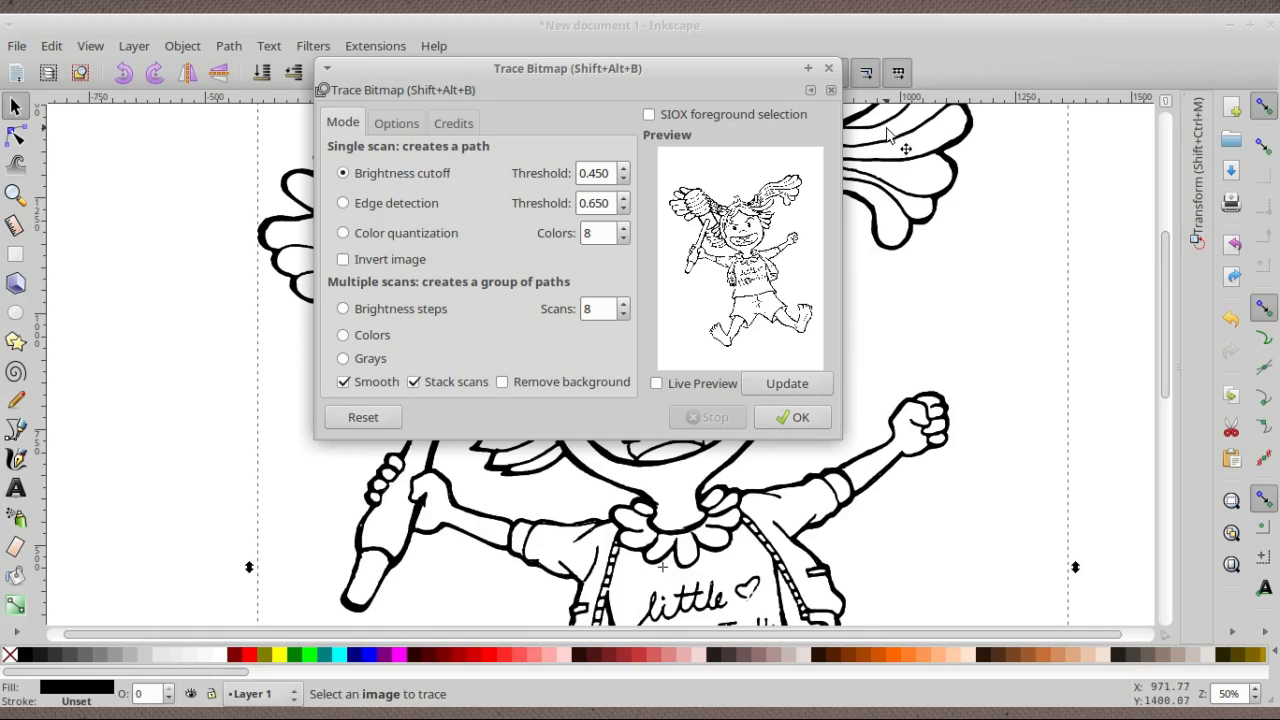
{"action": "left_click", "coordinate": [797, 417]}
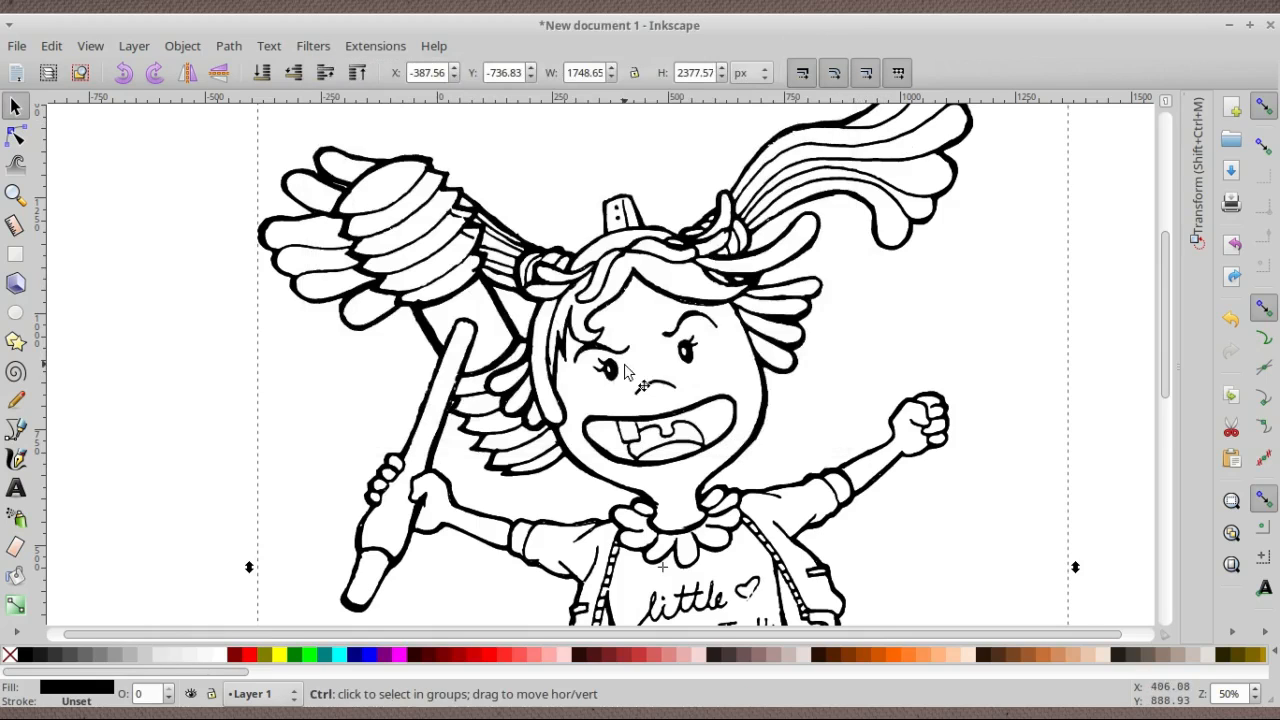
Zoom out and select the original embedded bitmap image on its own
{"action": "scroll", "scroll_direction": "down", "scroll_amount": 3}
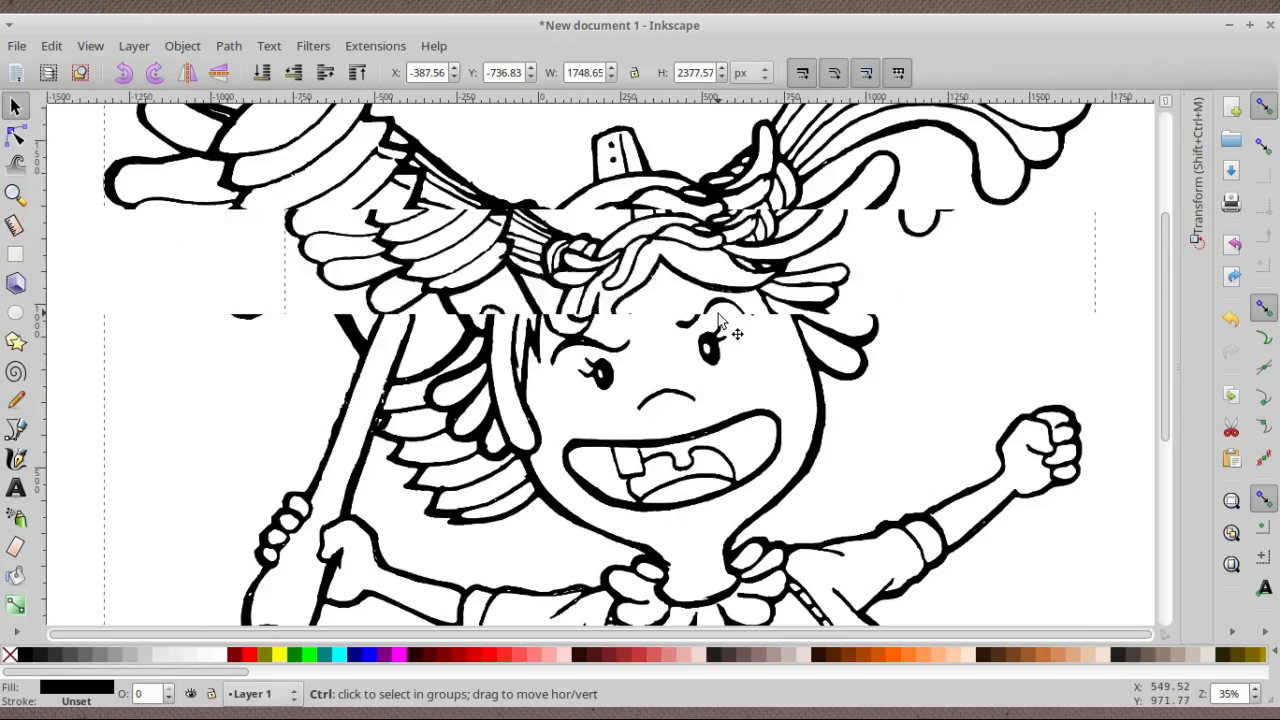
{"action": "left_click", "coordinate": [313, 46]}
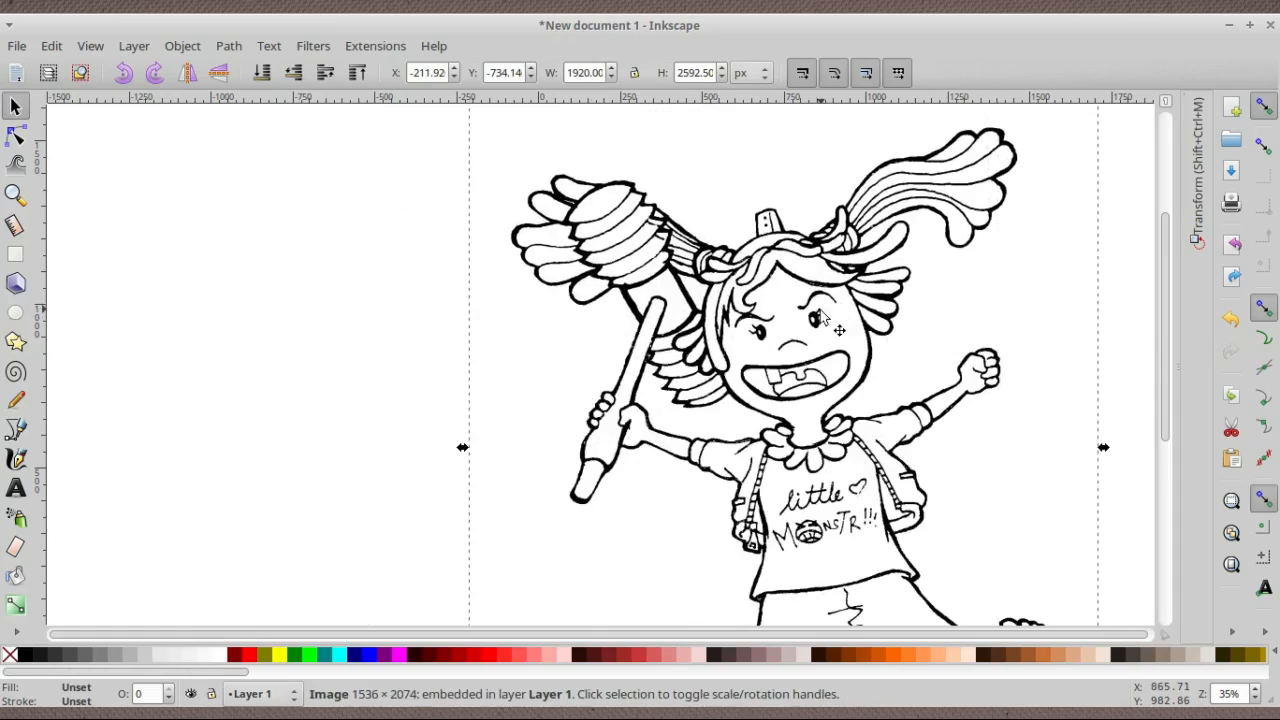
Trace the bitmap again with Remove background enabled, creating a second vector path
{"action": "left_click", "coordinate": [228, 46]}
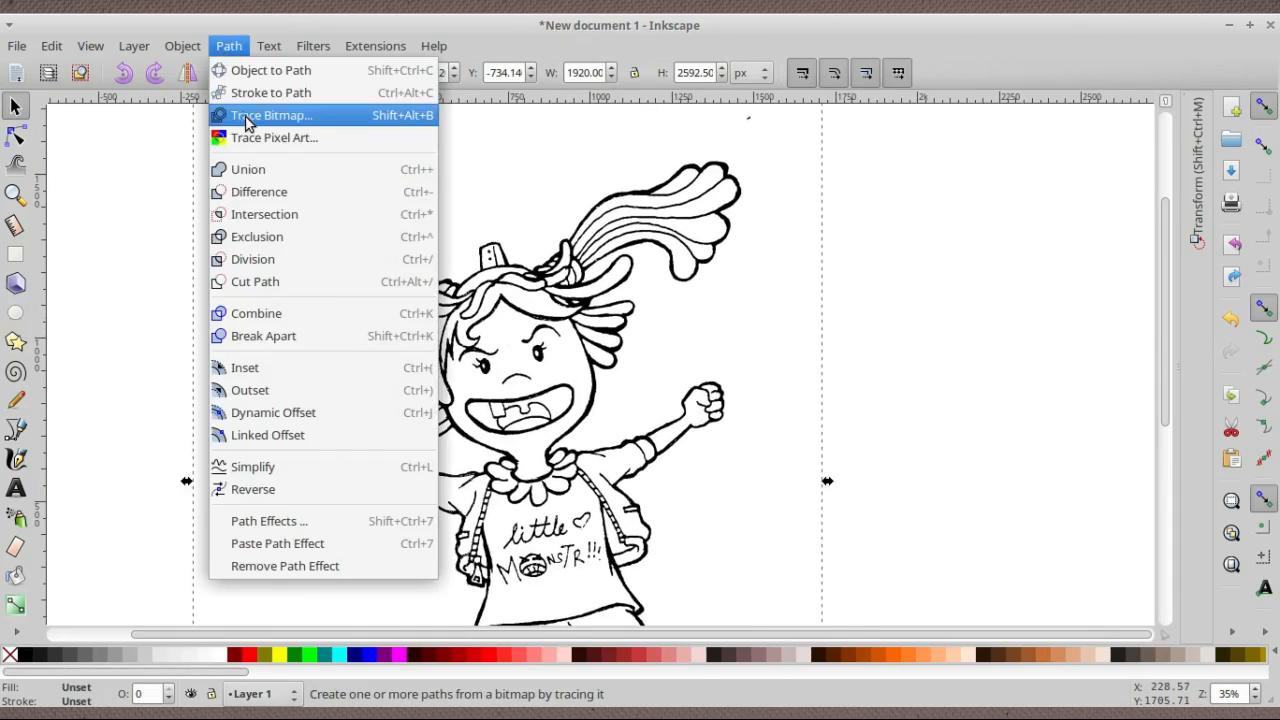
{"action": "left_click", "coordinate": [271, 115]}
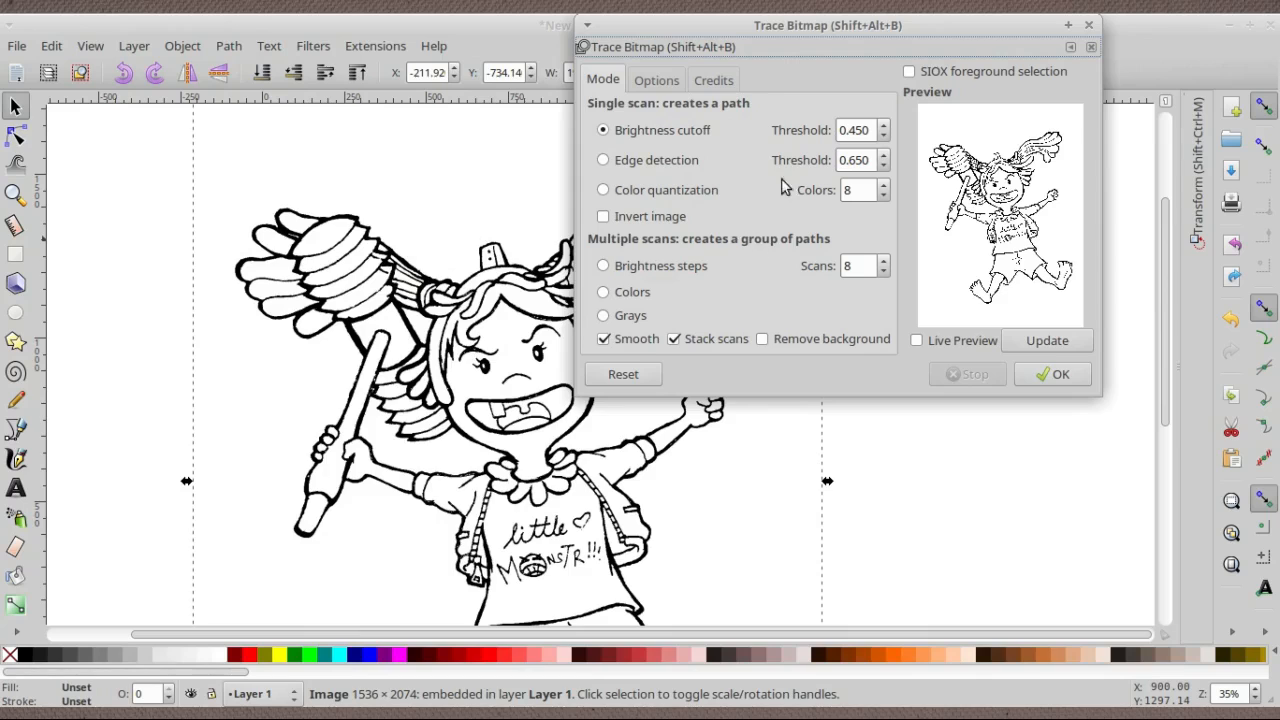
{"action": "mouse_move", "coordinate": [765, 345]}
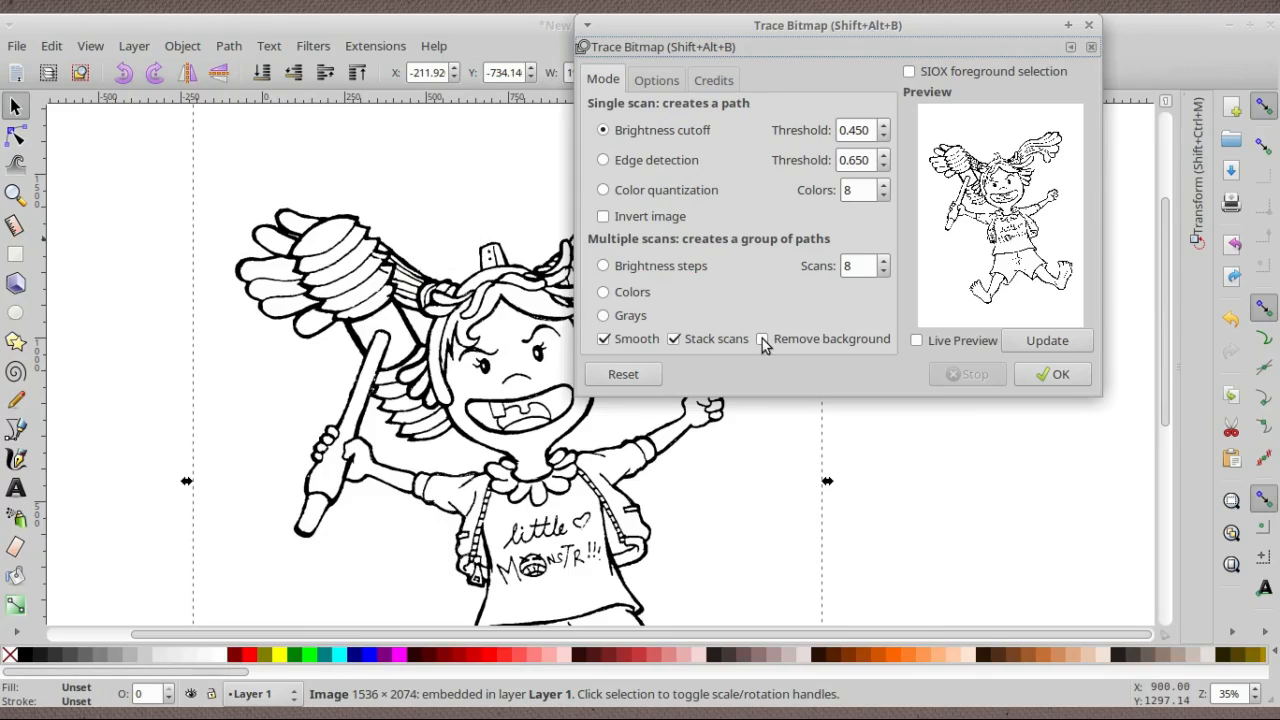
{"action": "left_click", "coordinate": [763, 338]}
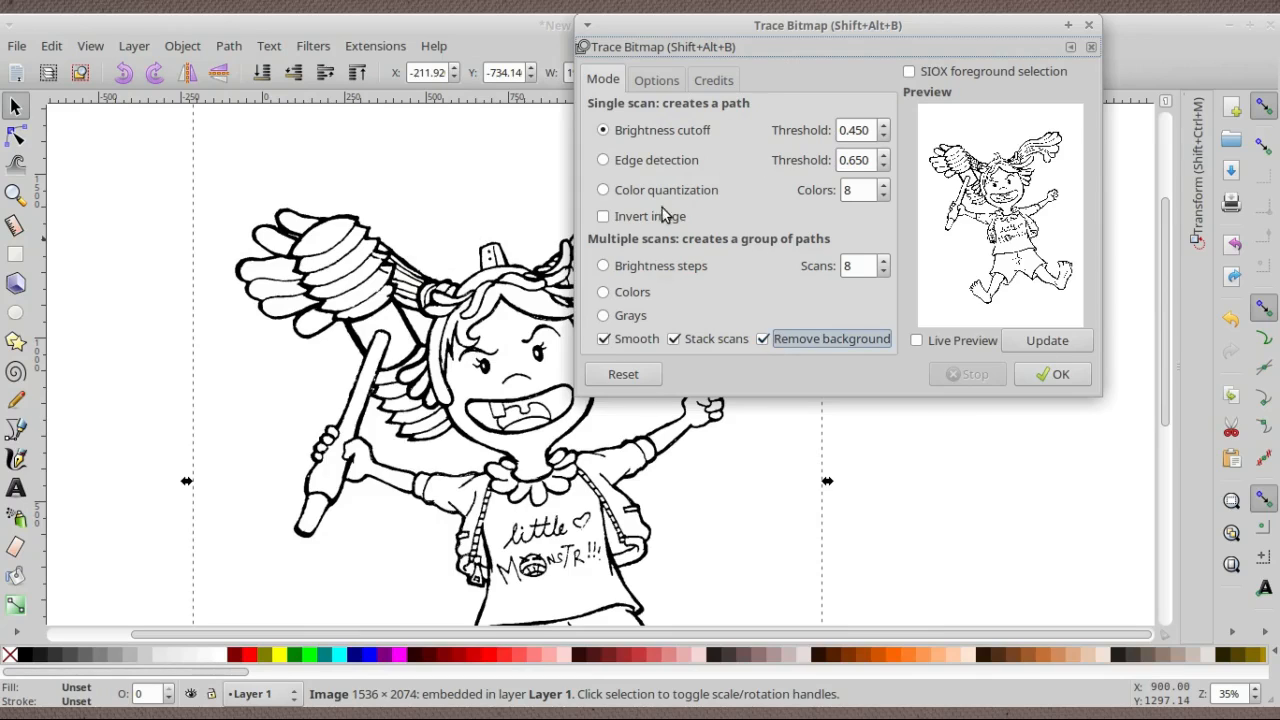
{"action": "mouse_move", "coordinate": [373, 140]}
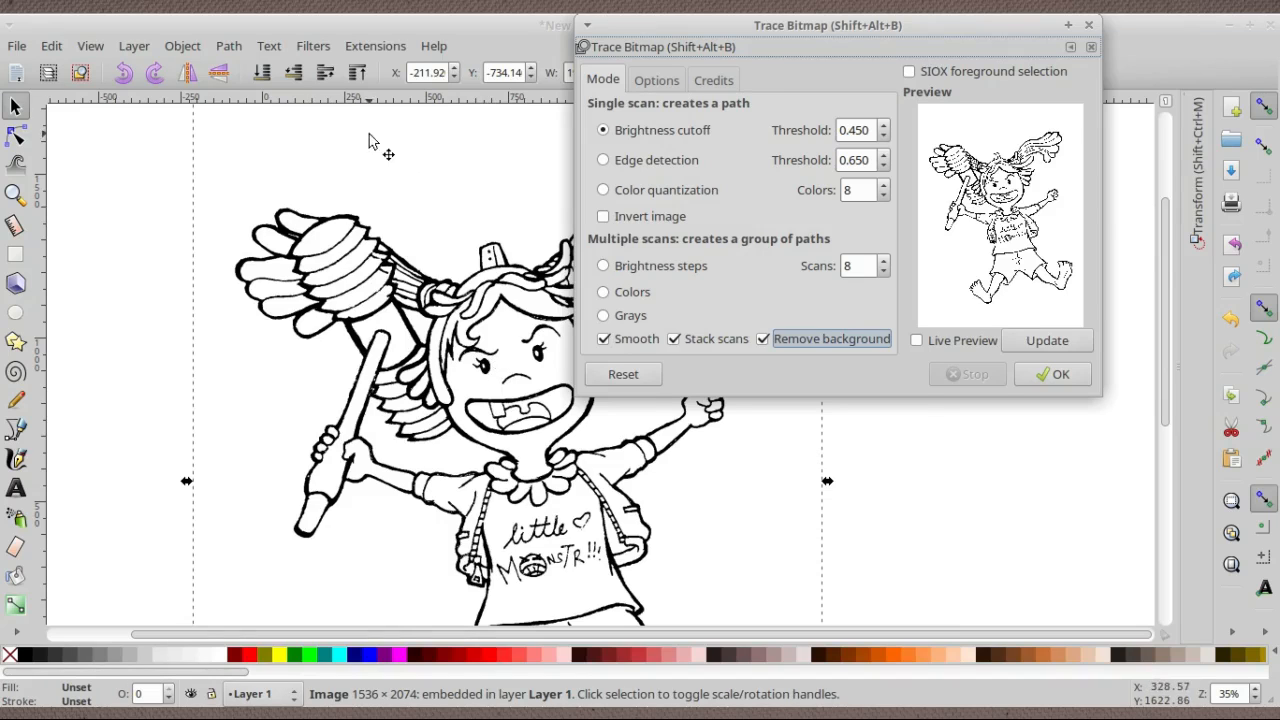
{"action": "mouse_move", "coordinate": [393, 485]}
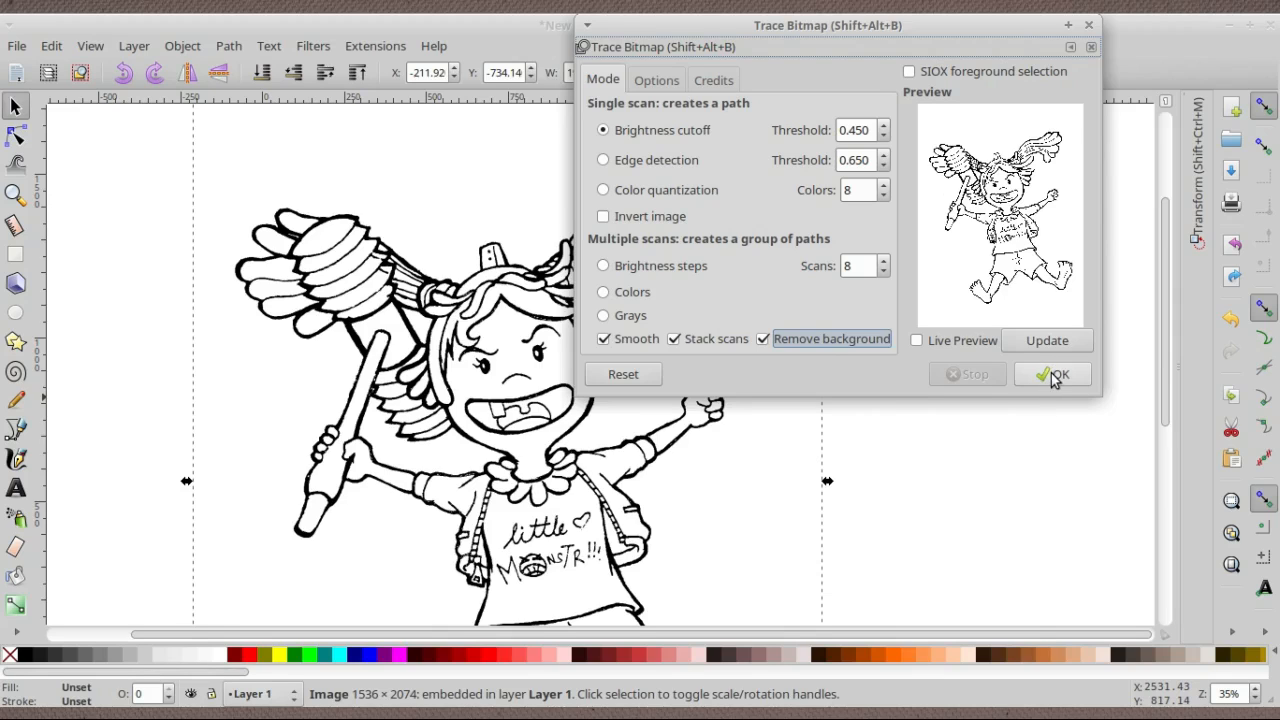
{"action": "mouse_move", "coordinate": [200, 115]}
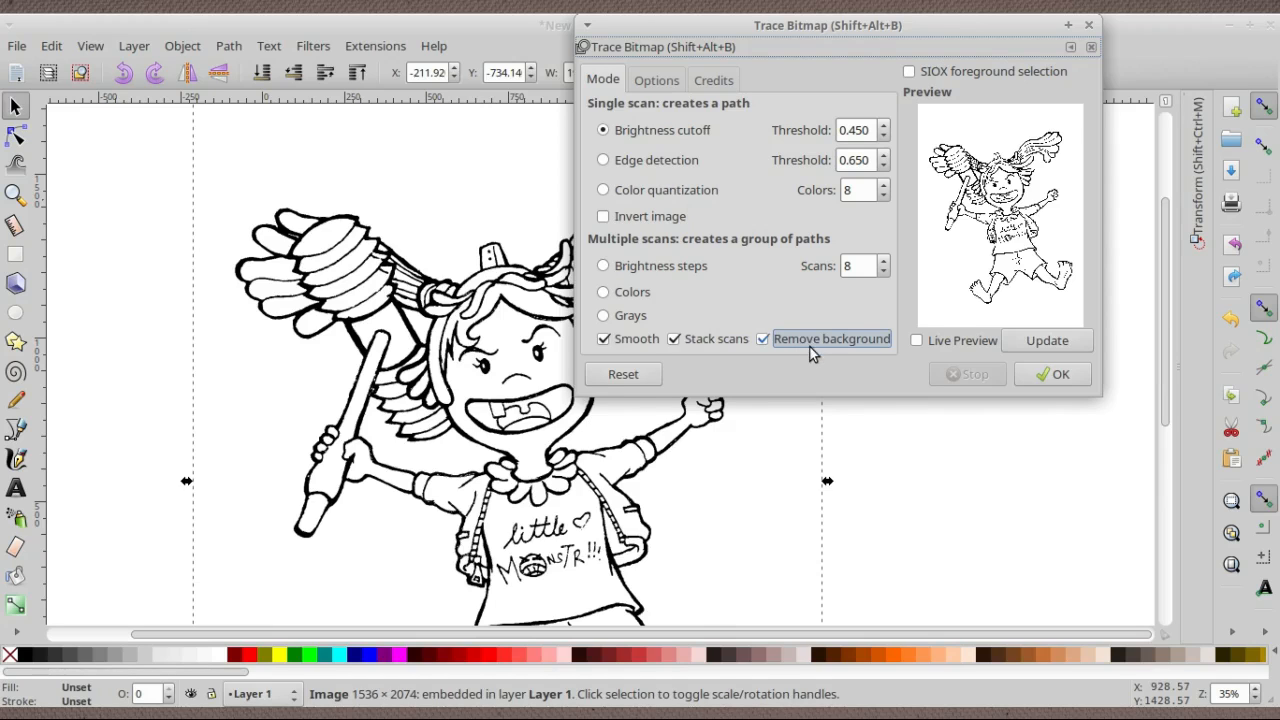
{"action": "left_click", "coordinate": [1052, 373]}
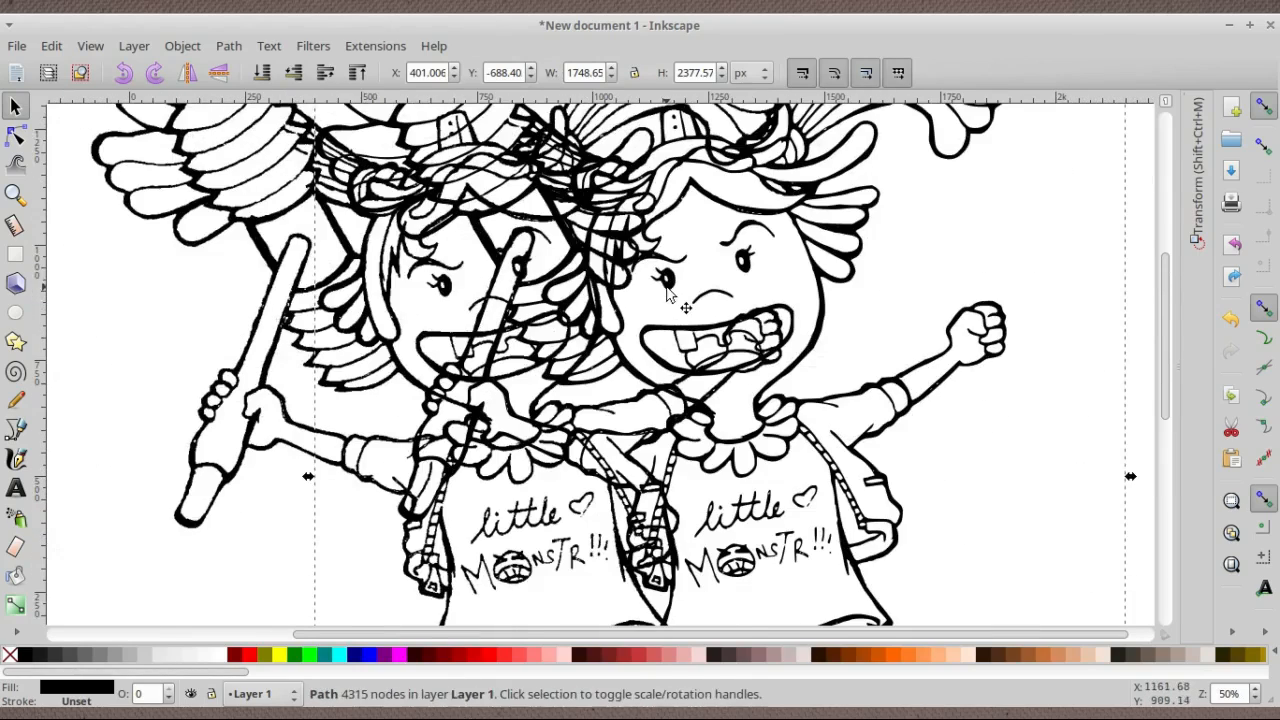
{"action": "left_click_drag", "start_coordinate": [685, 300], "coordinate": [870, 300]}
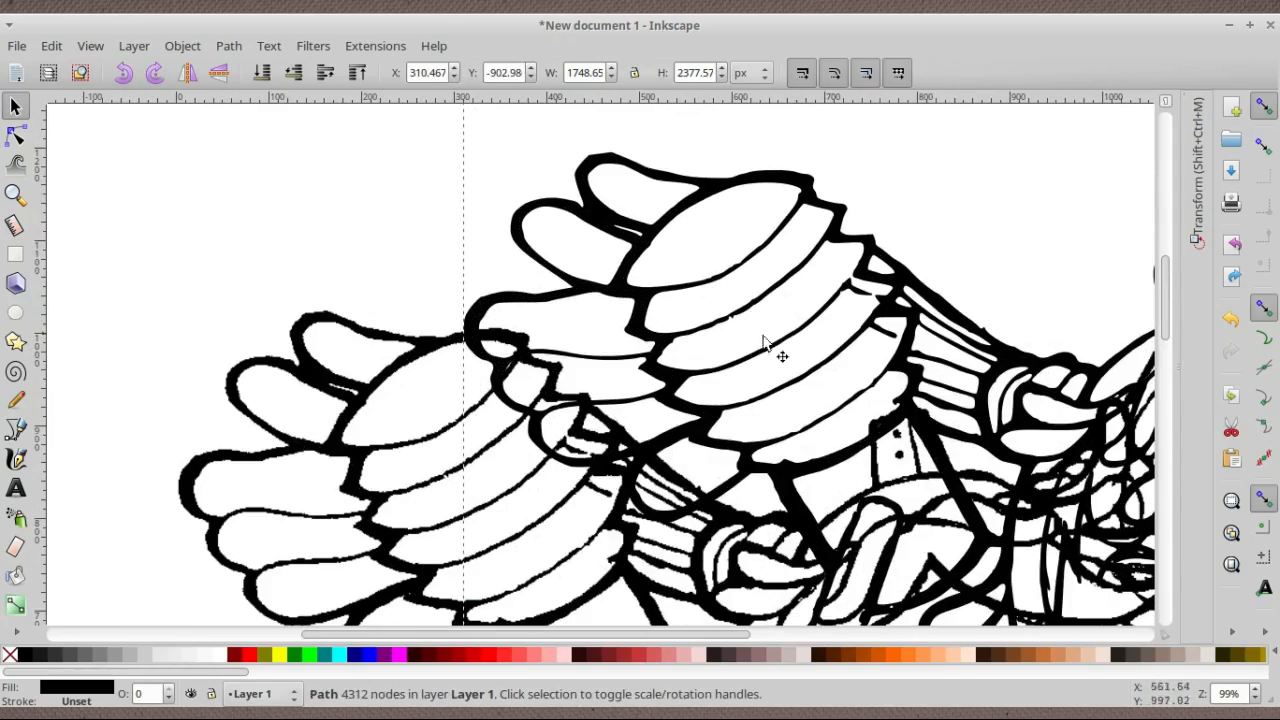
{"action": "mouse_move", "coordinate": [510, 210]}
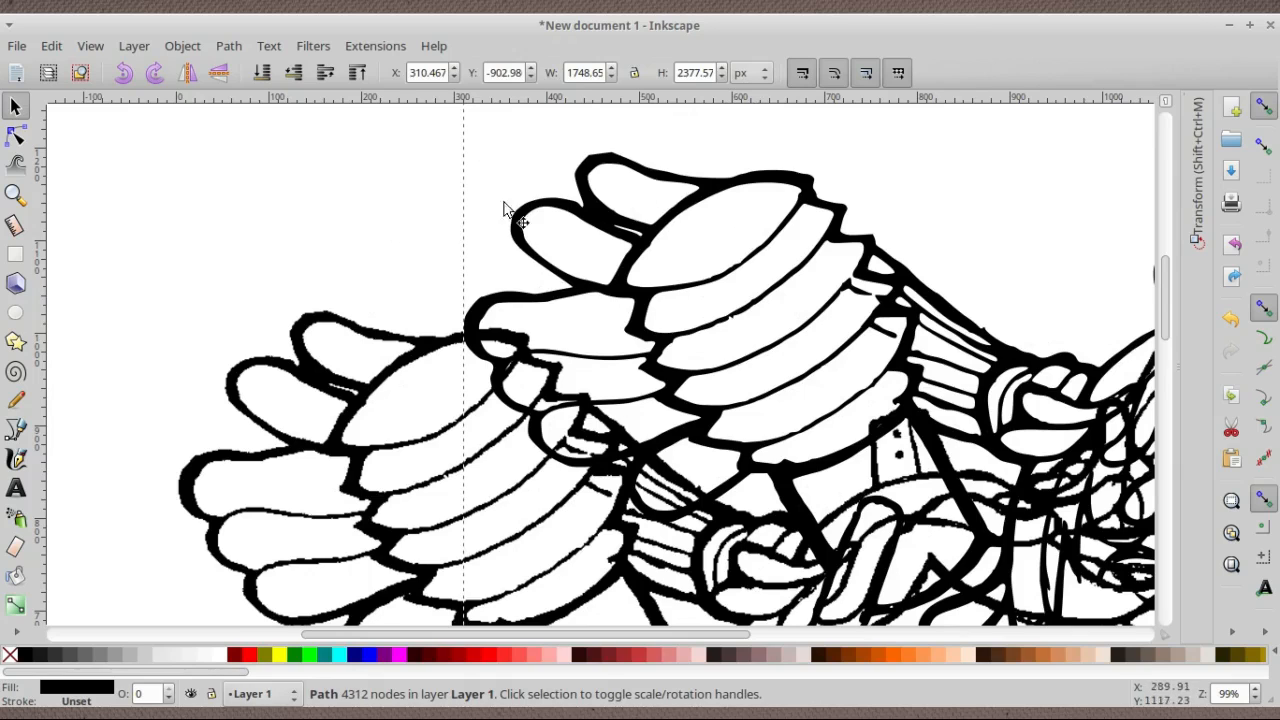
{"action": "mouse_move", "coordinate": [782, 315]}
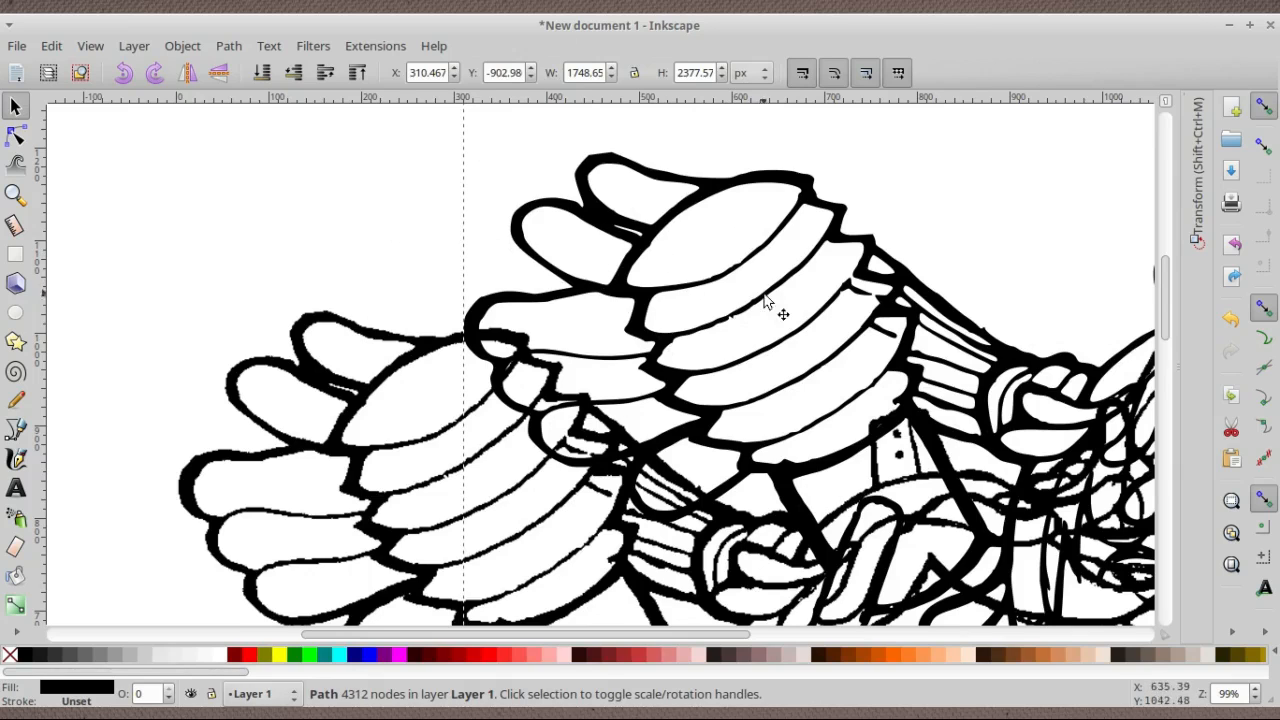
{"action": "mouse_move", "coordinate": [273, 537]}
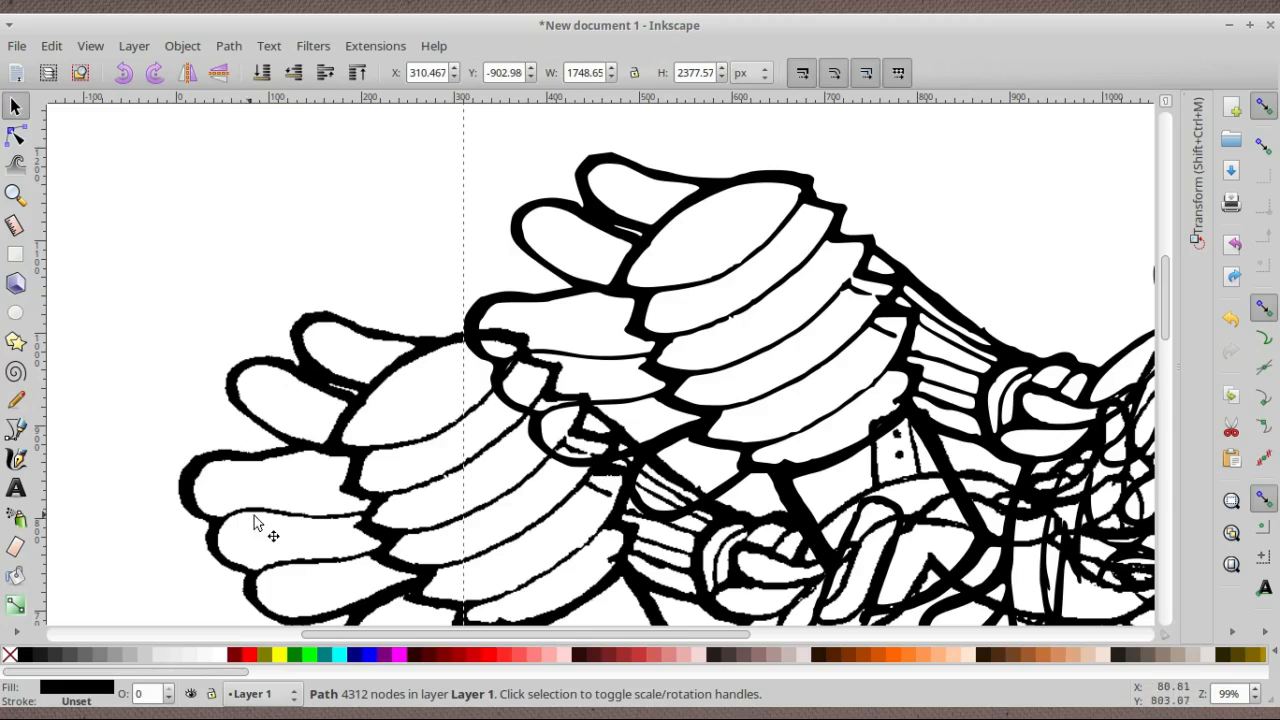
{"action": "mouse_move", "coordinate": [308, 418]}
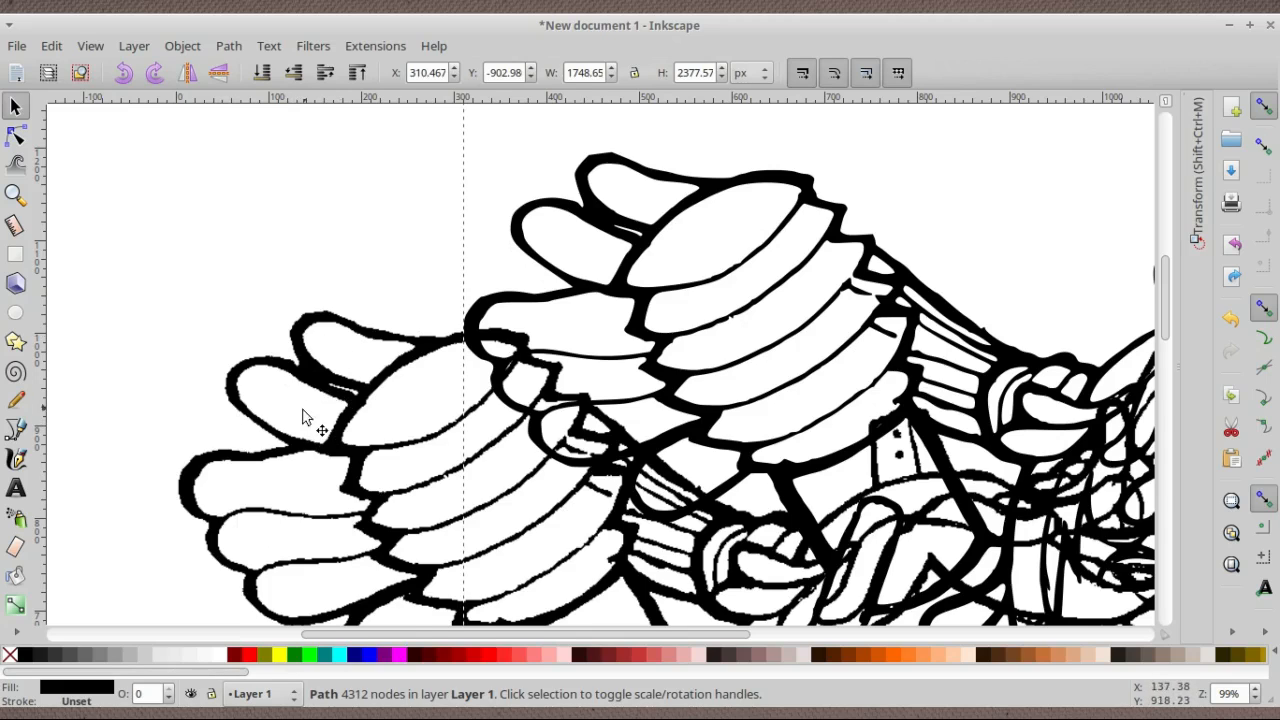
{"action": "mouse_move", "coordinate": [502, 275]}
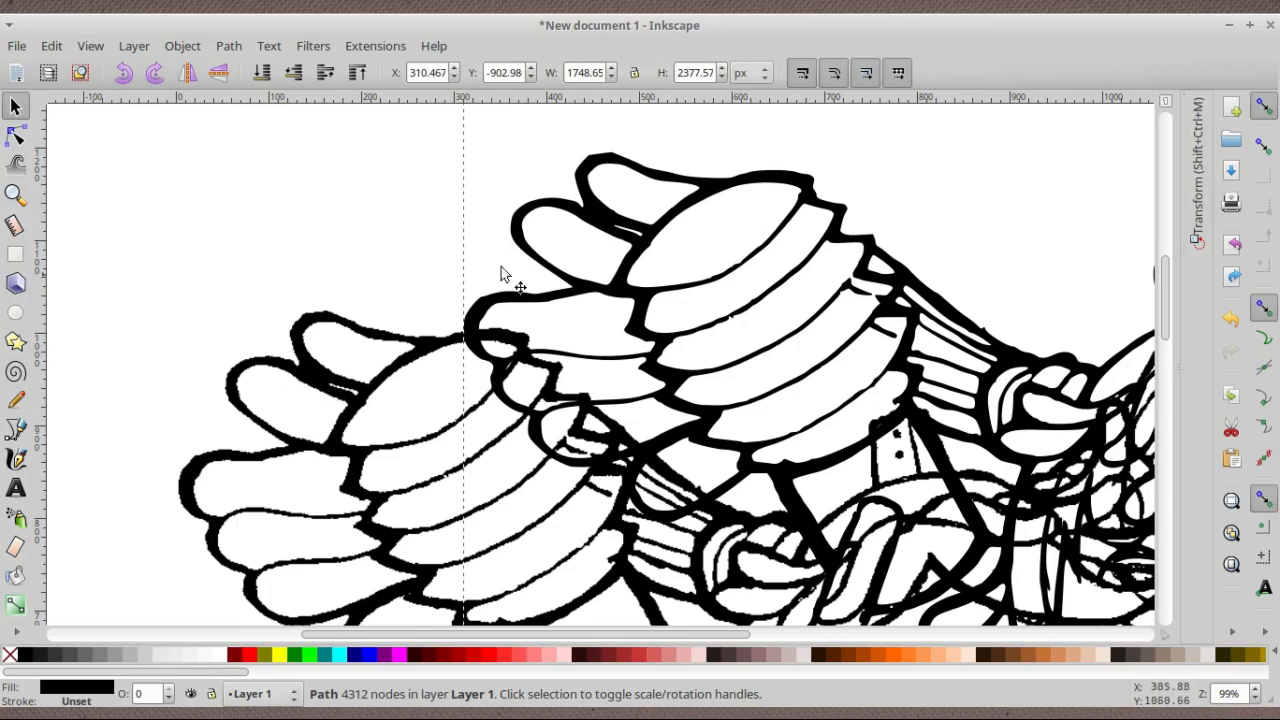
{"action": "mouse_move", "coordinate": [638, 258]}
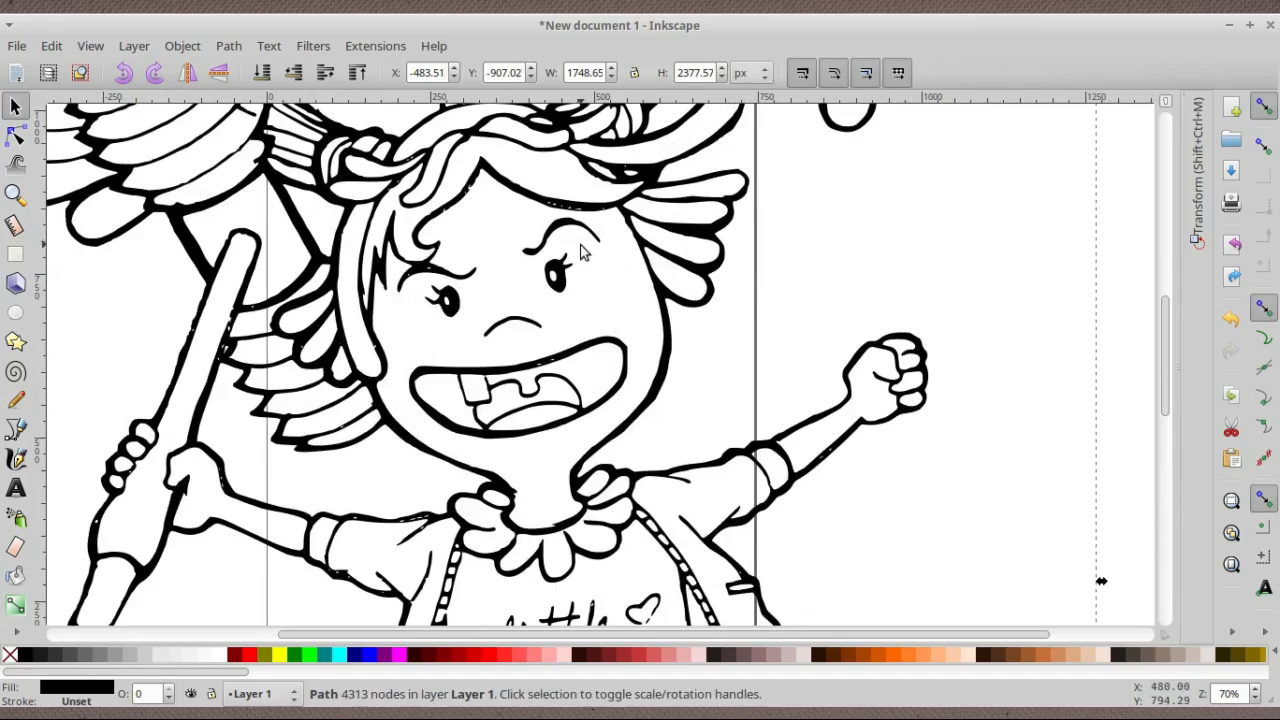
{"action": "mouse_move", "coordinate": [583, 276]}
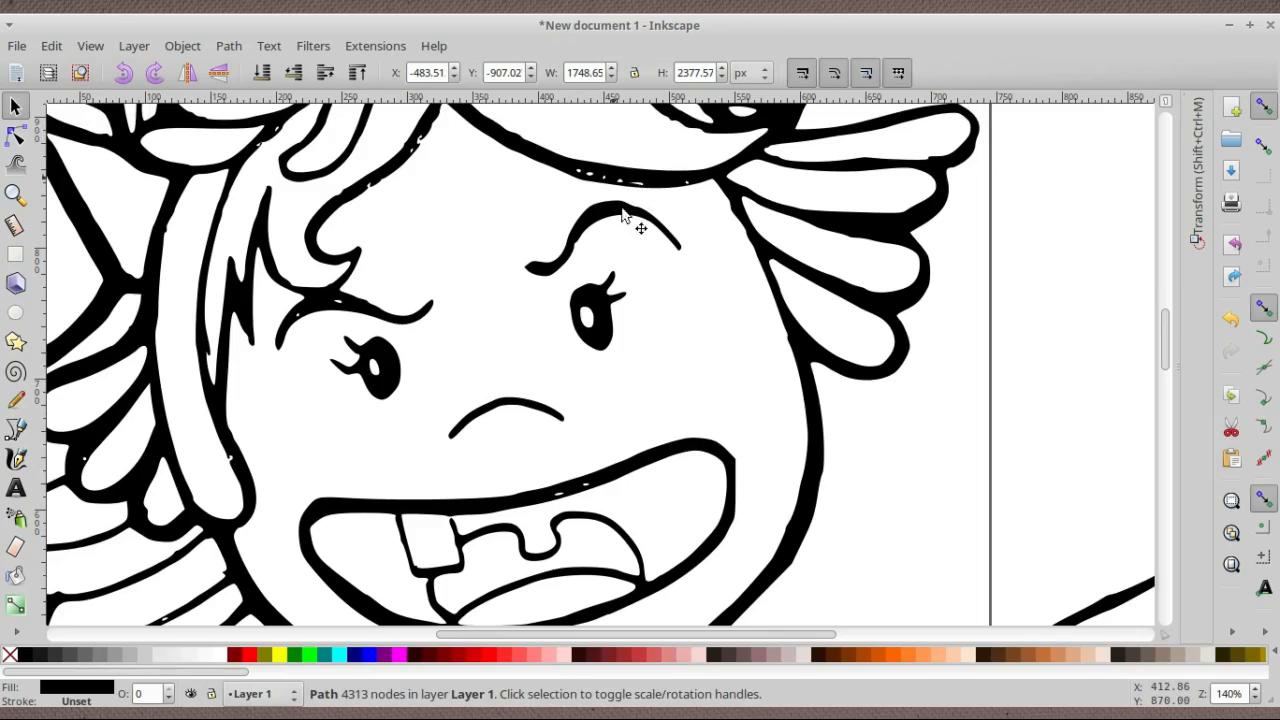
Zoom around the traced character to check the face, arms and shirt lines up close
{"action": "scroll", "scroll_direction": "down", "scroll_amount": 3}
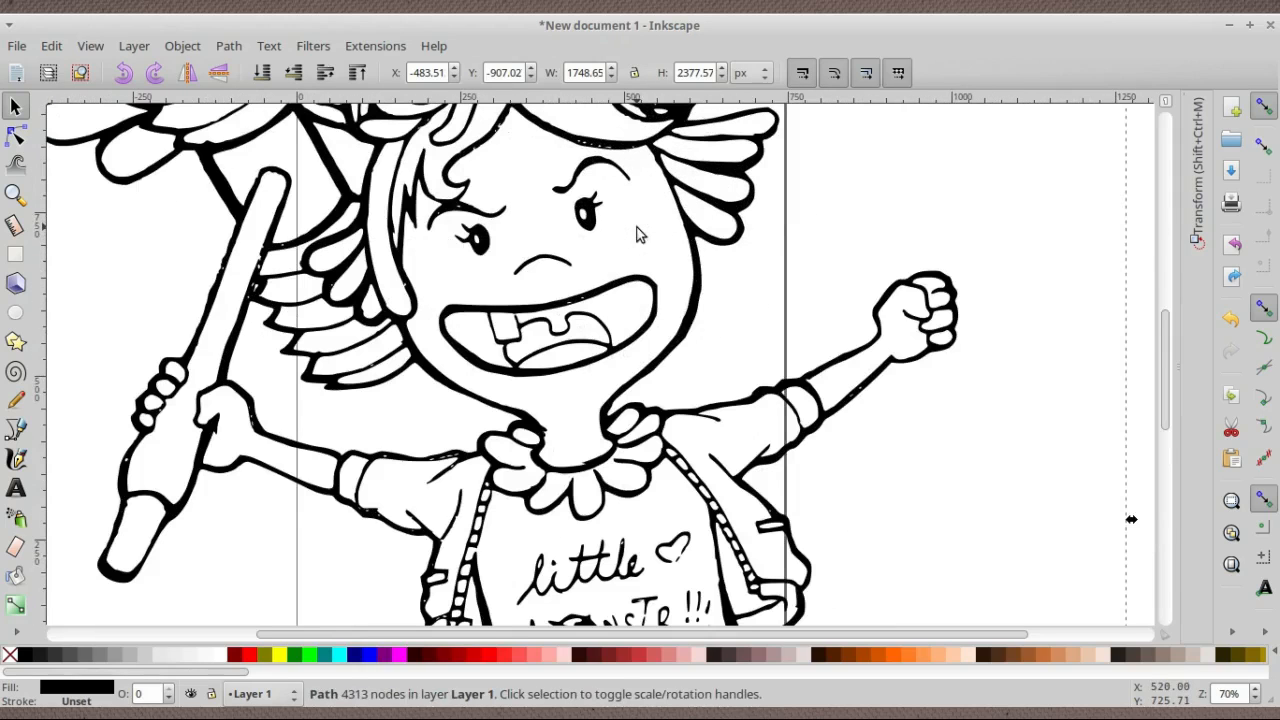
{"action": "scroll", "scroll_direction": "down", "scroll_amount": 3}
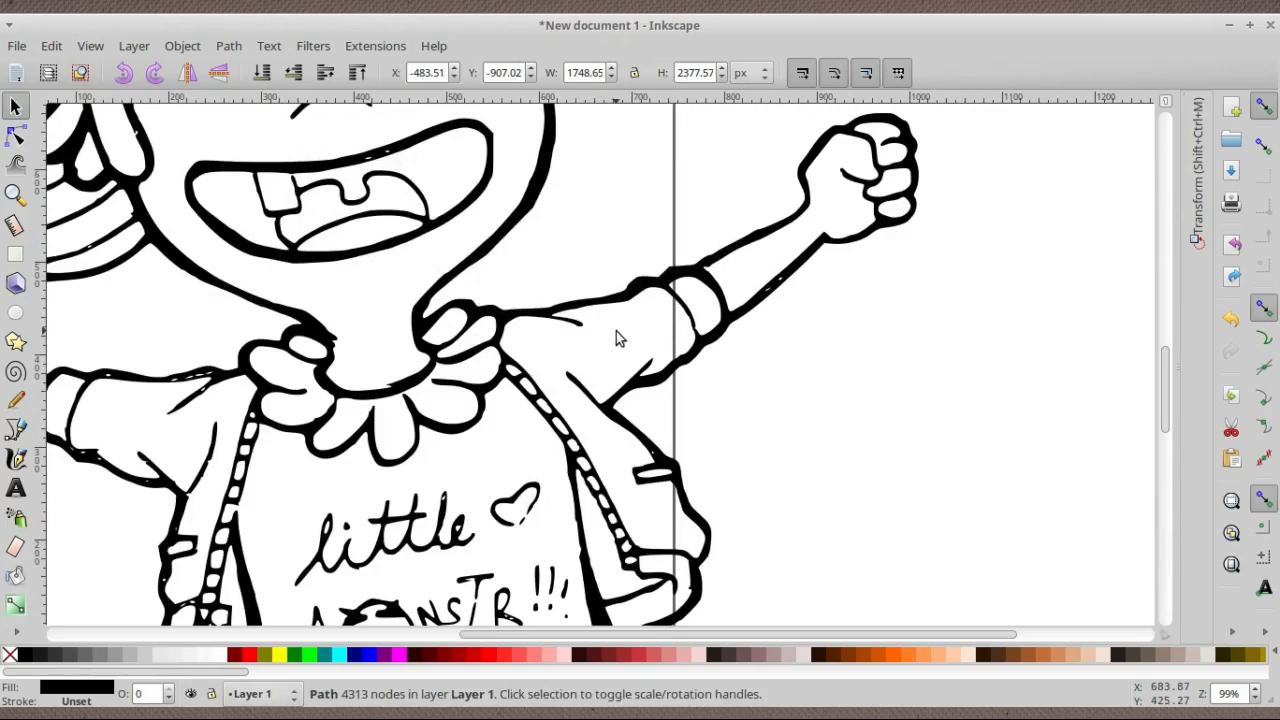
{"action": "mouse_move", "coordinate": [795, 285]}
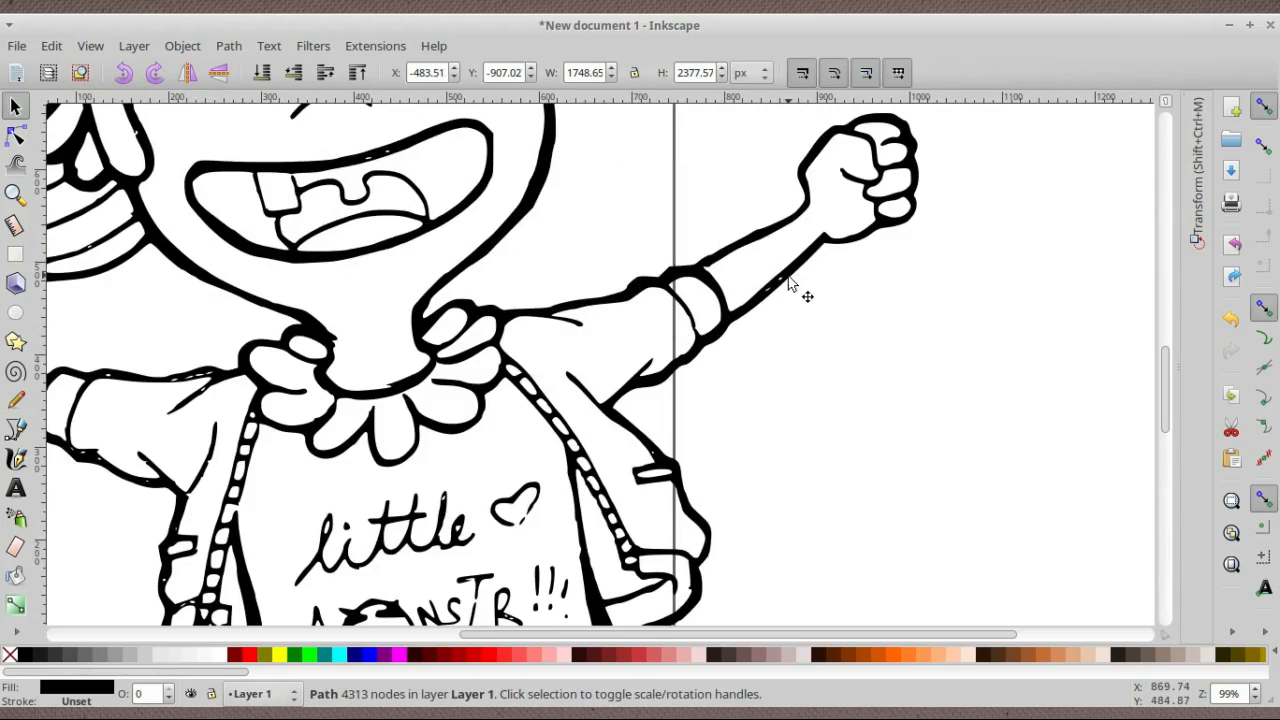
{"action": "mouse_move", "coordinate": [800, 300]}
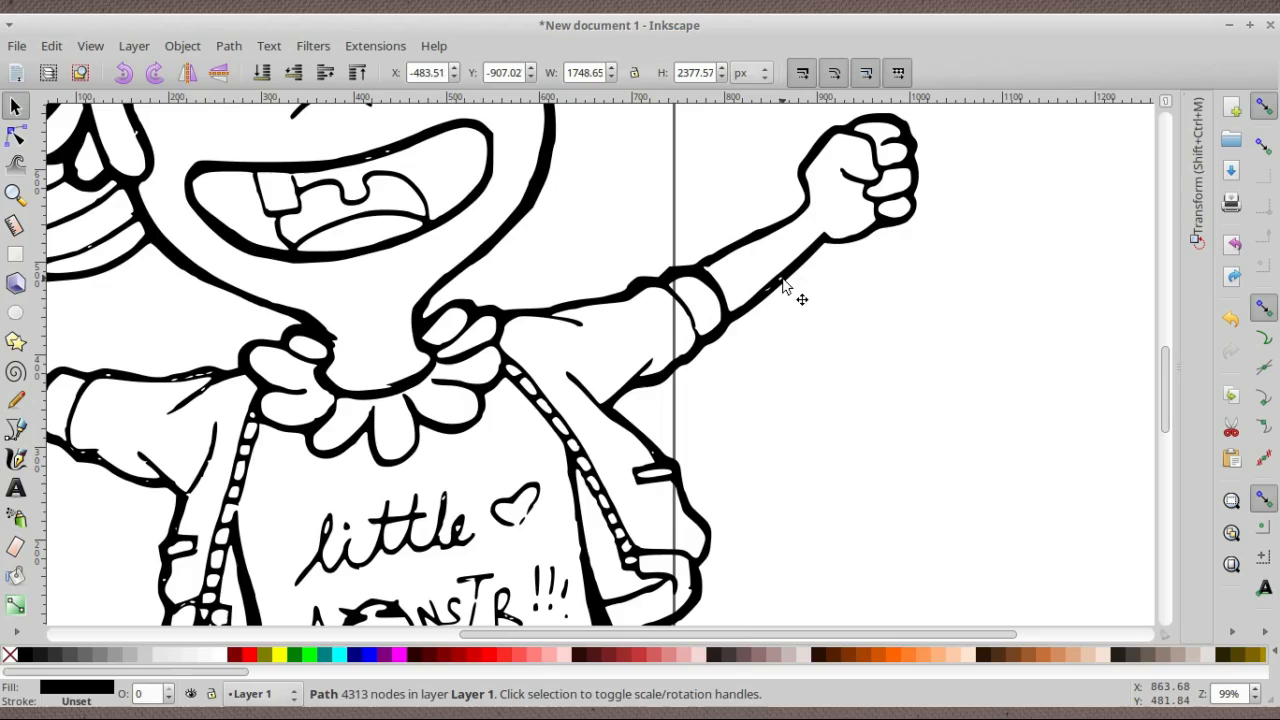
{"action": "mouse_move", "coordinate": [780, 313]}
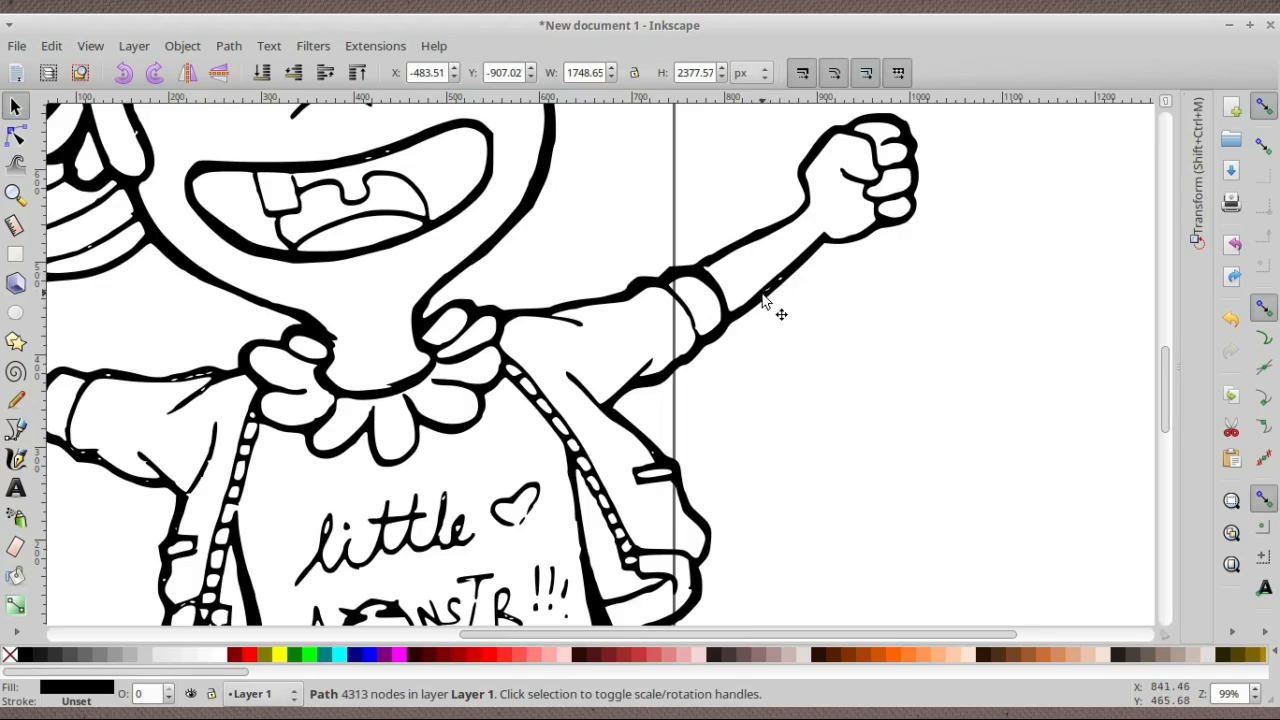
{"action": "mouse_move", "coordinate": [303, 376]}
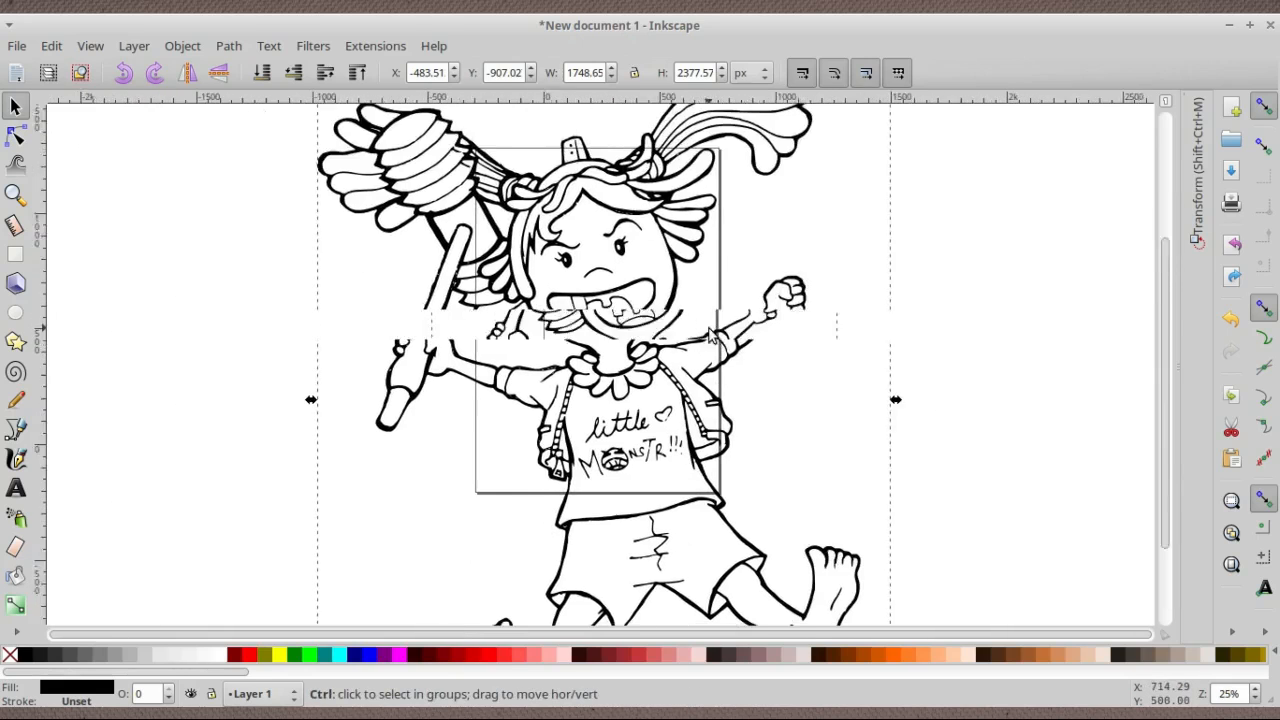
{"action": "scroll", "scroll_direction": "down", "scroll_amount": 3}
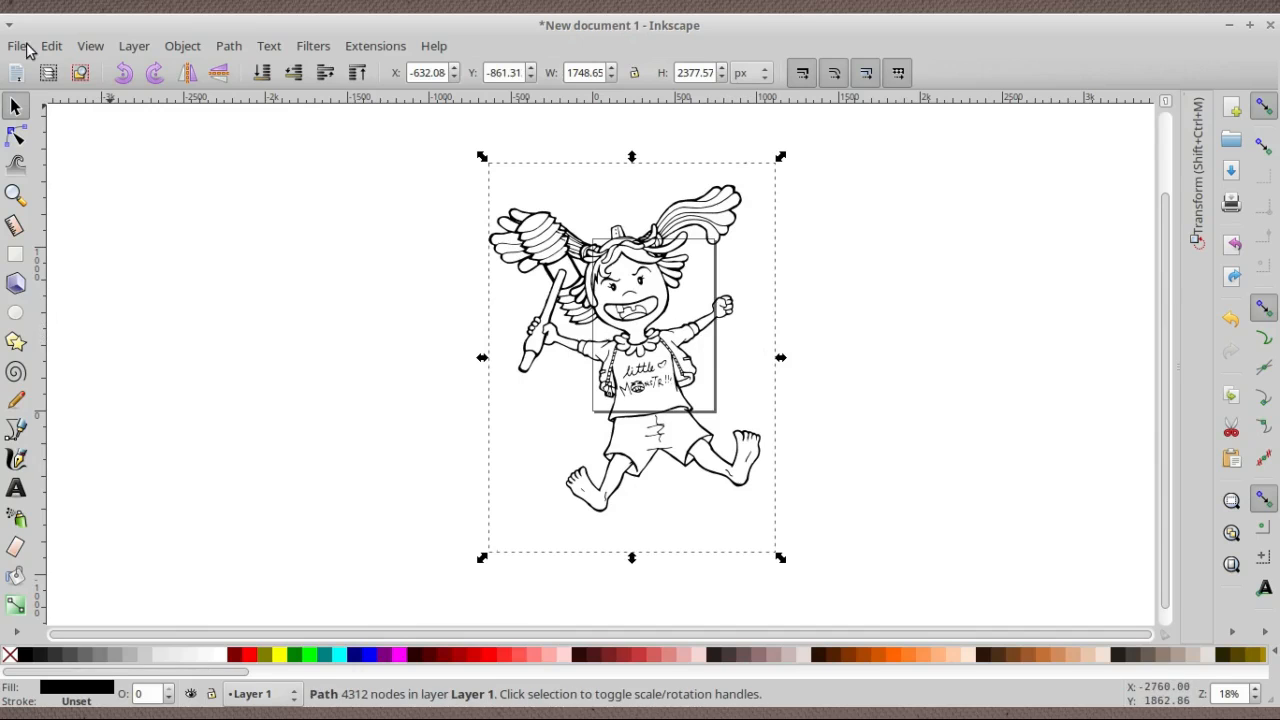
{"action": "left_click", "coordinate": [16, 46]}
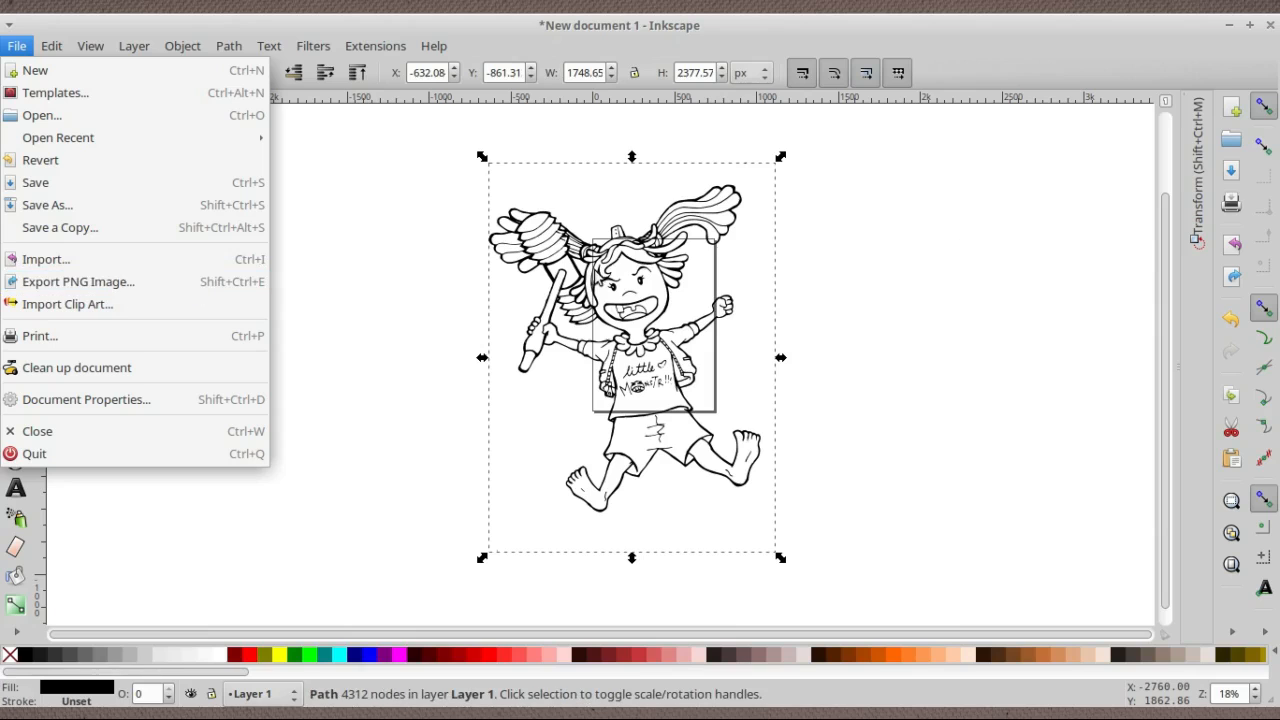
Set up a PNG export of the selection at 2332 by 3170 pixels, 120 dpi, and choose Export As
{"action": "left_click", "coordinate": [77, 281]}
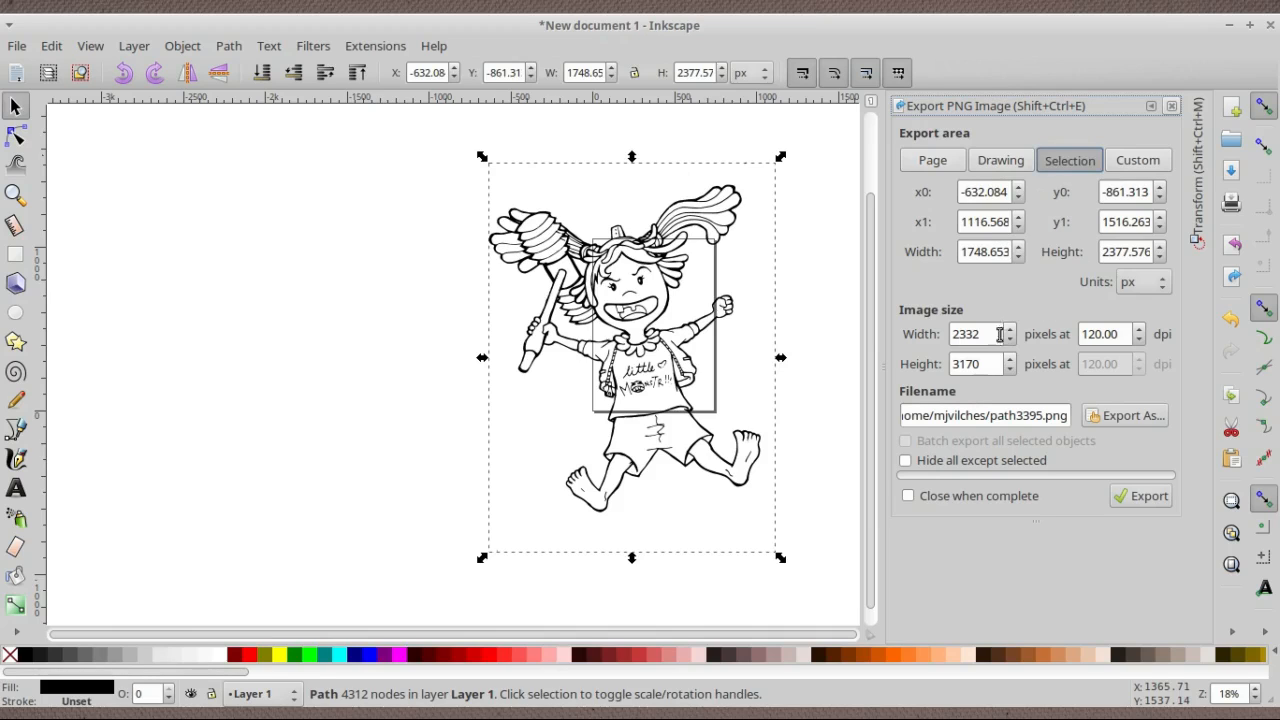
{"action": "left_click", "coordinate": [983, 415]}
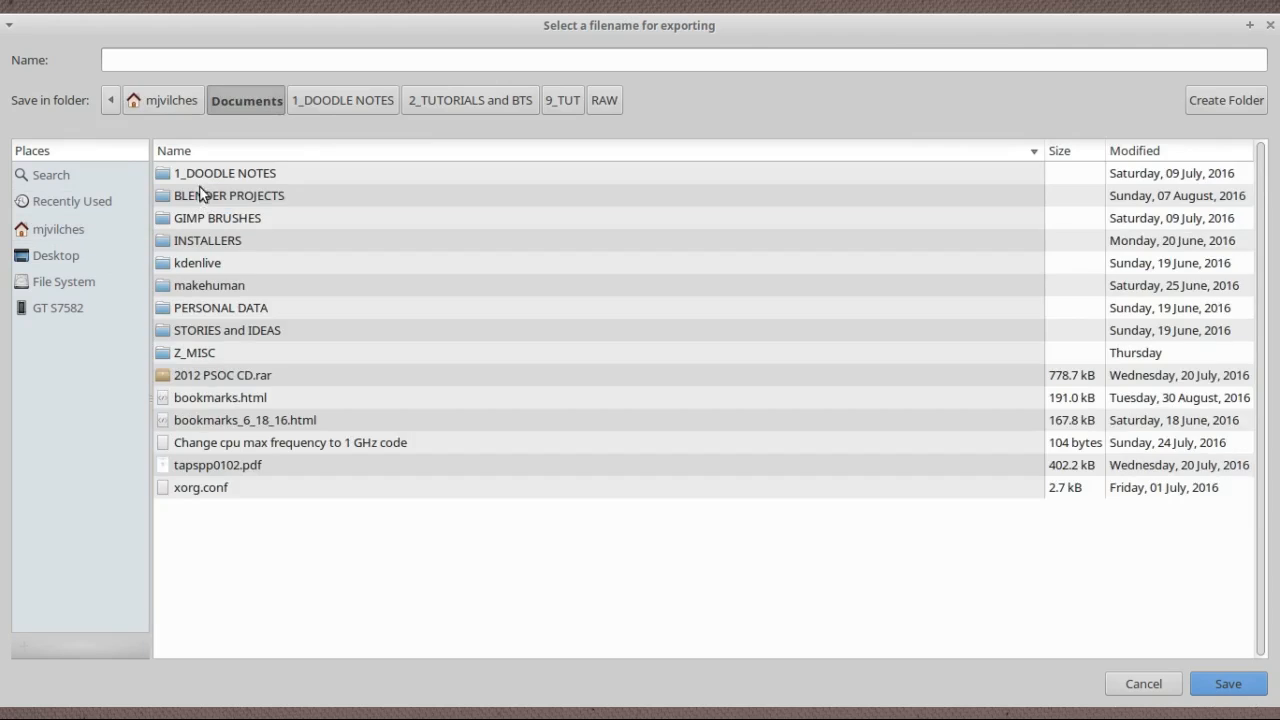
Name the export Raw_LineF.png in the RAW pictures folder and save
{"action": "double_click", "coordinate": [225, 173]}
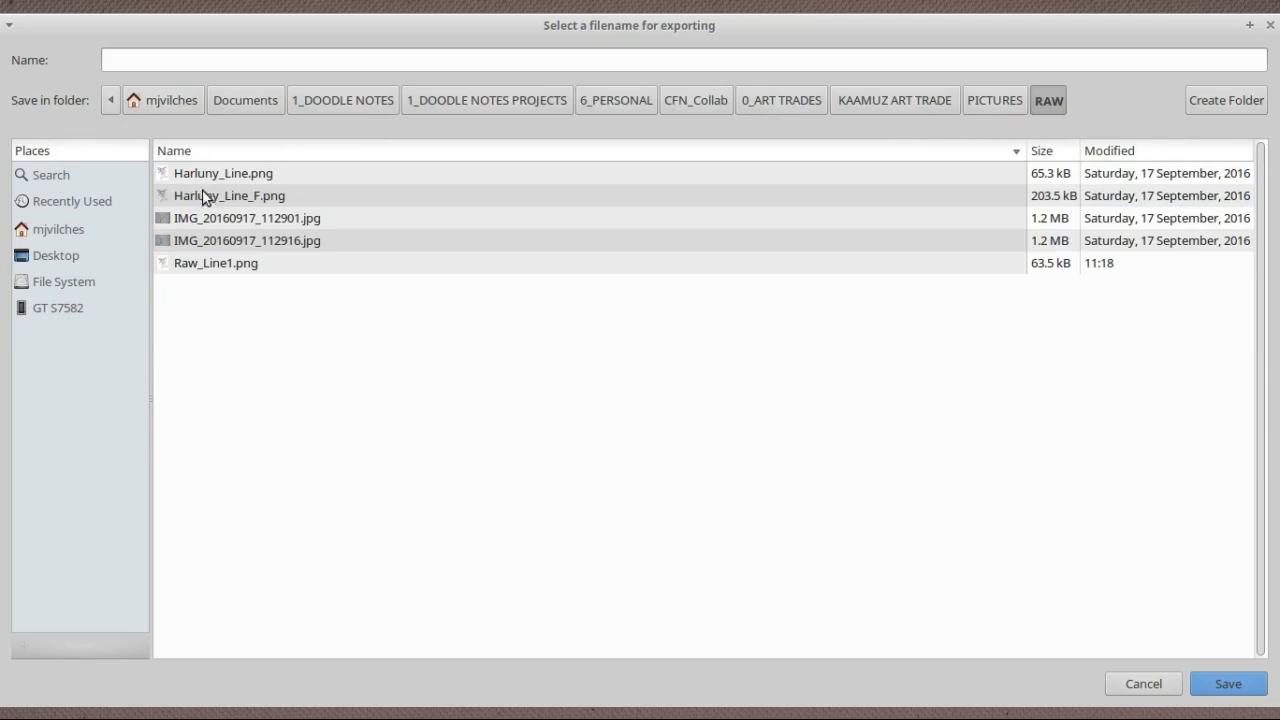
{"action": "left_click", "coordinate": [216, 263]}
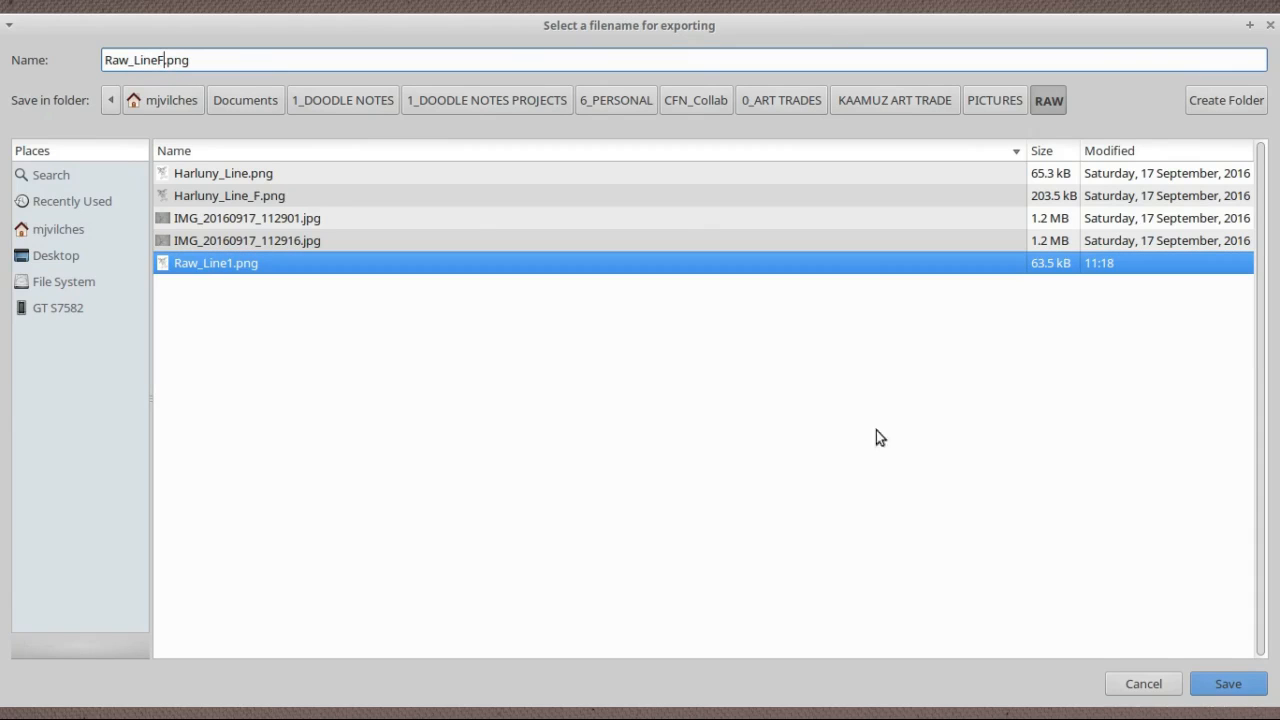
{"action": "left_click", "coordinate": [1227, 683]}
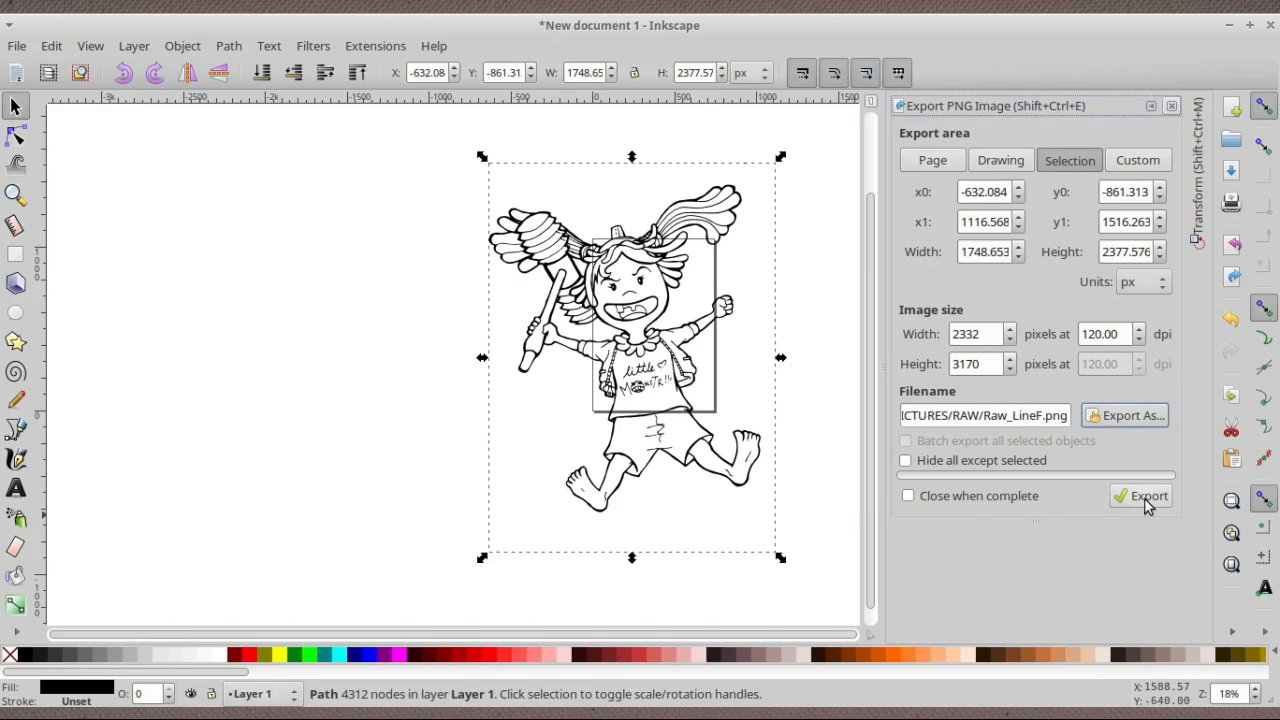
Export Raw_LineF.png, then close the Inkscape document discarding unsaved changes
{"action": "left_click", "coordinate": [1147, 495]}
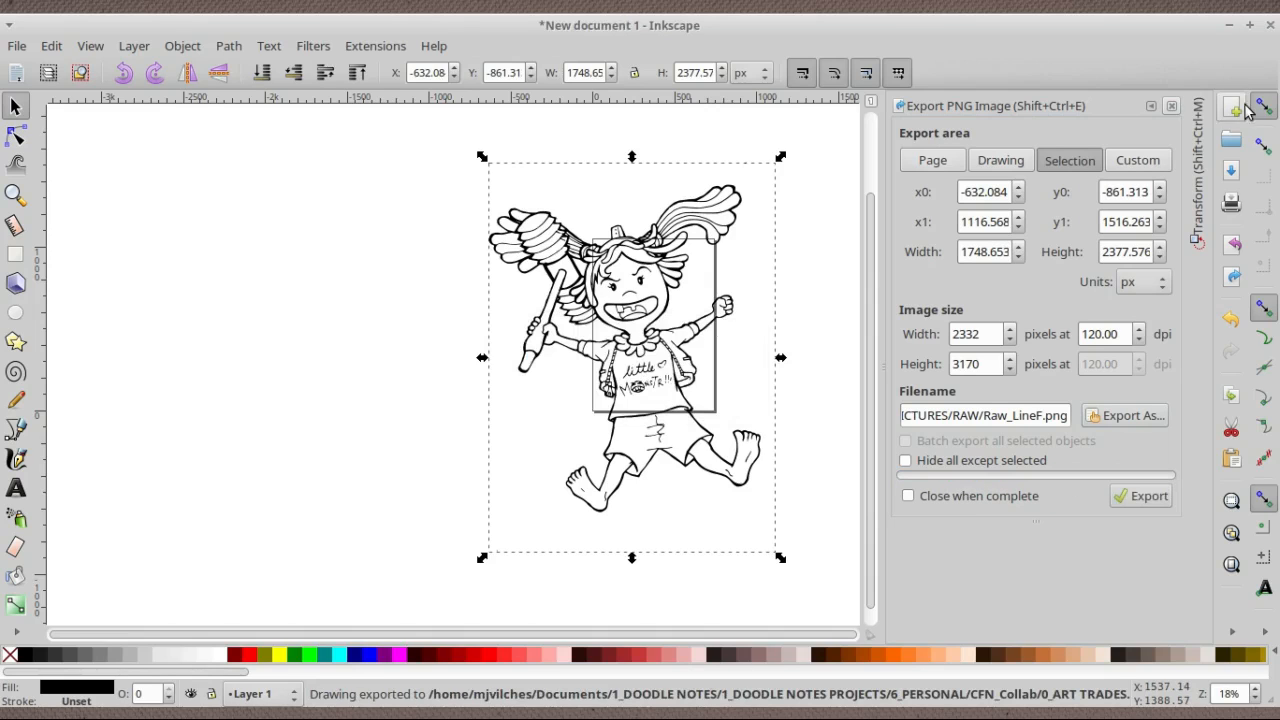
{"action": "left_click", "coordinate": [1269, 24]}
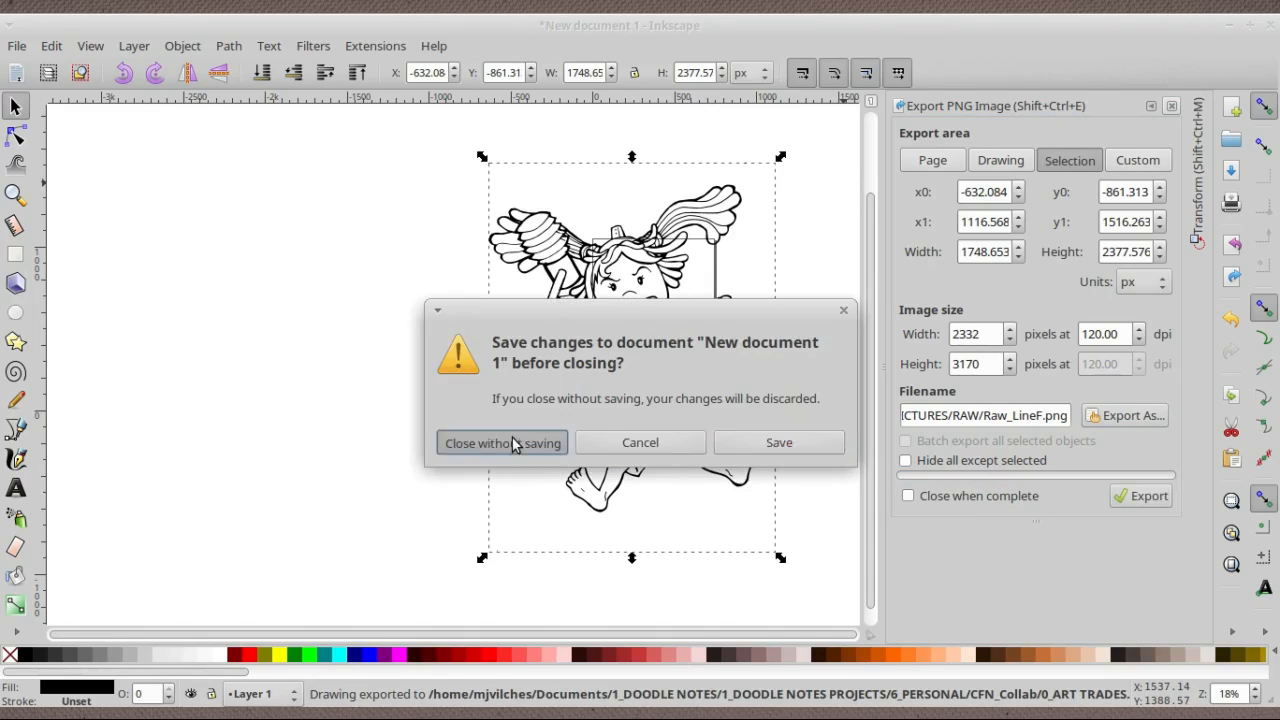
{"action": "left_click", "coordinate": [502, 442]}
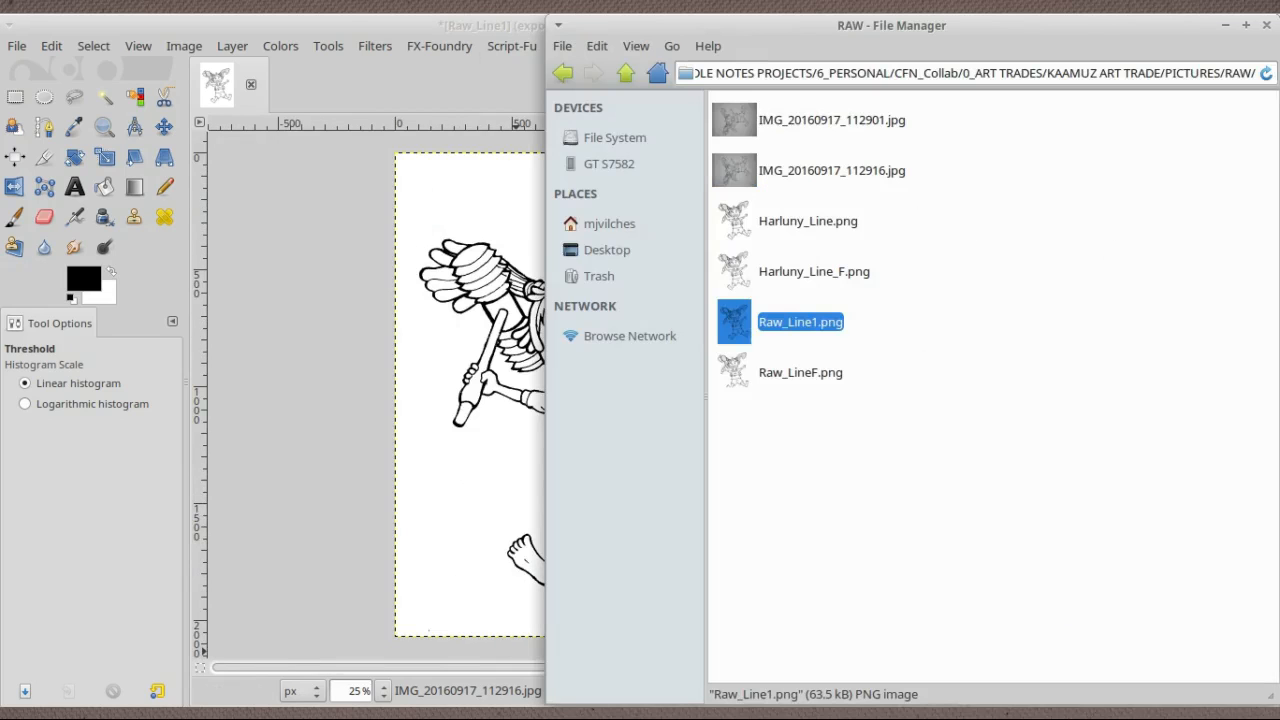
Close the old Raw_Line1 image in GIMP and open the exported Raw_LineF.png instead
{"action": "left_click", "coordinate": [800, 372]}
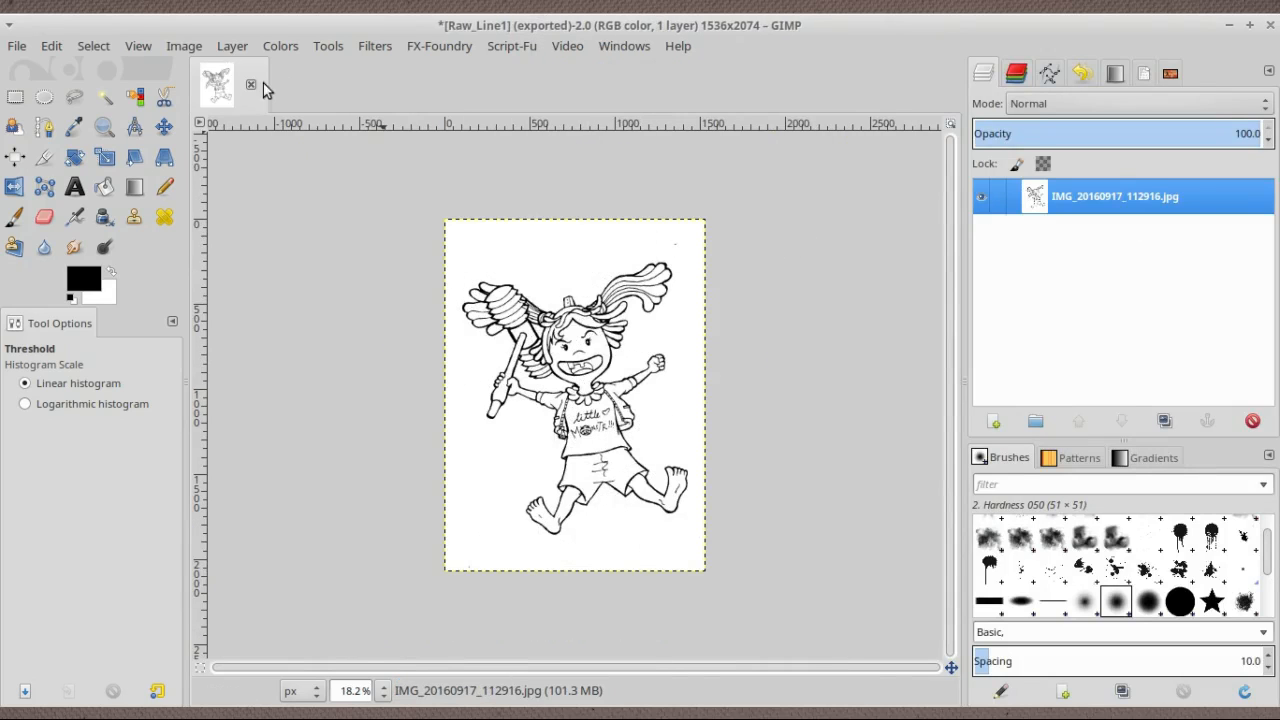
{"action": "left_click", "coordinate": [251, 84]}
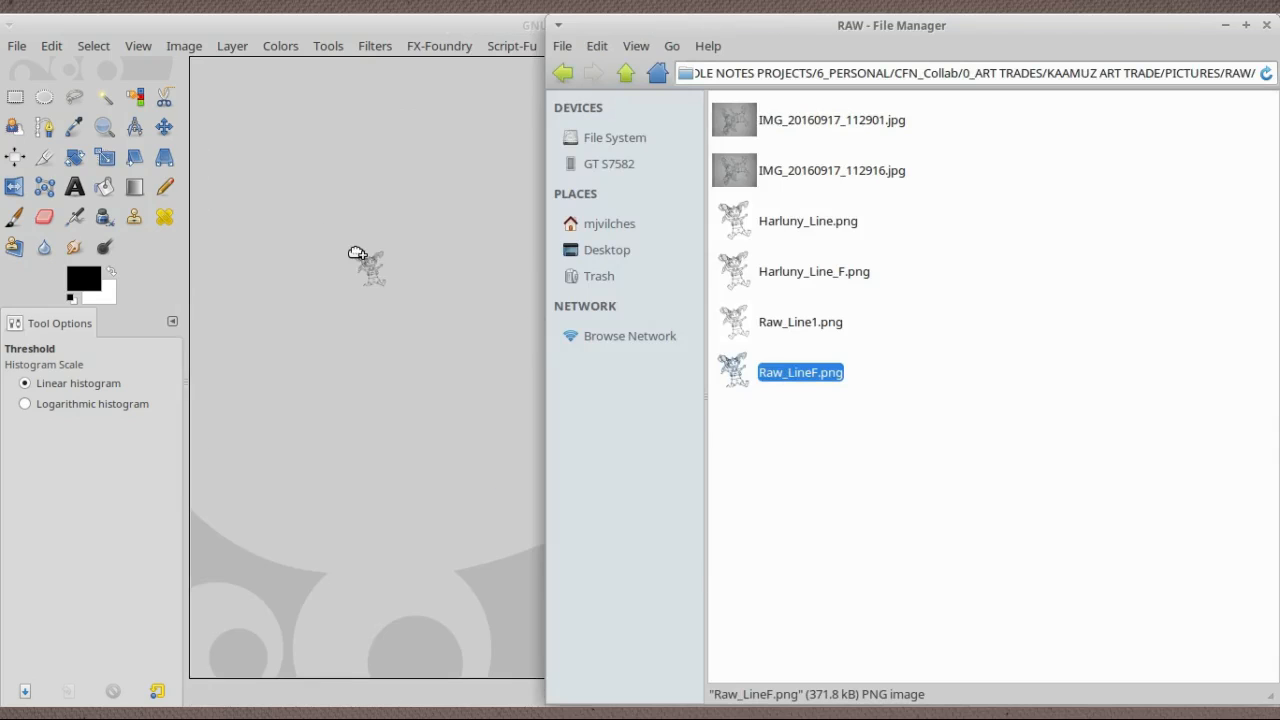
{"action": "double_click", "coordinate": [800, 372]}
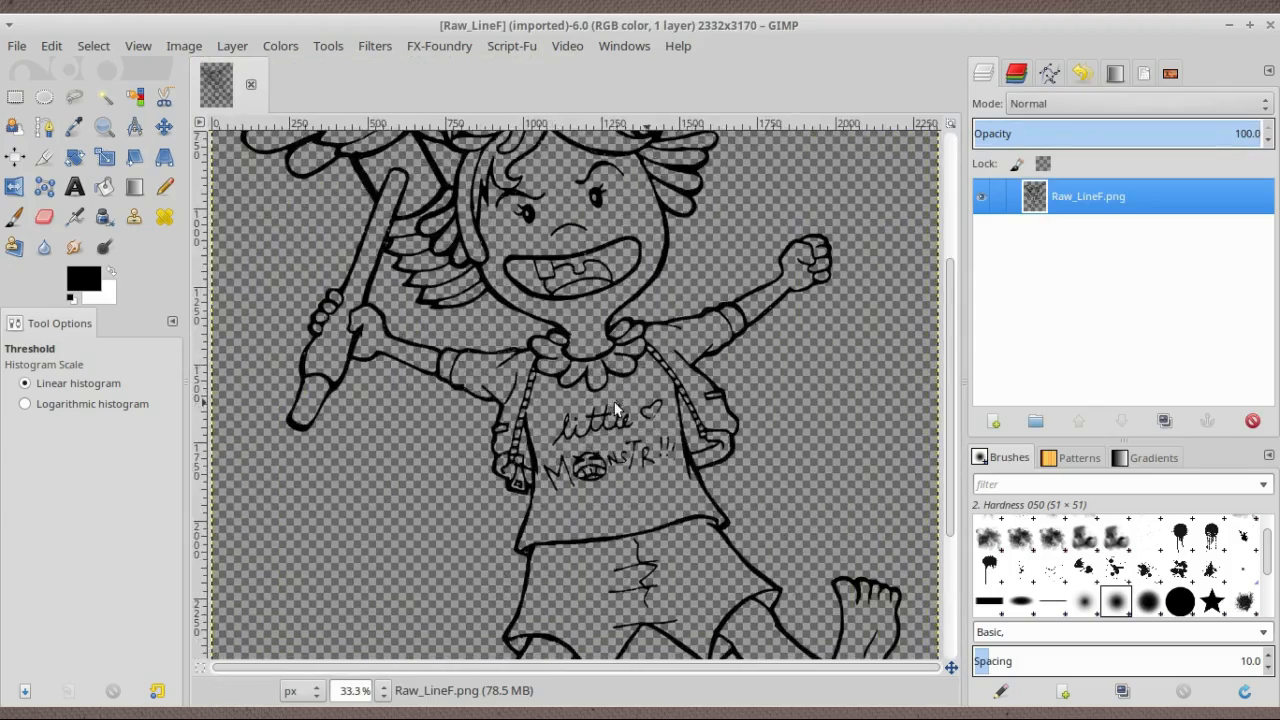
{"action": "type", "text": "150"}
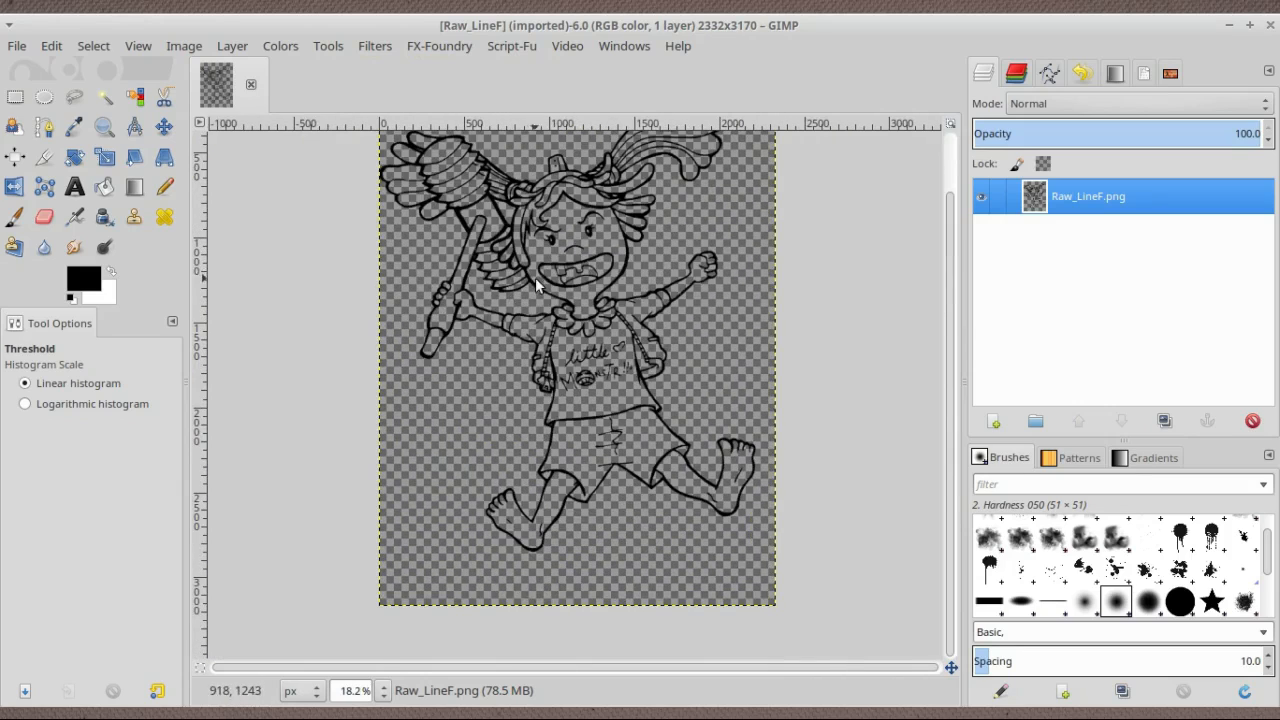
{"action": "scroll", "scroll_direction": "down", "scroll_amount": 3}
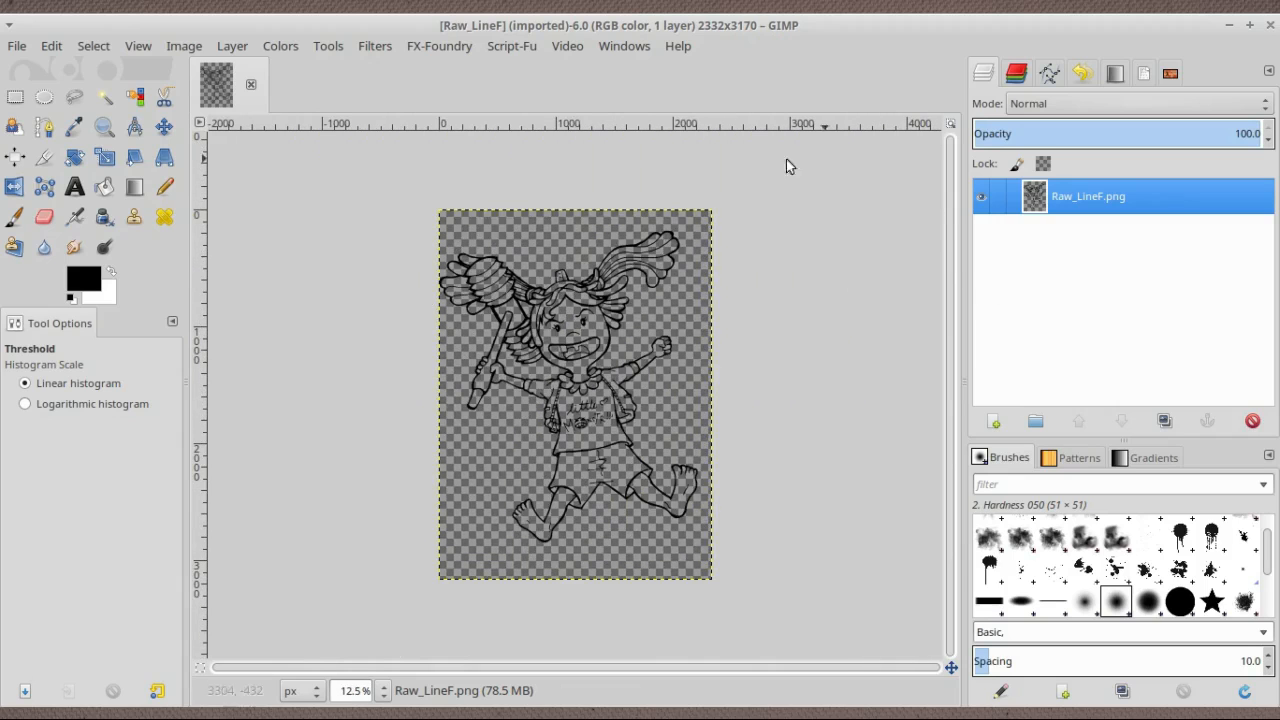
{"action": "mouse_move", "coordinate": [508, 423]}
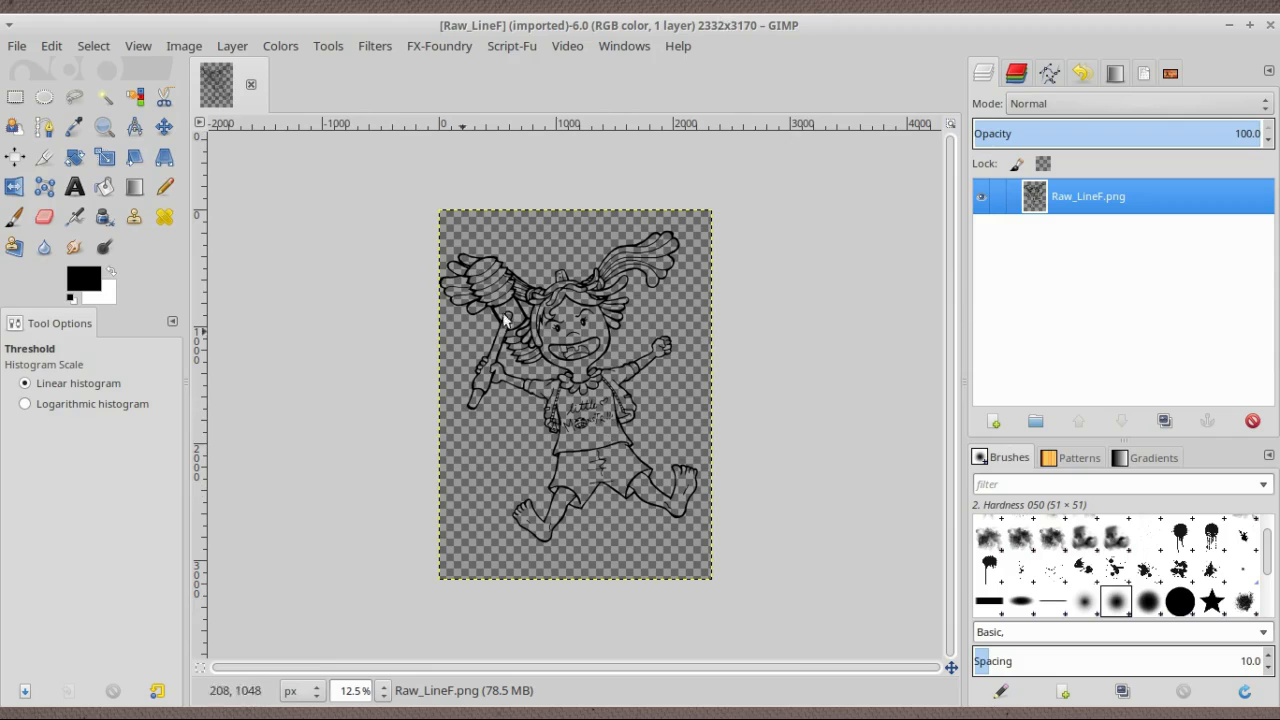
{"action": "mouse_move", "coordinate": [548, 122]}
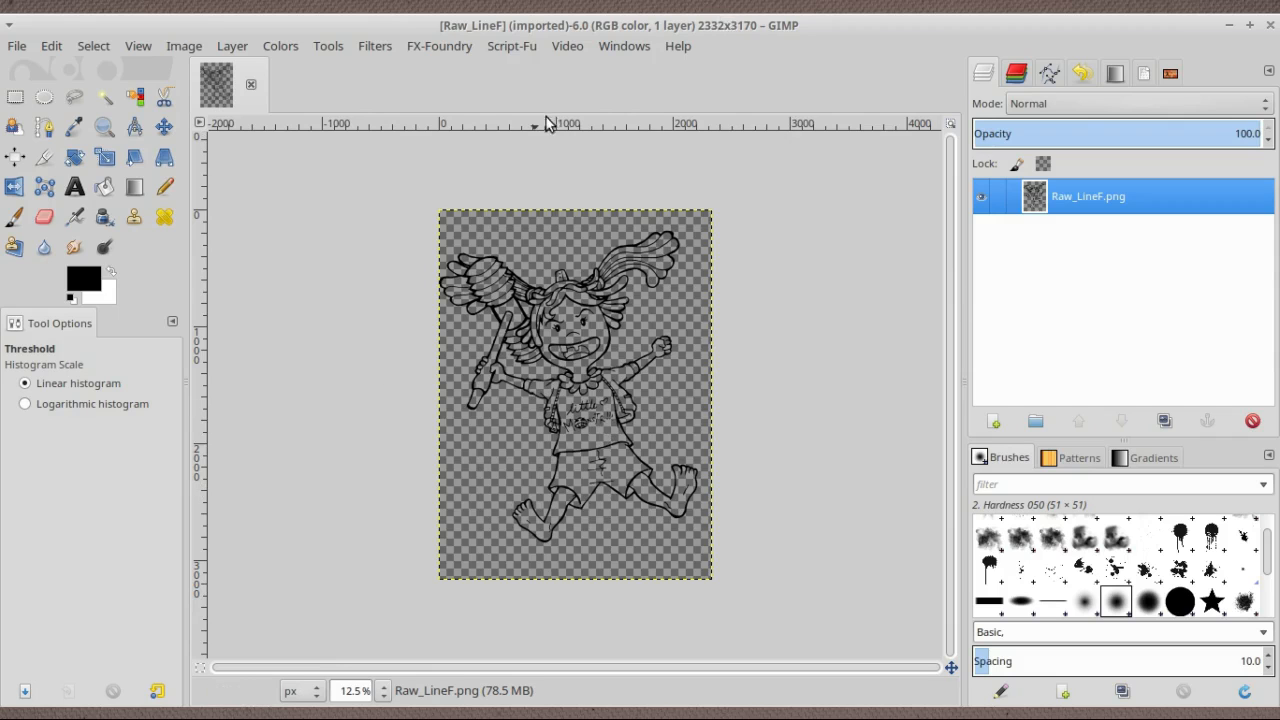